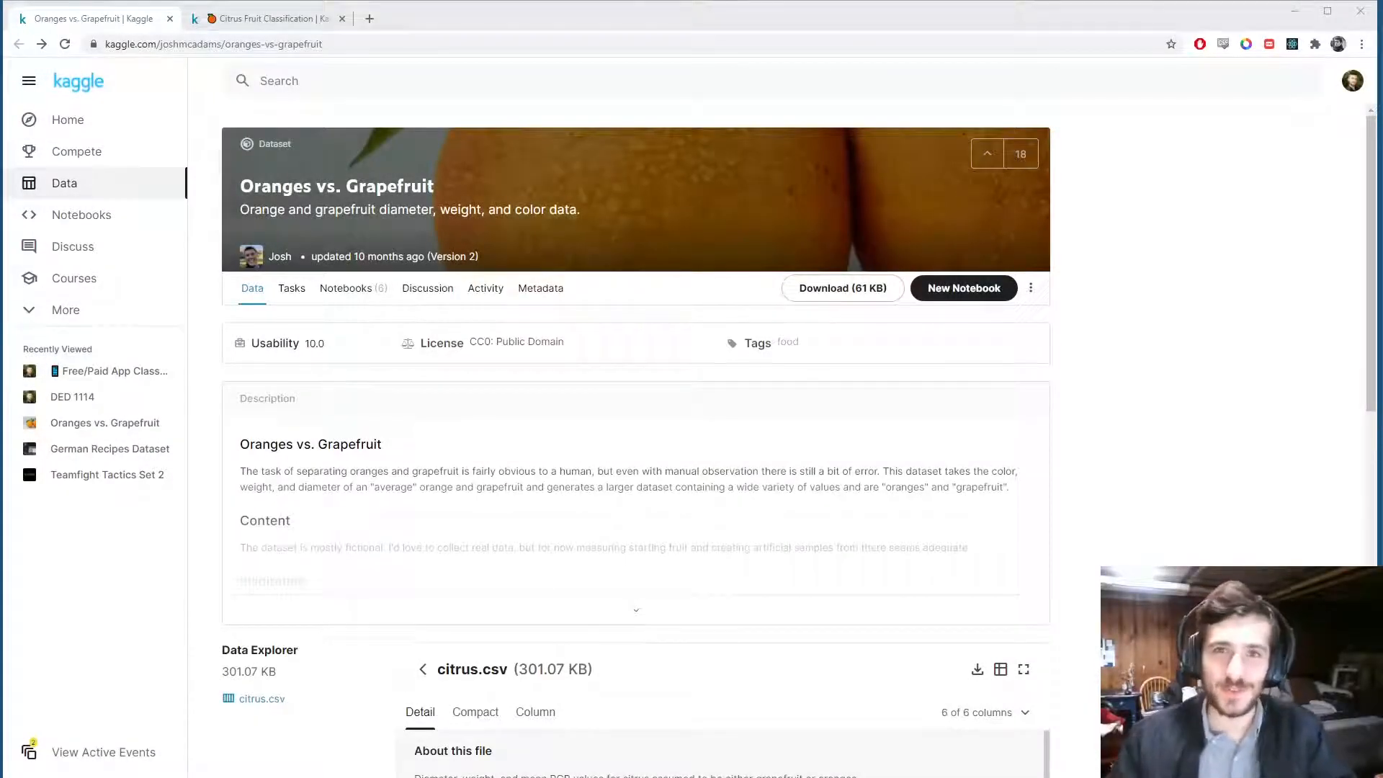
- Review the citrus.csv columns, then switch to the Citrus Fruit Classification notebook
scroll("down", 3)
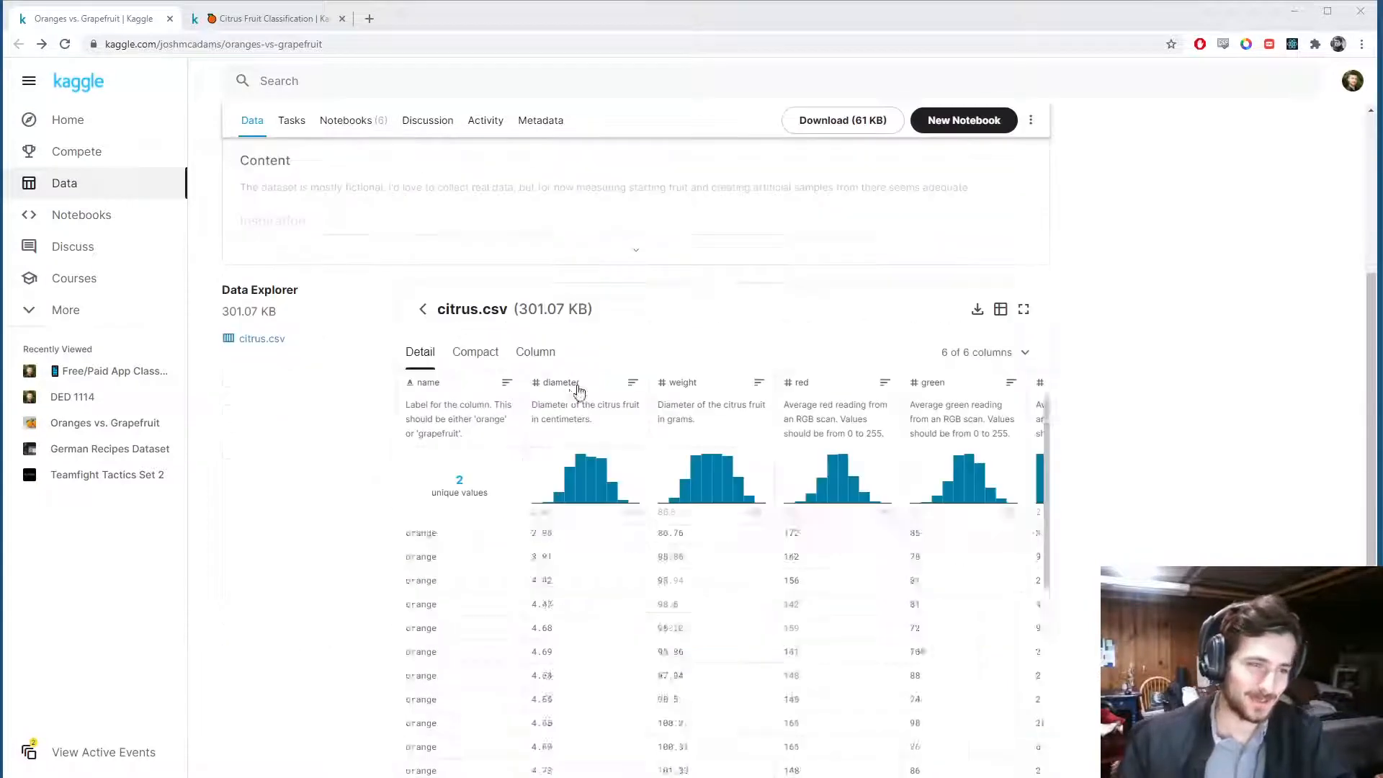
scroll("down", 3)
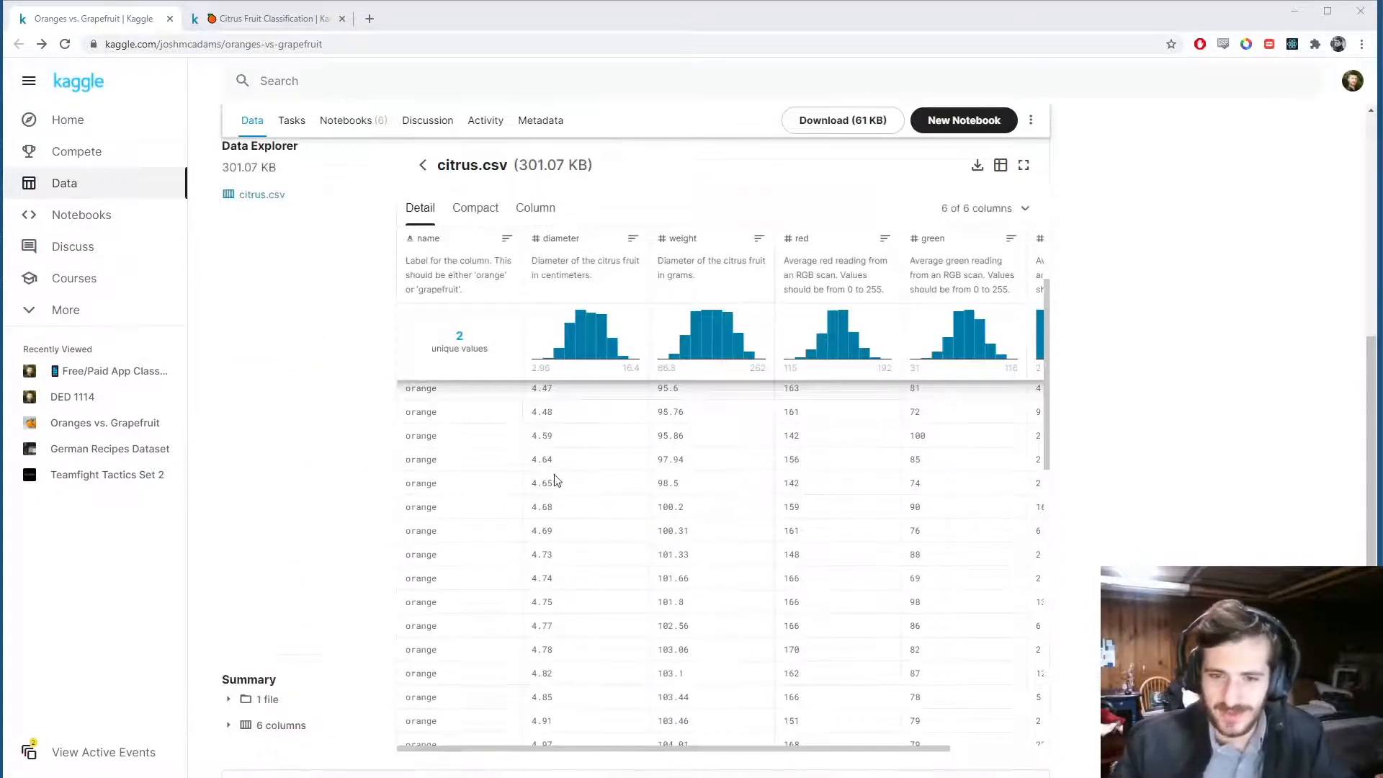
scroll("up", 3)
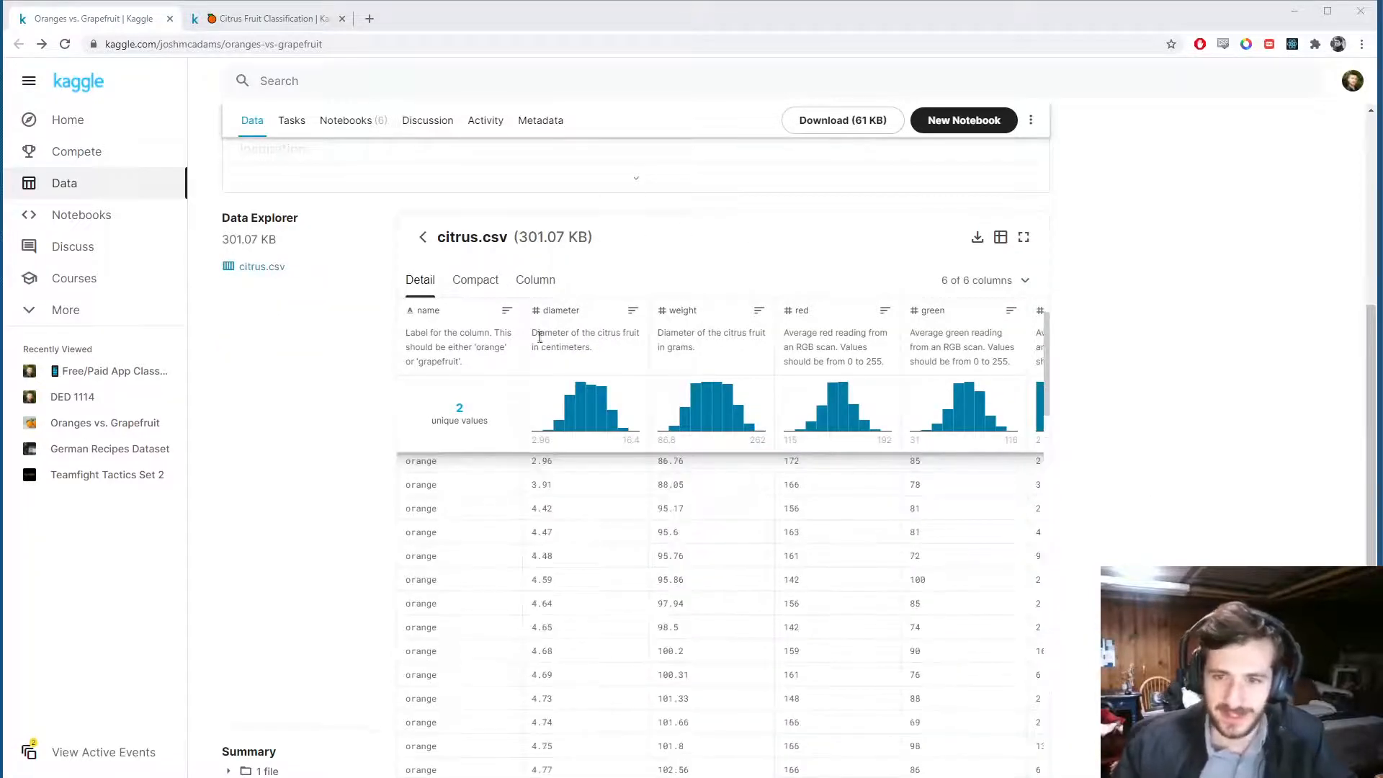
scroll("right", 3)
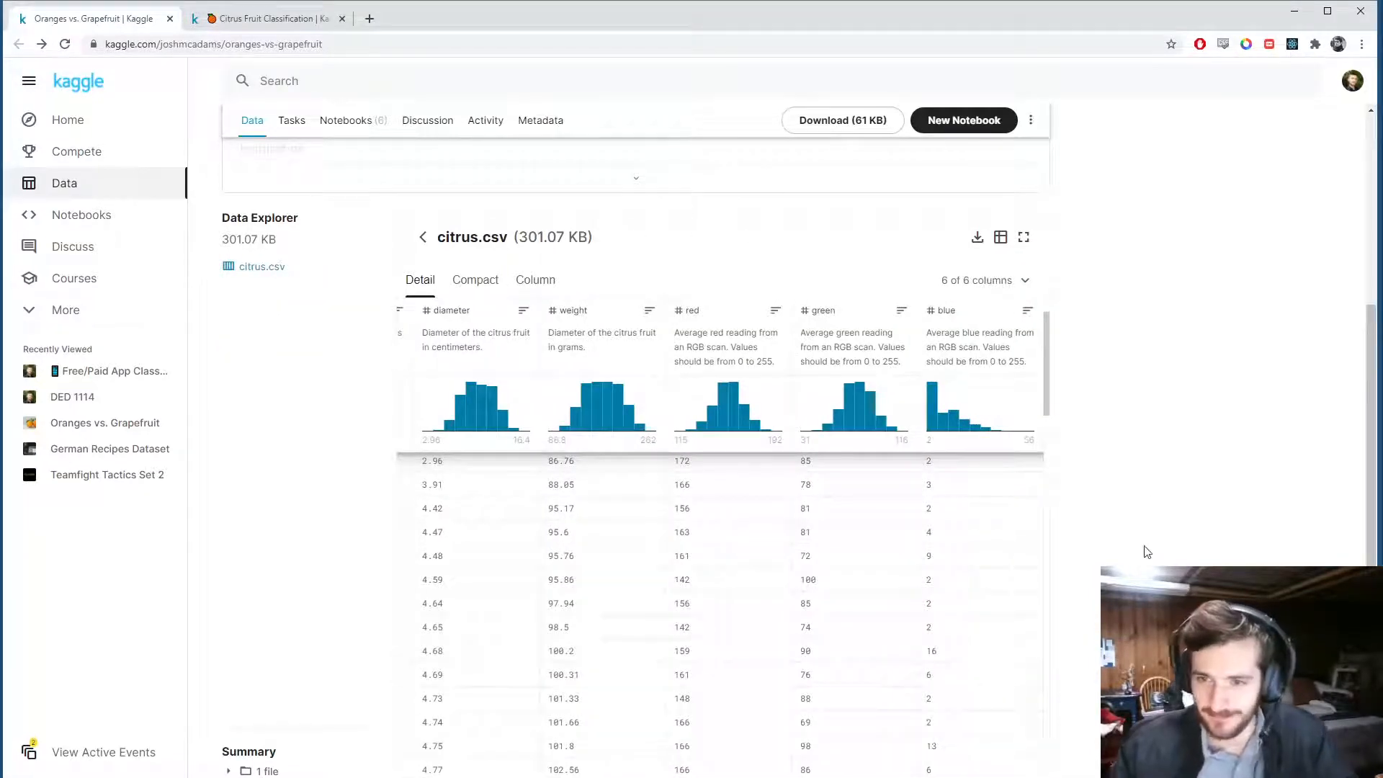
scroll("up", 3)
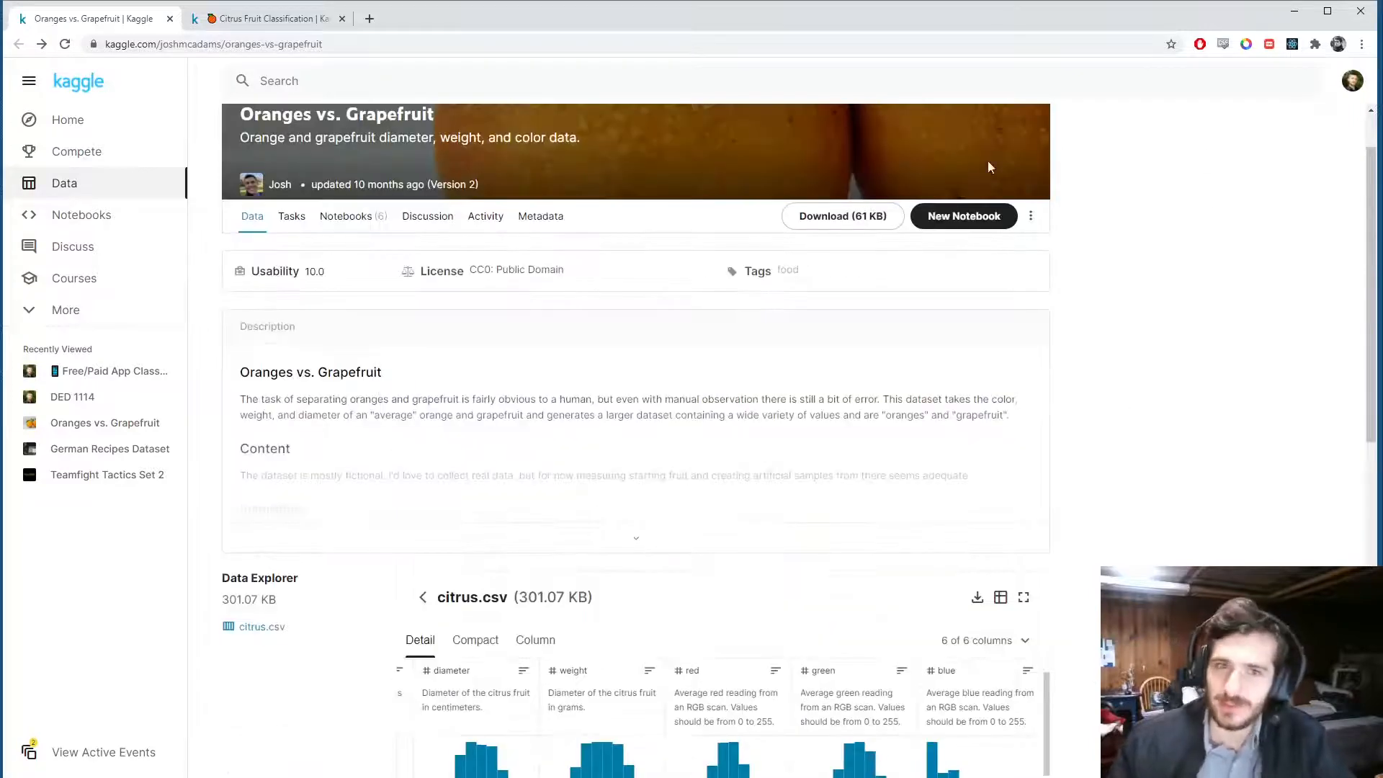
left_click(269, 17)
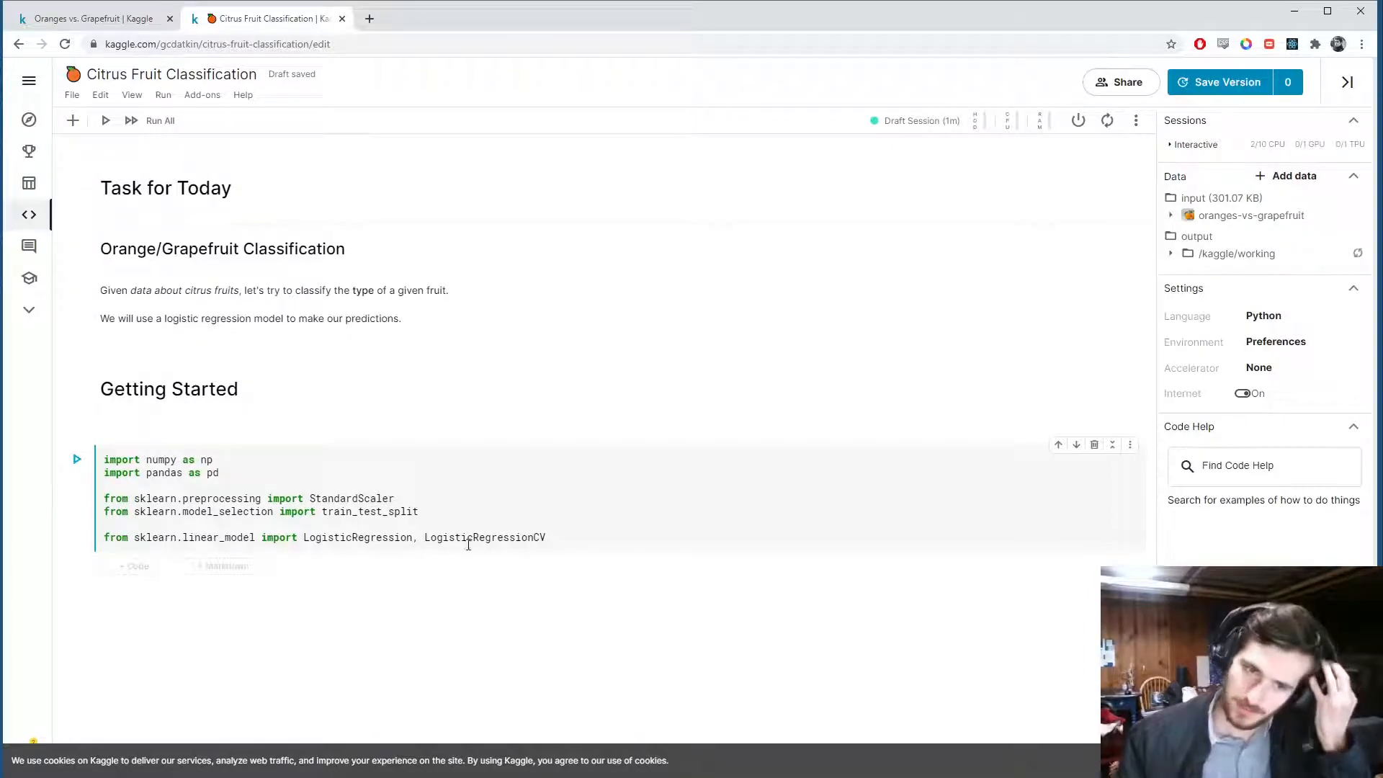
double_click(484, 537)
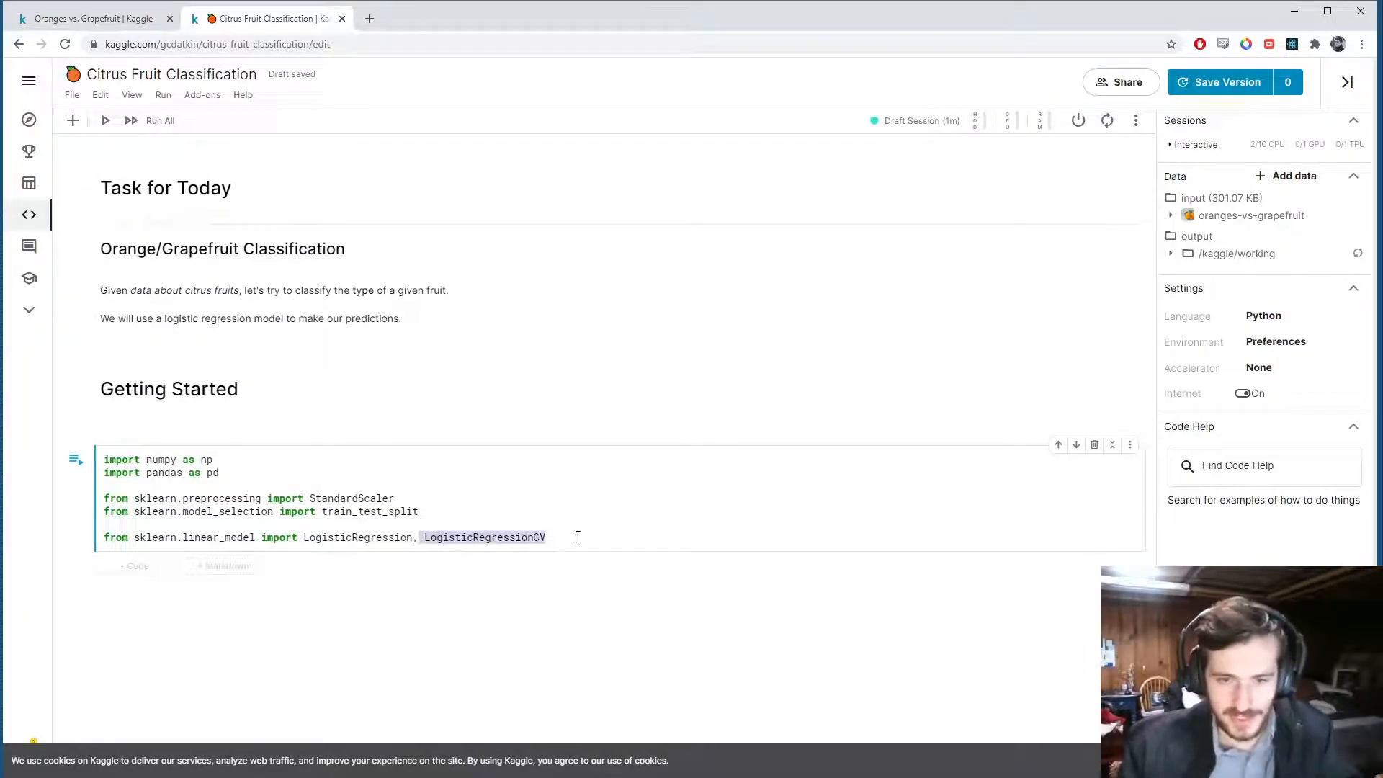
left_click(547, 538)
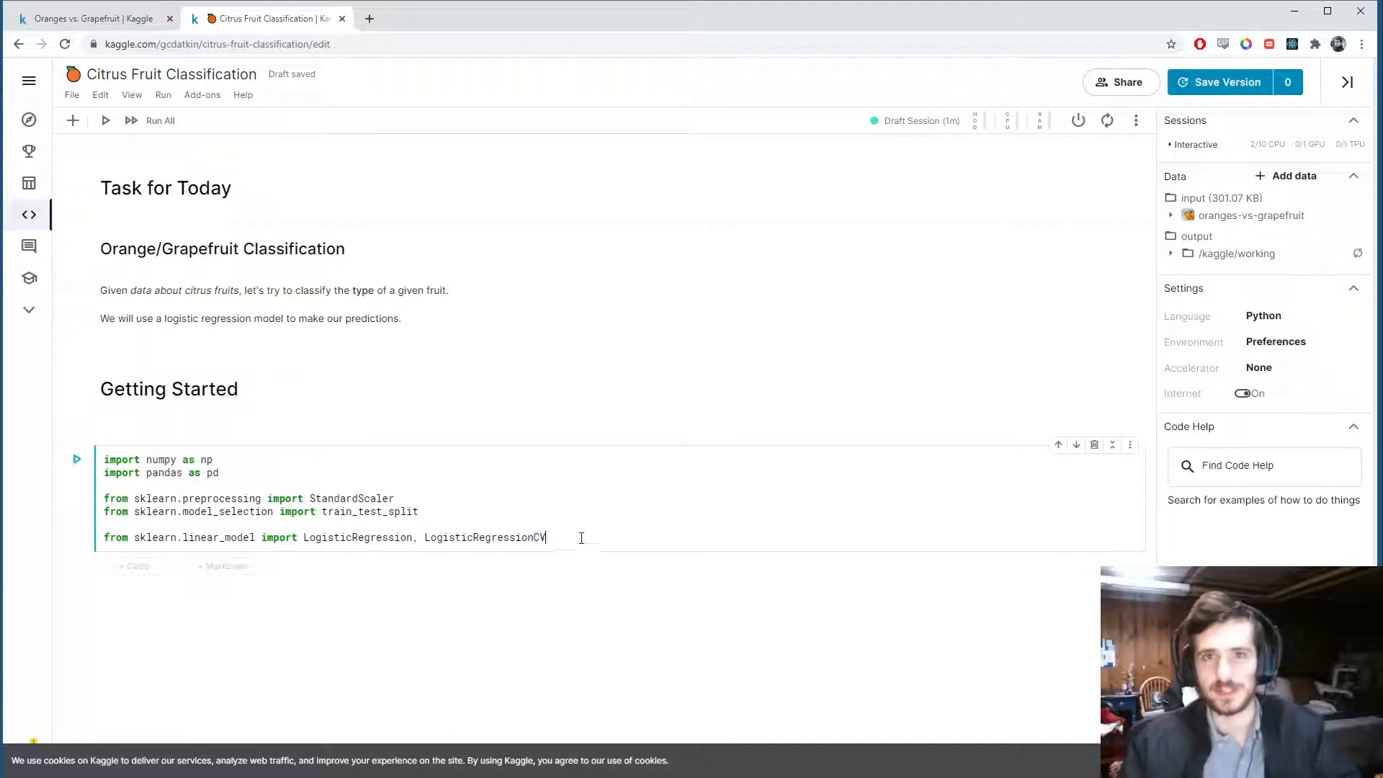
mouse_move(620, 510)
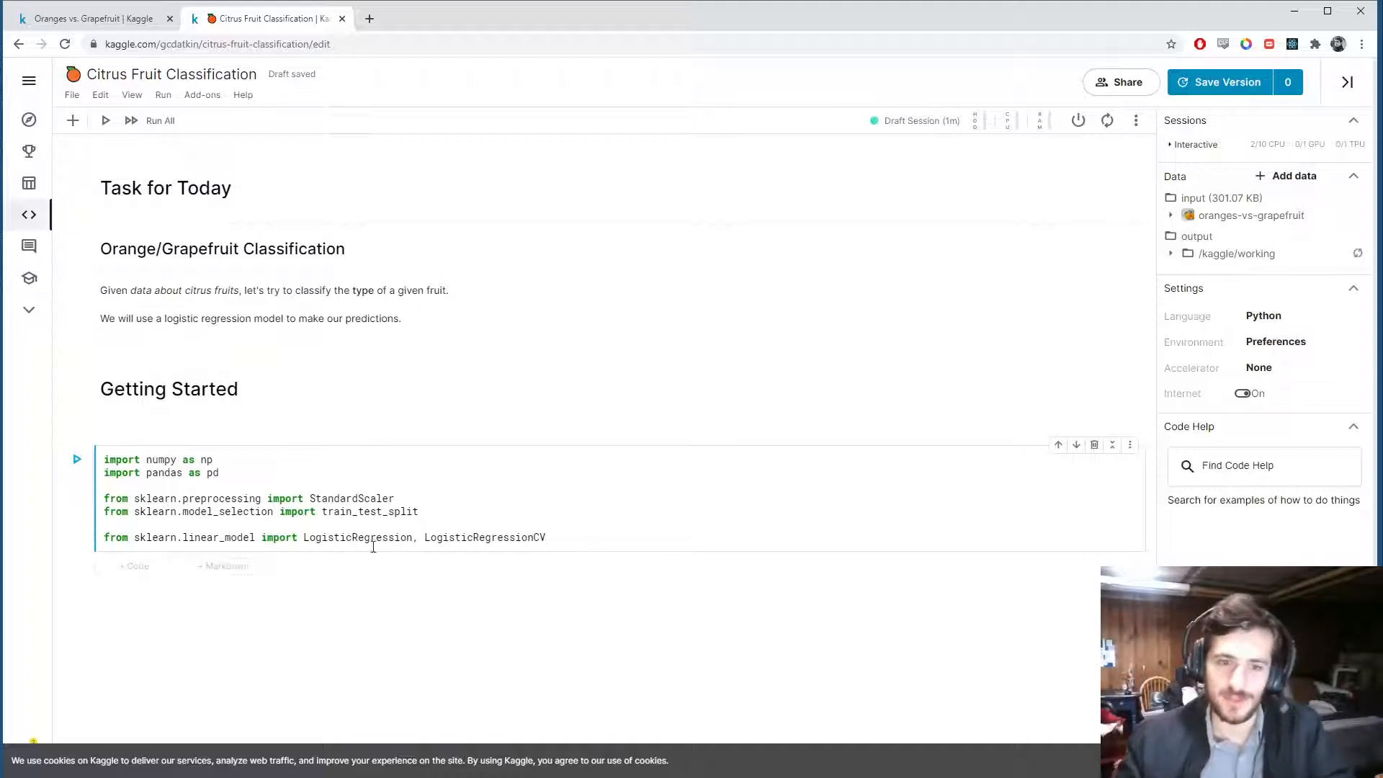
left_click(549, 537)
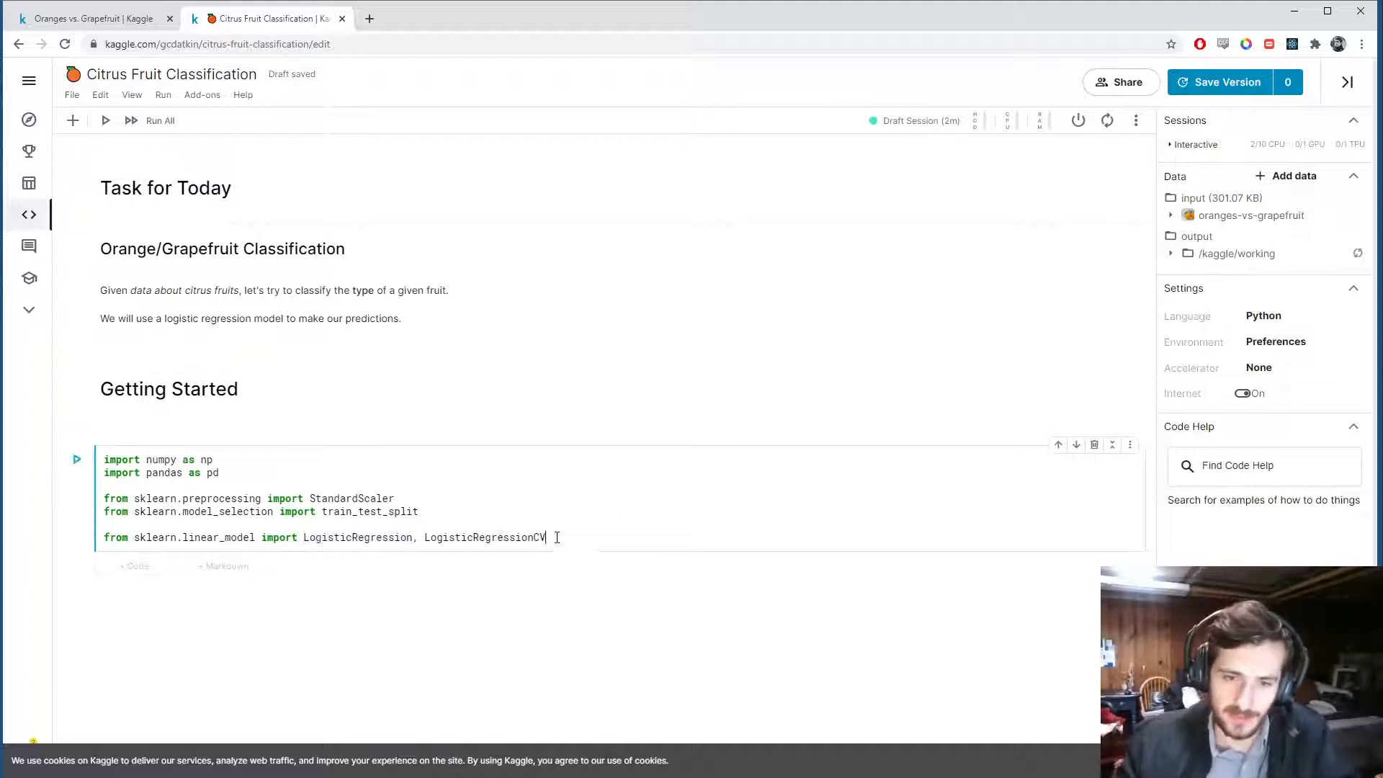
mouse_move(471, 489)
type("data")
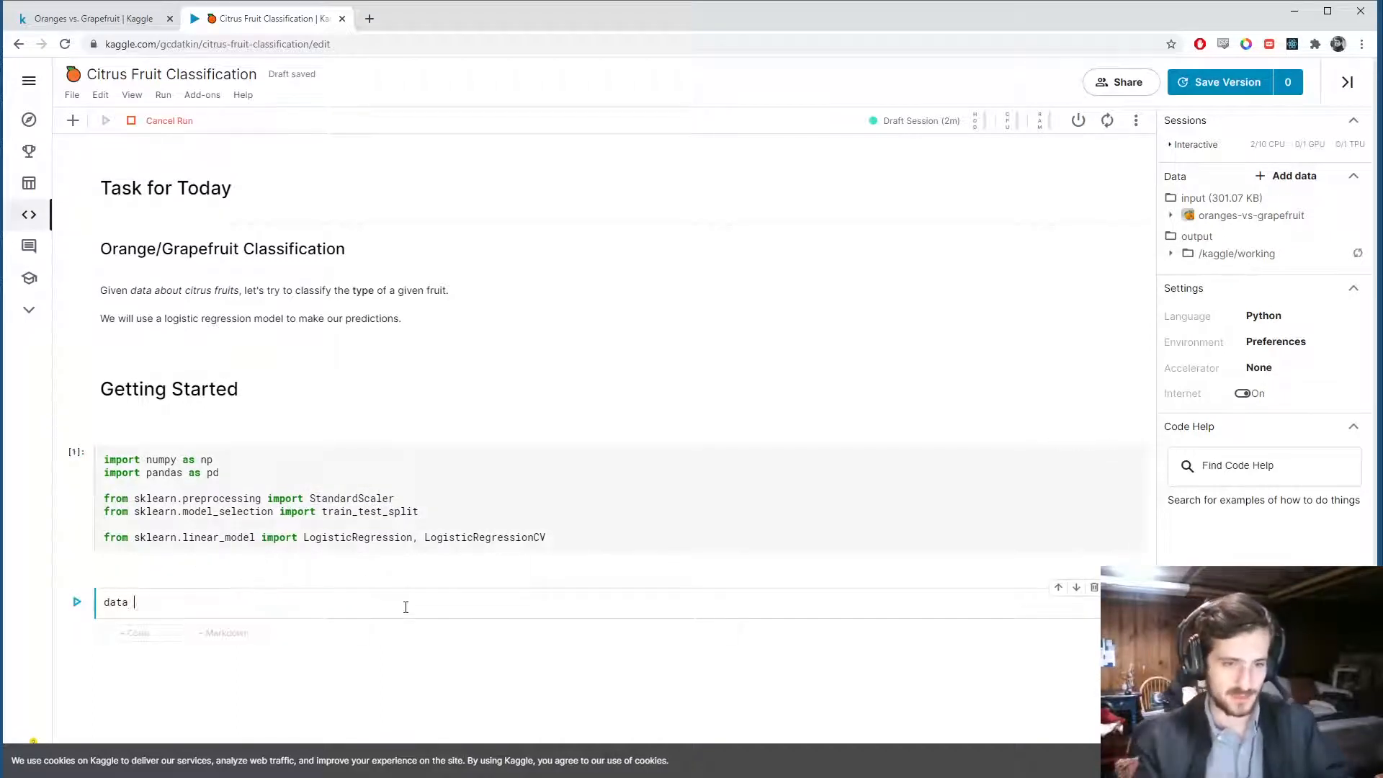
- Load citrus.csv into data with pd.read_csv and display the 10000 × 6 table
type("= pd.read_")
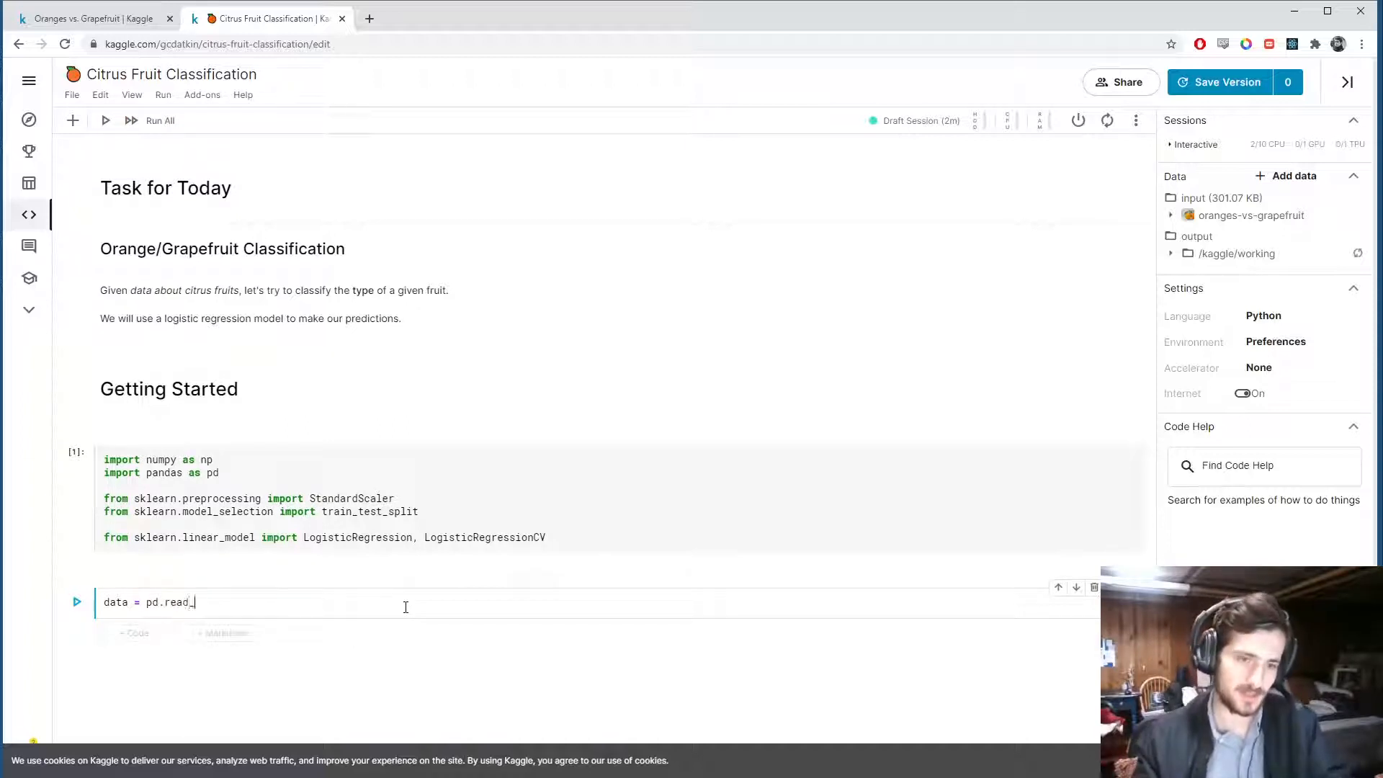
type("csv('')")
type("data")
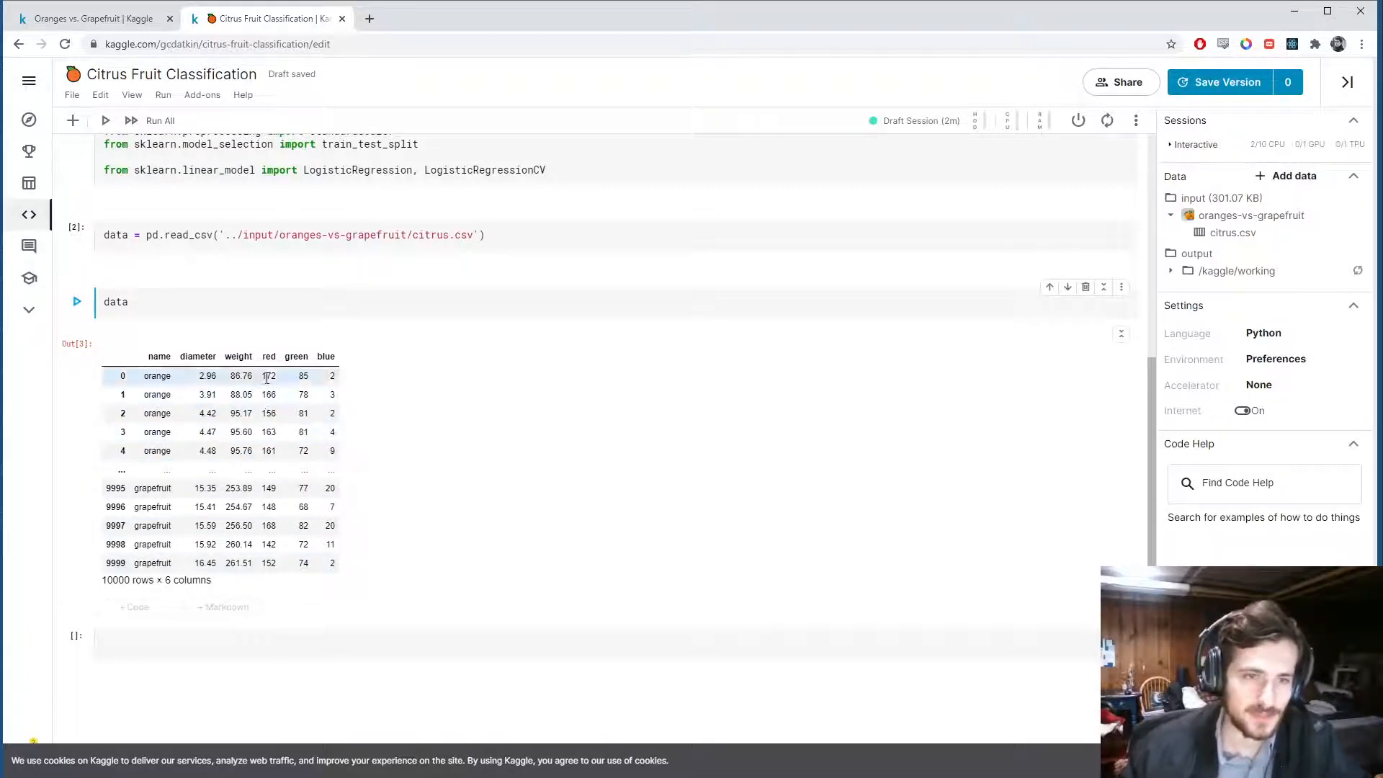
mouse_move(309, 536)
type("data.info()")
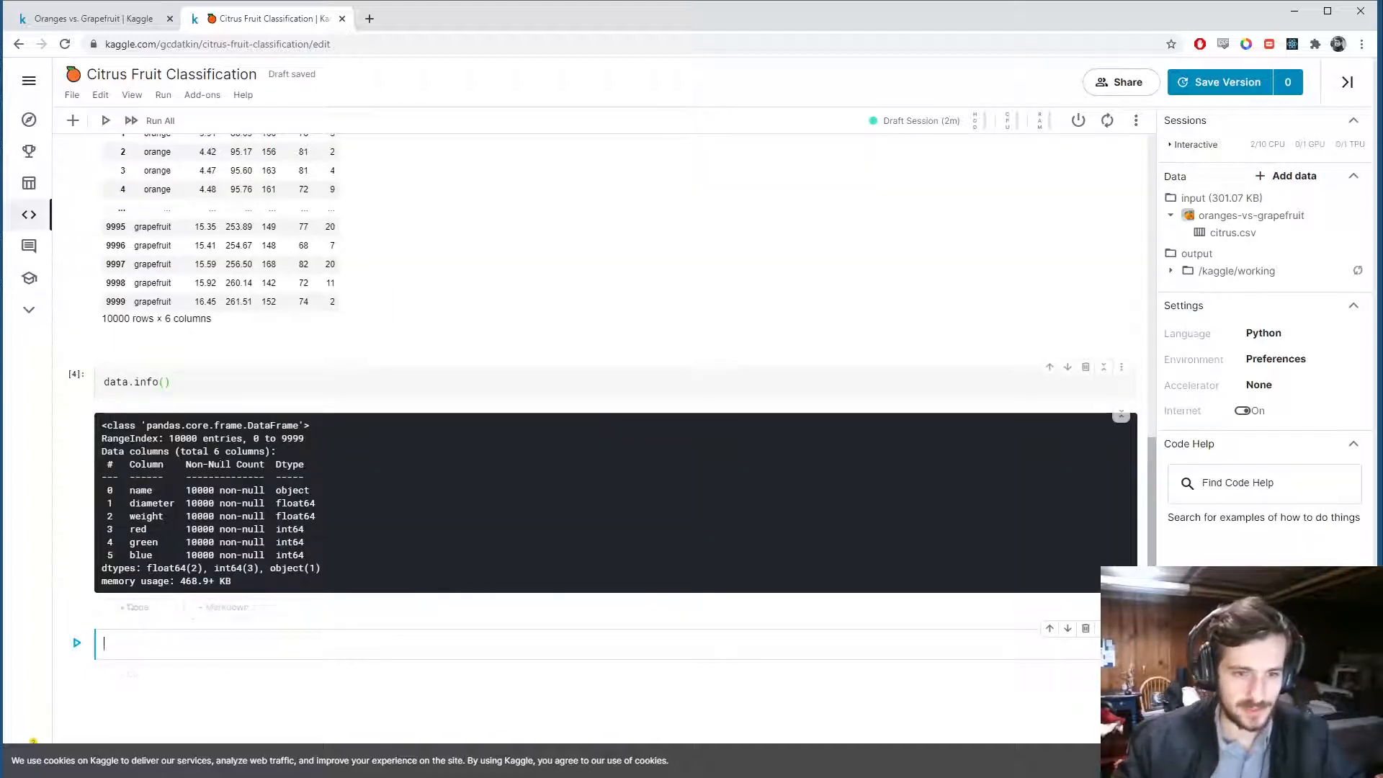
- Check data.info() for six non-null columns and begin a markdown heading cell
scroll("up", 3)
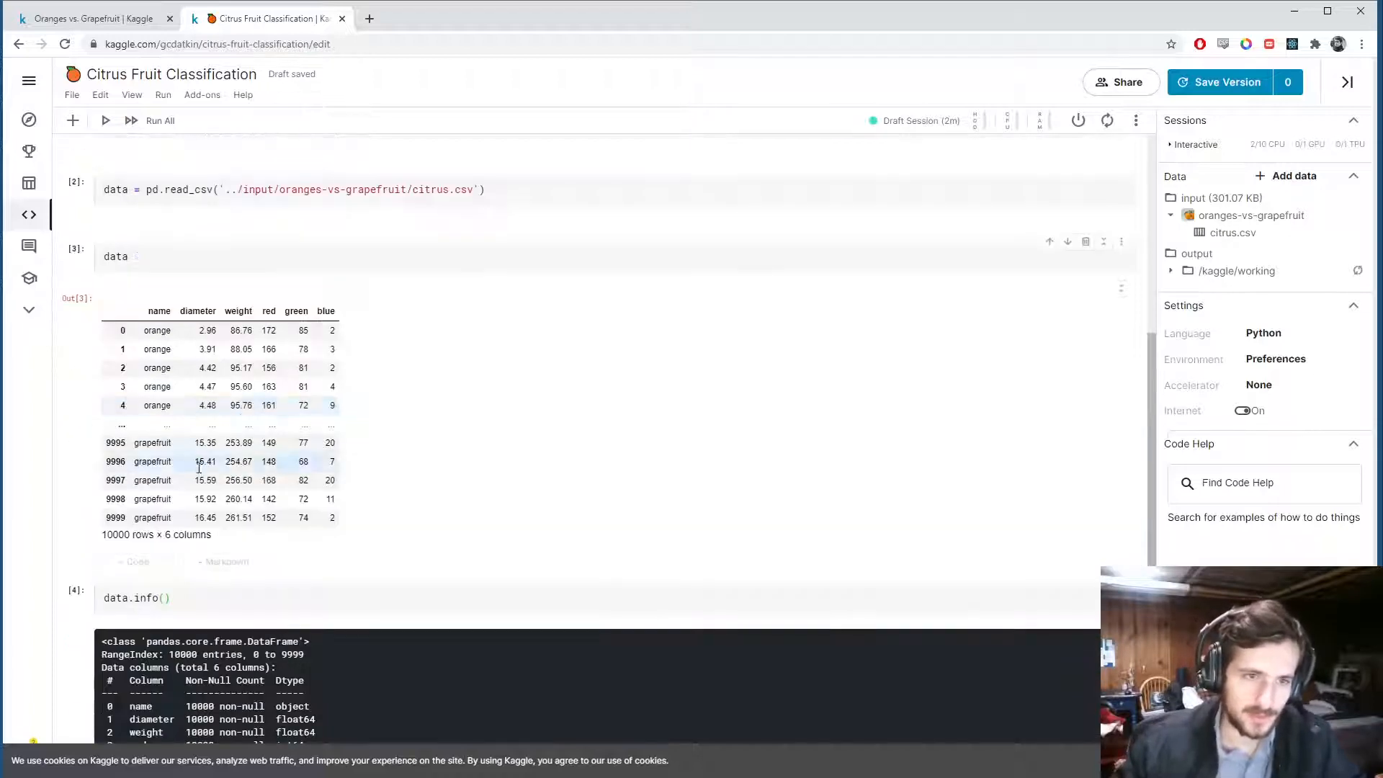
mouse_move(167, 345)
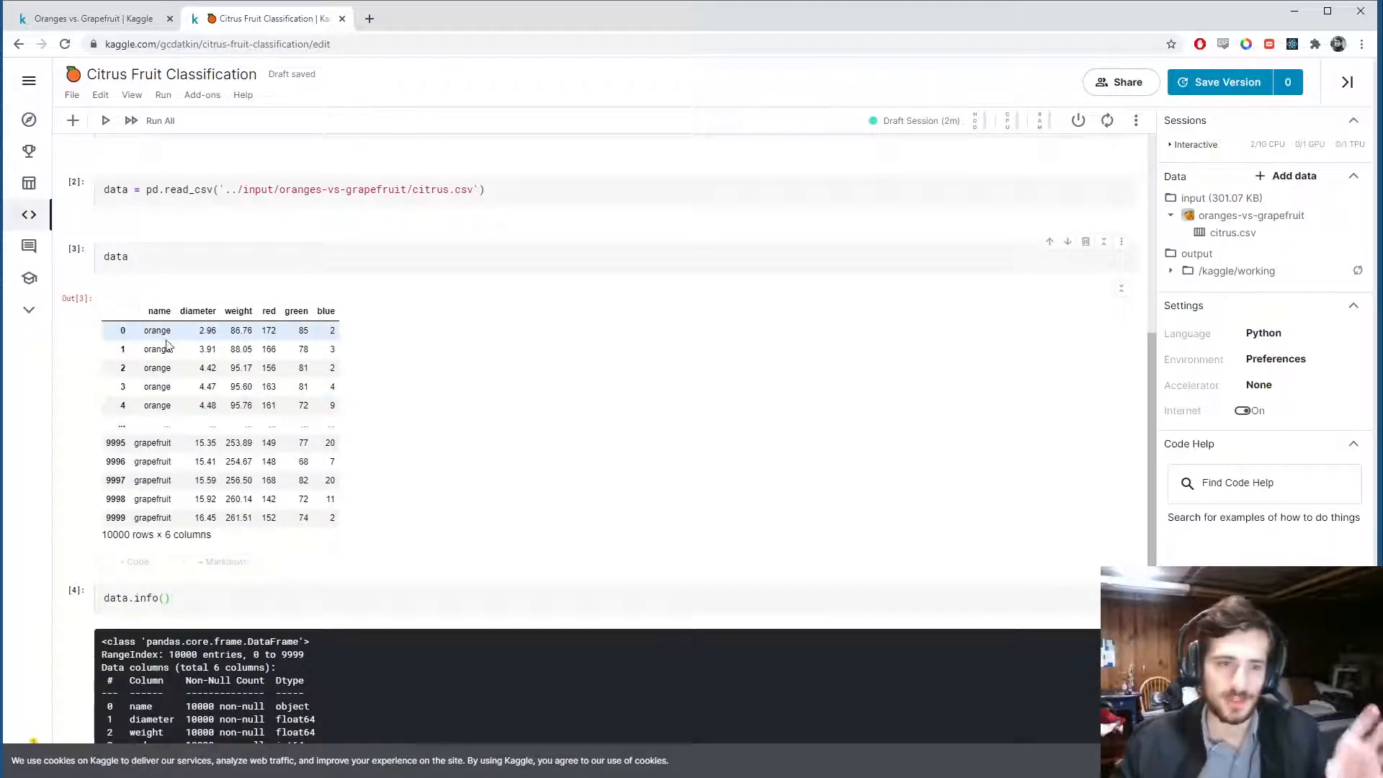
scroll("down", 3)
type("# En")
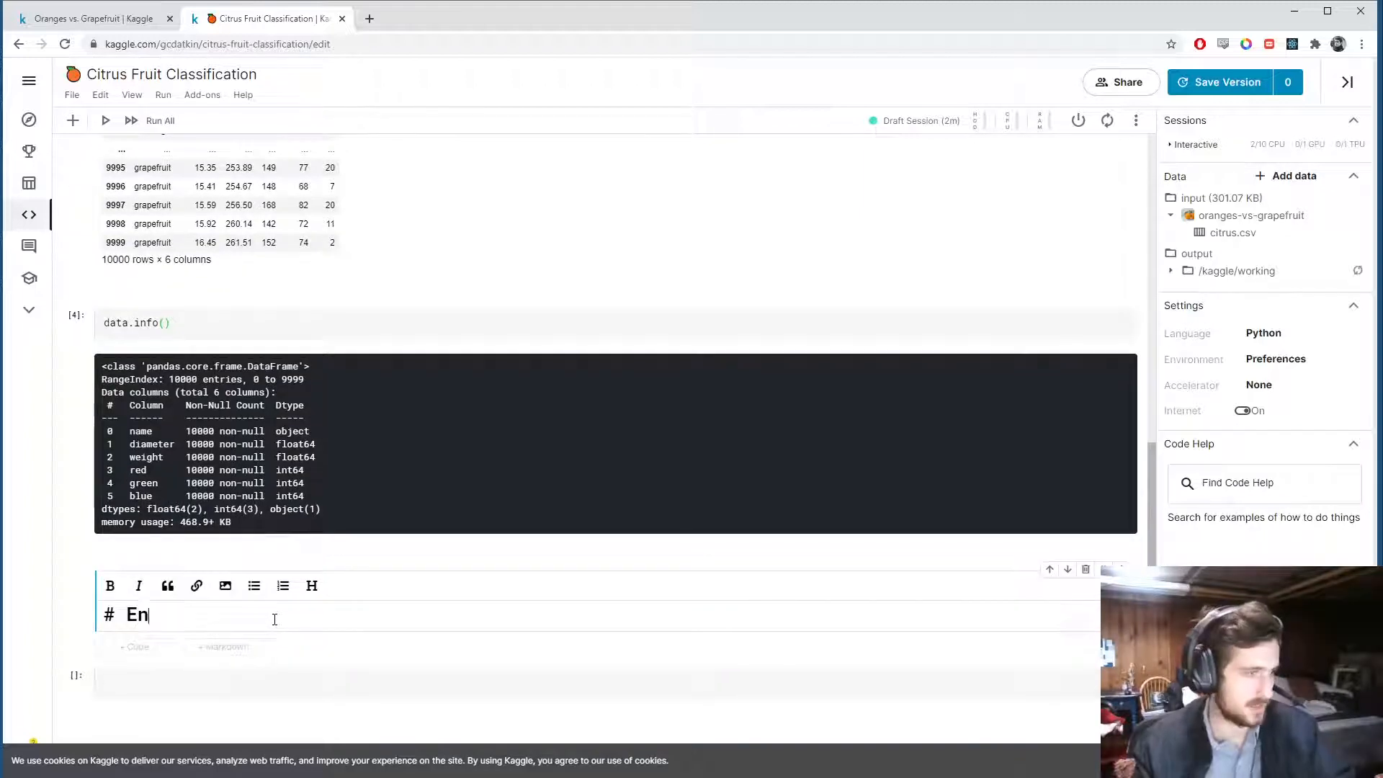
- Add an 'Encoding Labels' heading and run data['name'].value_counts(), showing 5000 of each fruit
type("coding Labels")
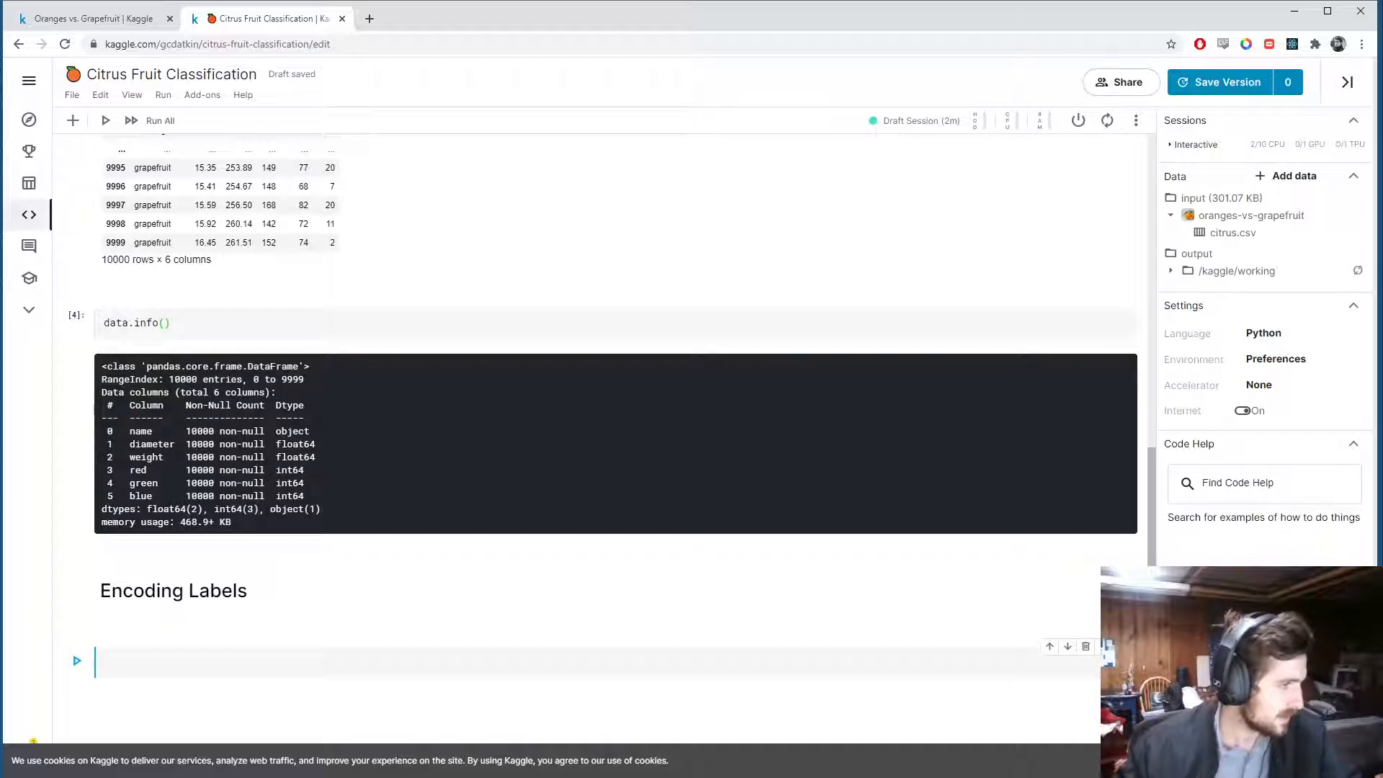
type("dat")
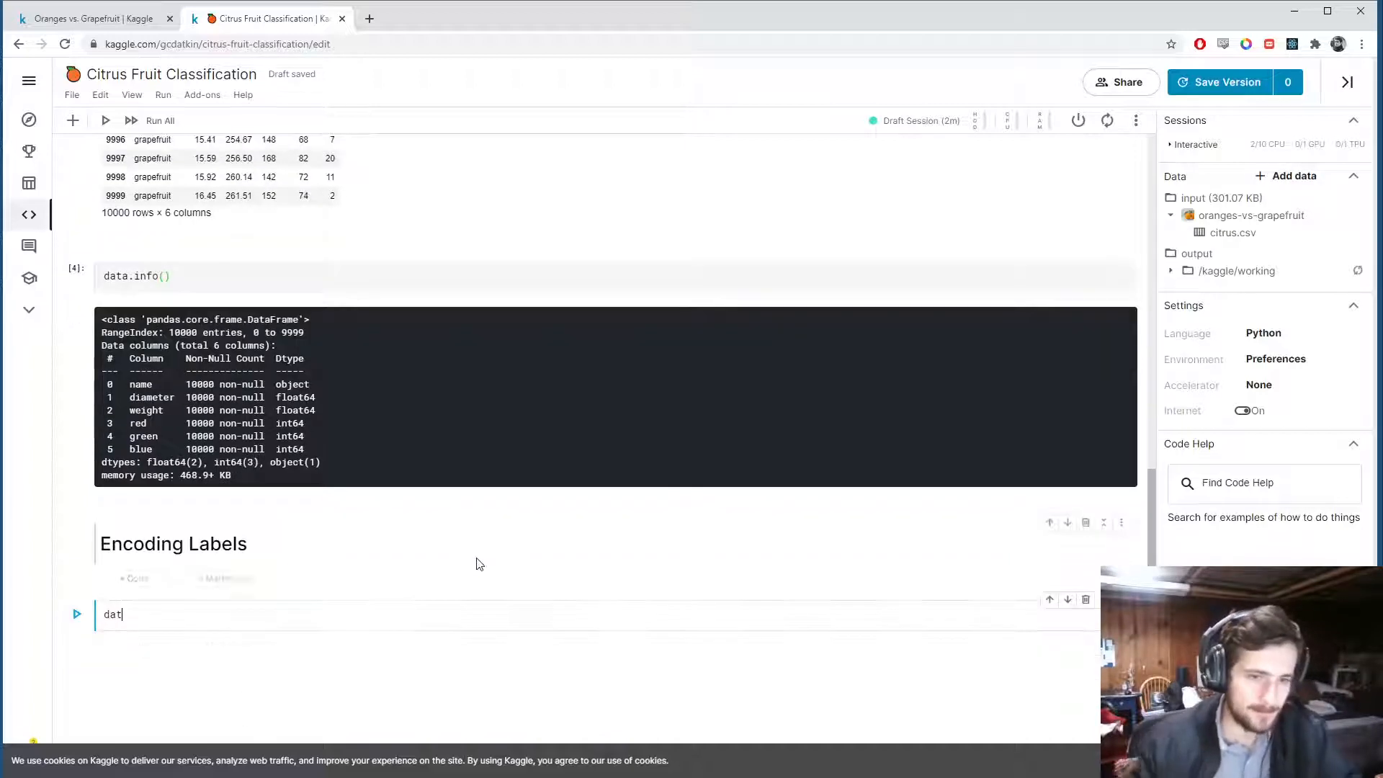
scroll("up", 3)
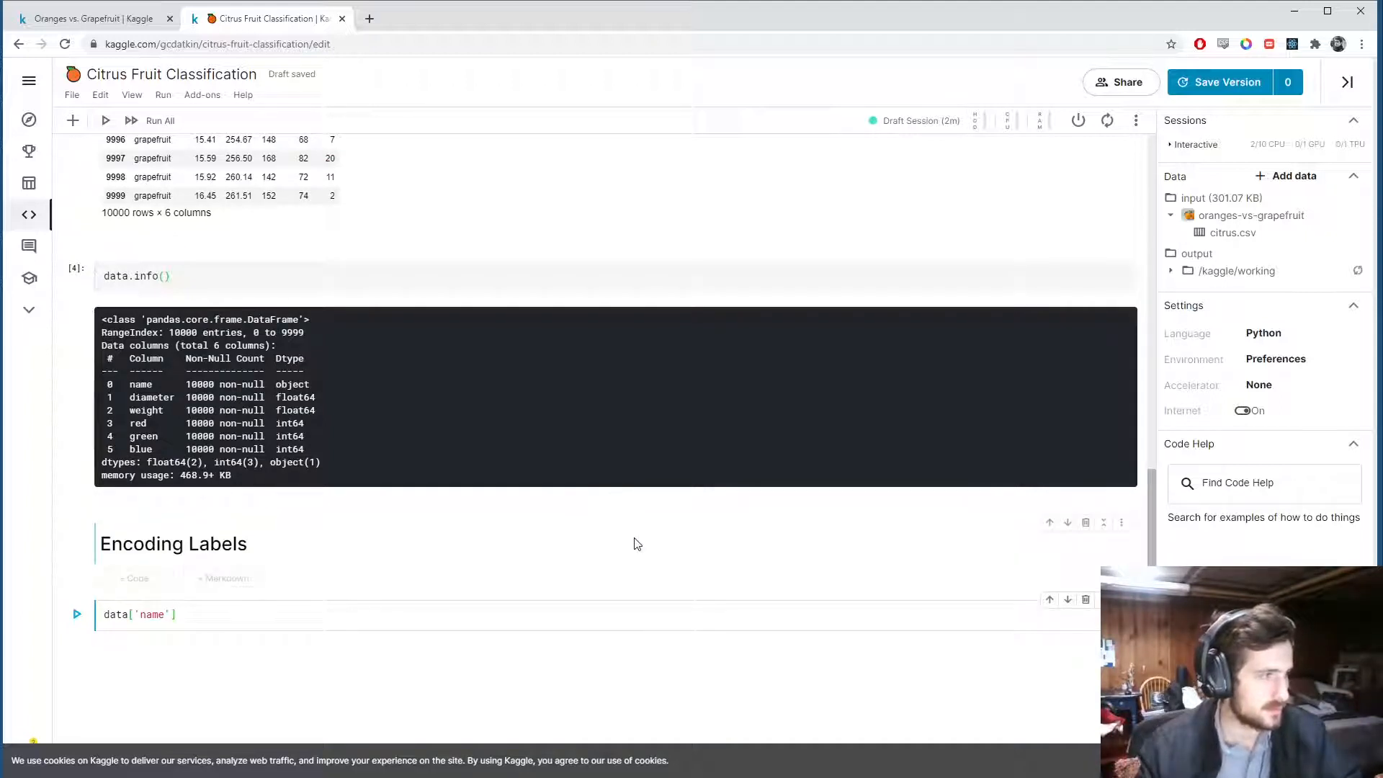
type(".value")
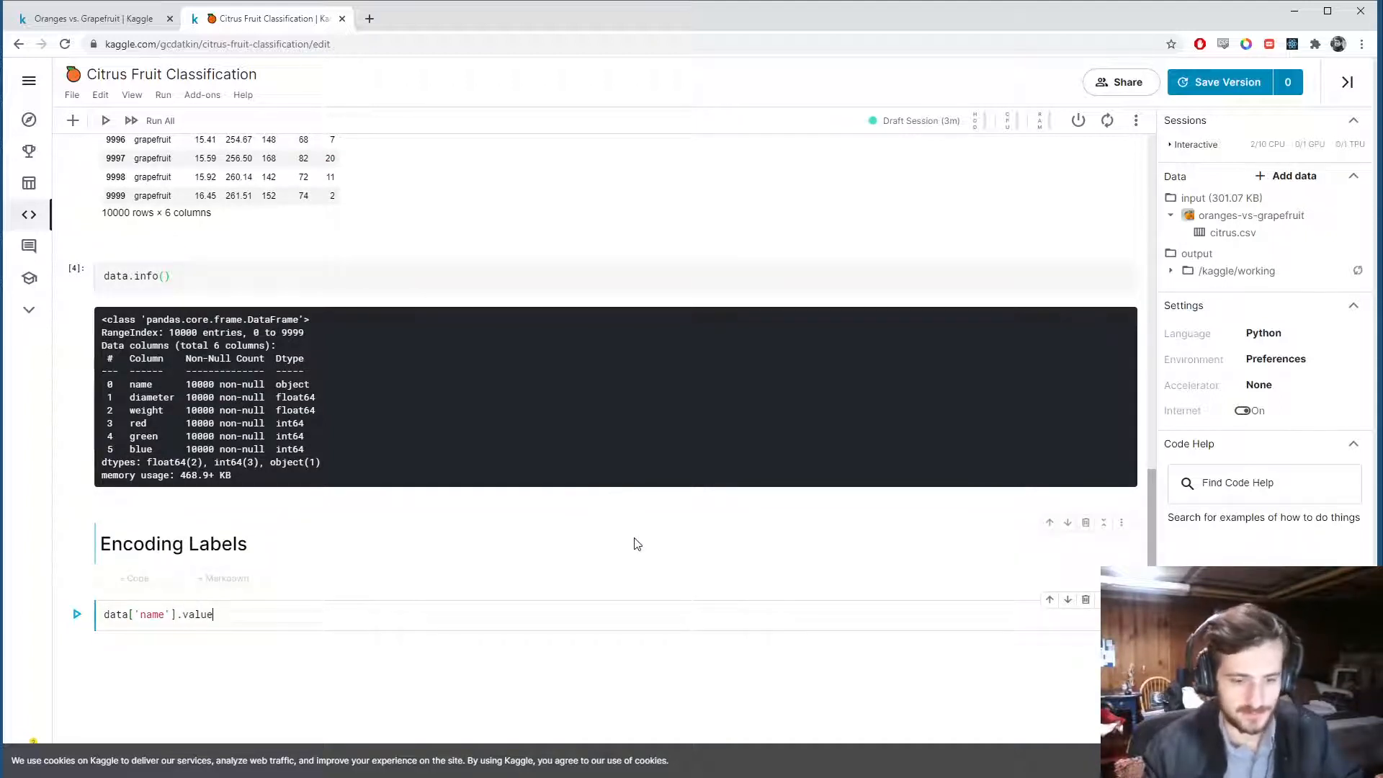
type("_counts(")
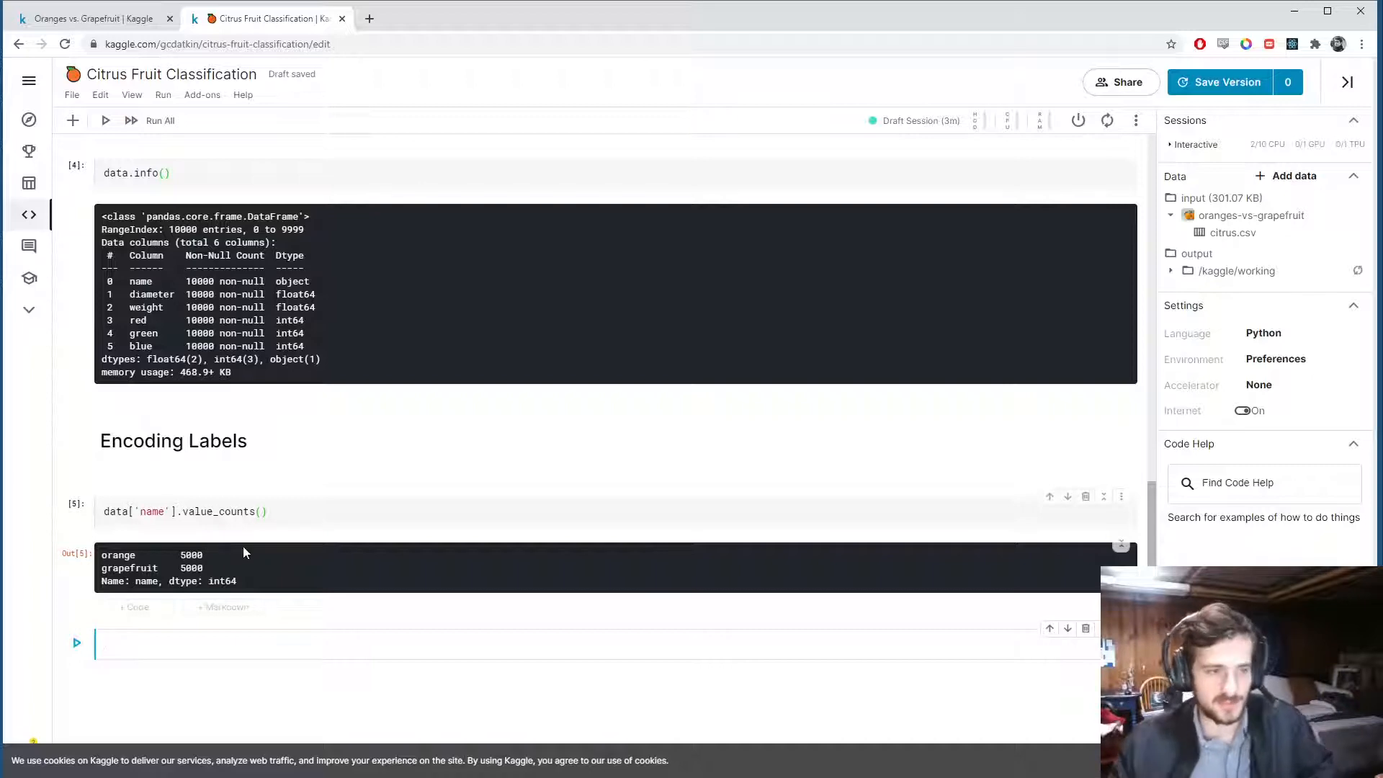
mouse_move(269, 551)
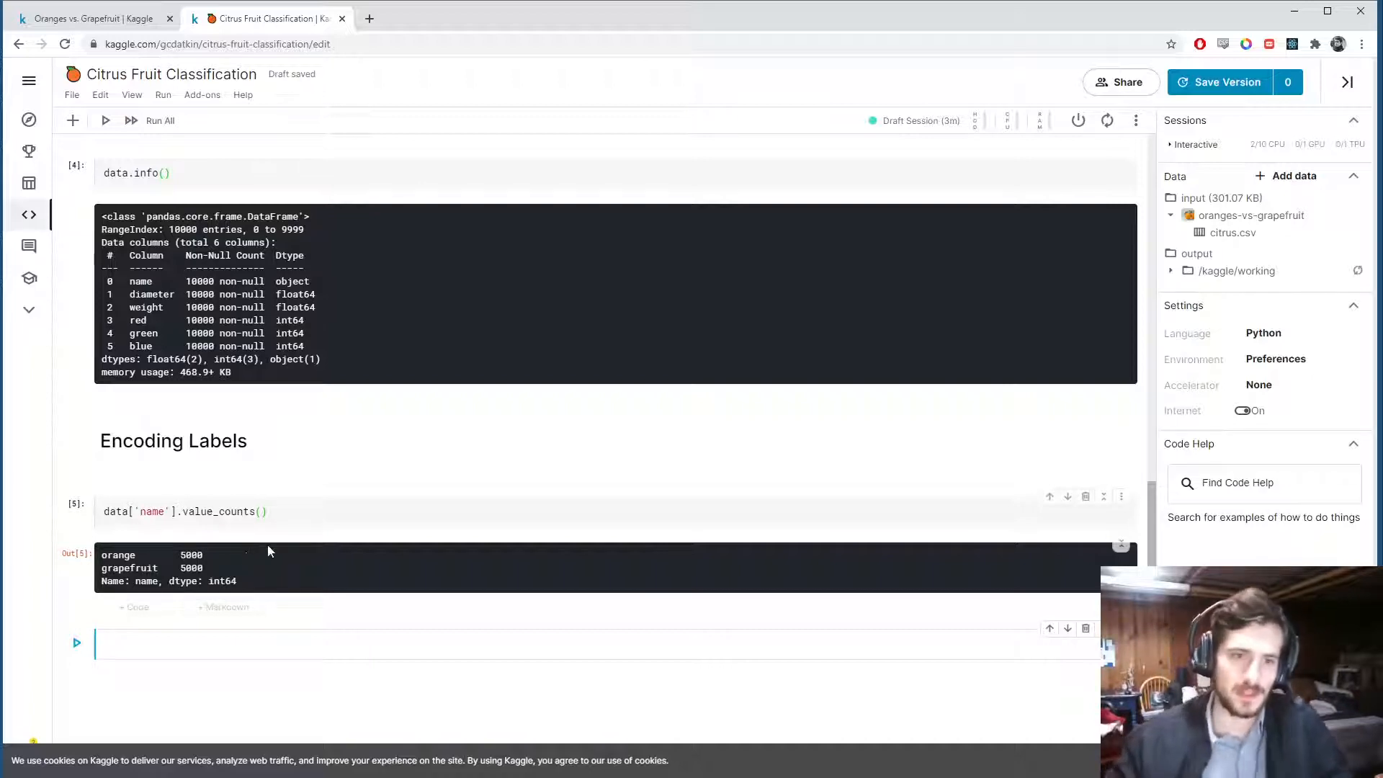
scroll("up", 3)
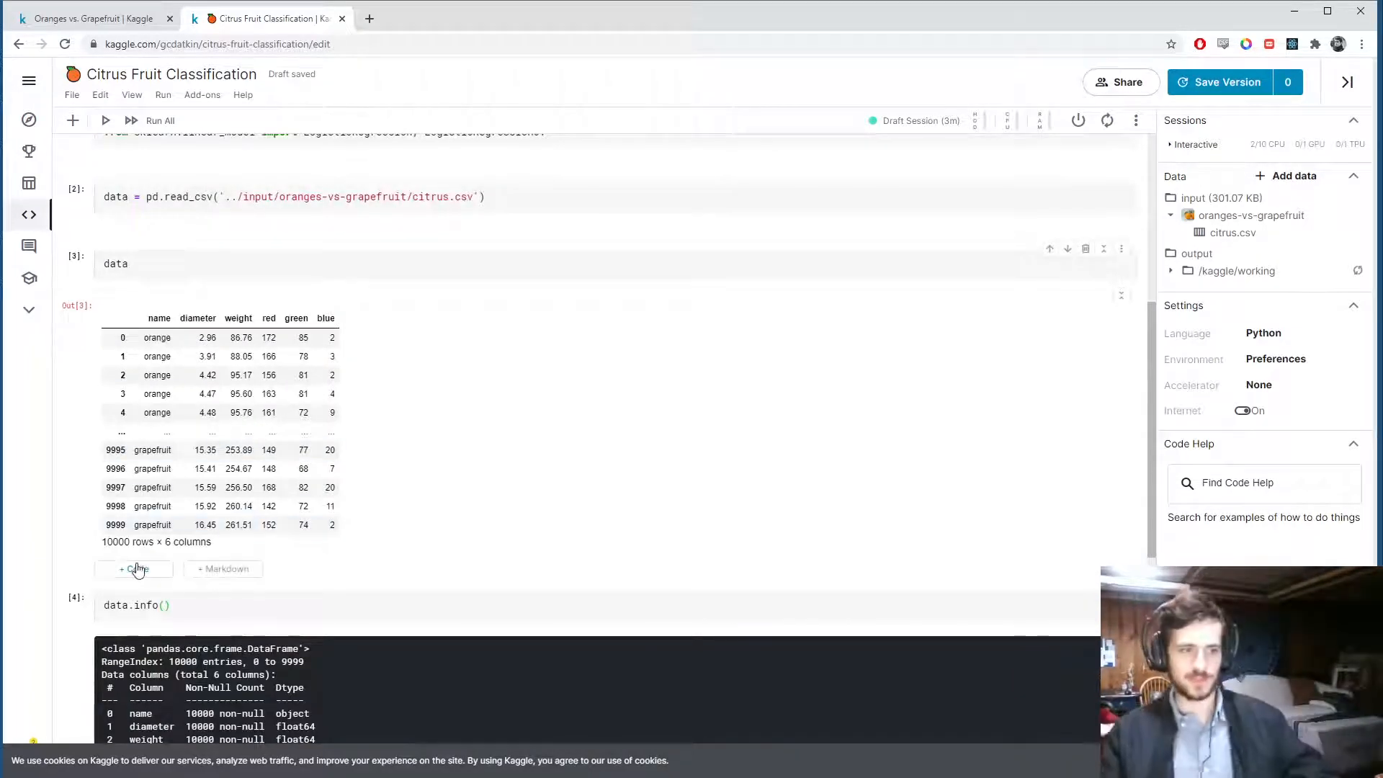
mouse_move(324, 563)
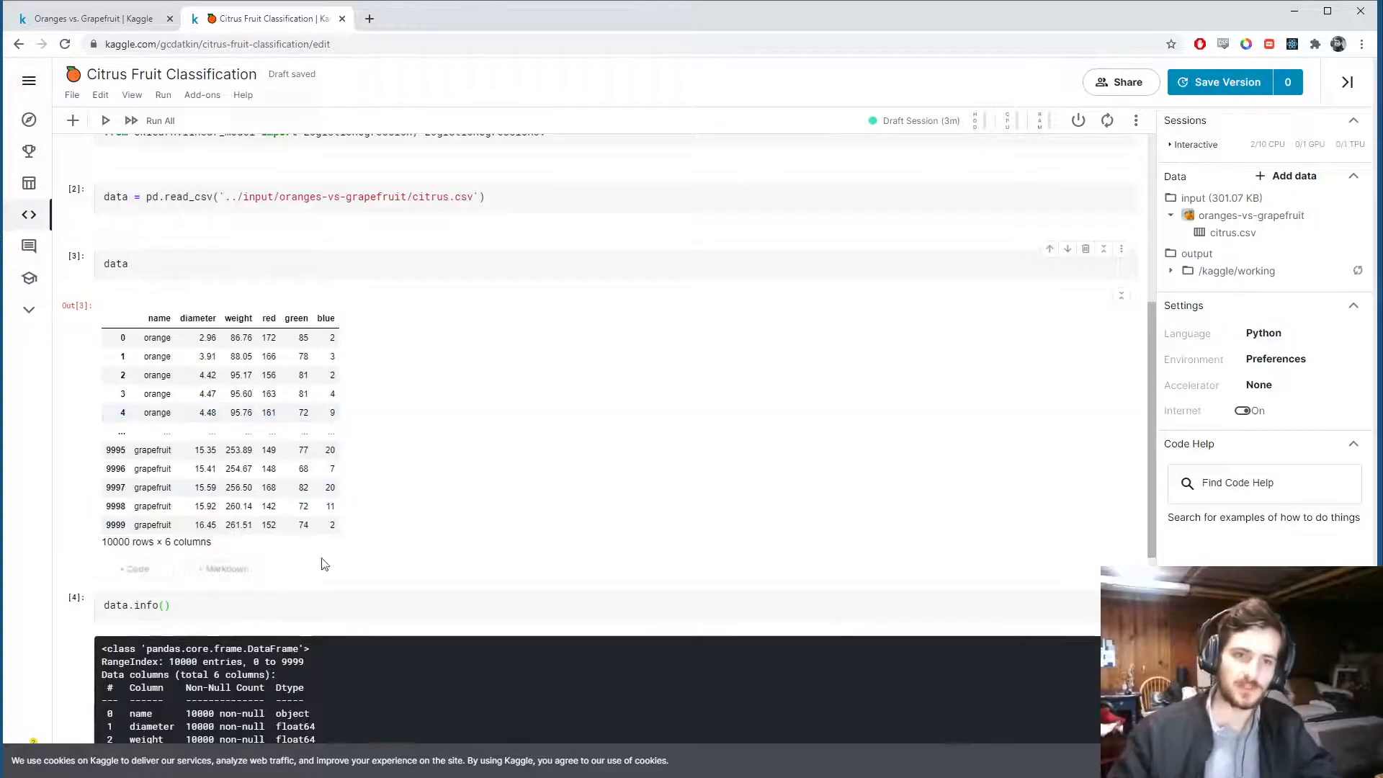
scroll("down", 3)
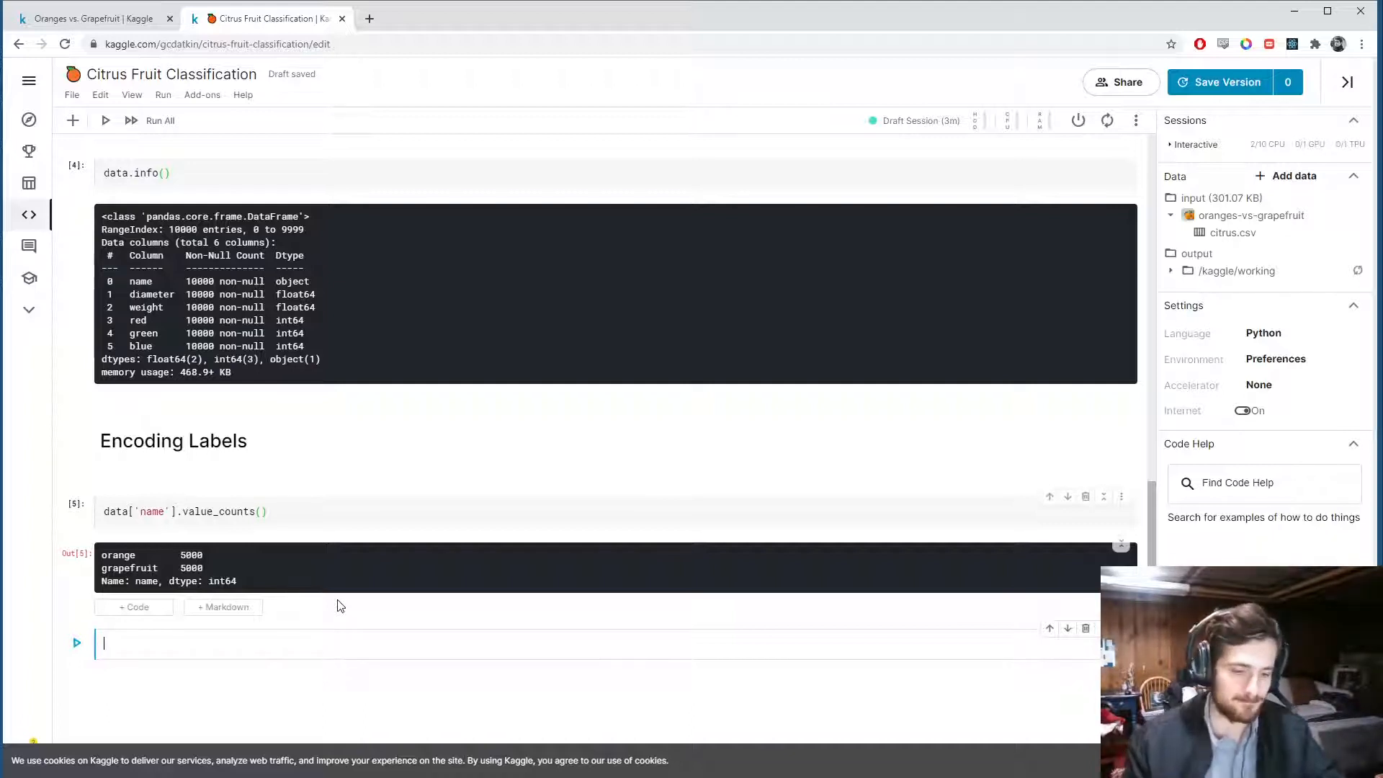
- Define label_mapping = {'orange': 0, 'grapefruit': 1}
type("label_mappings")
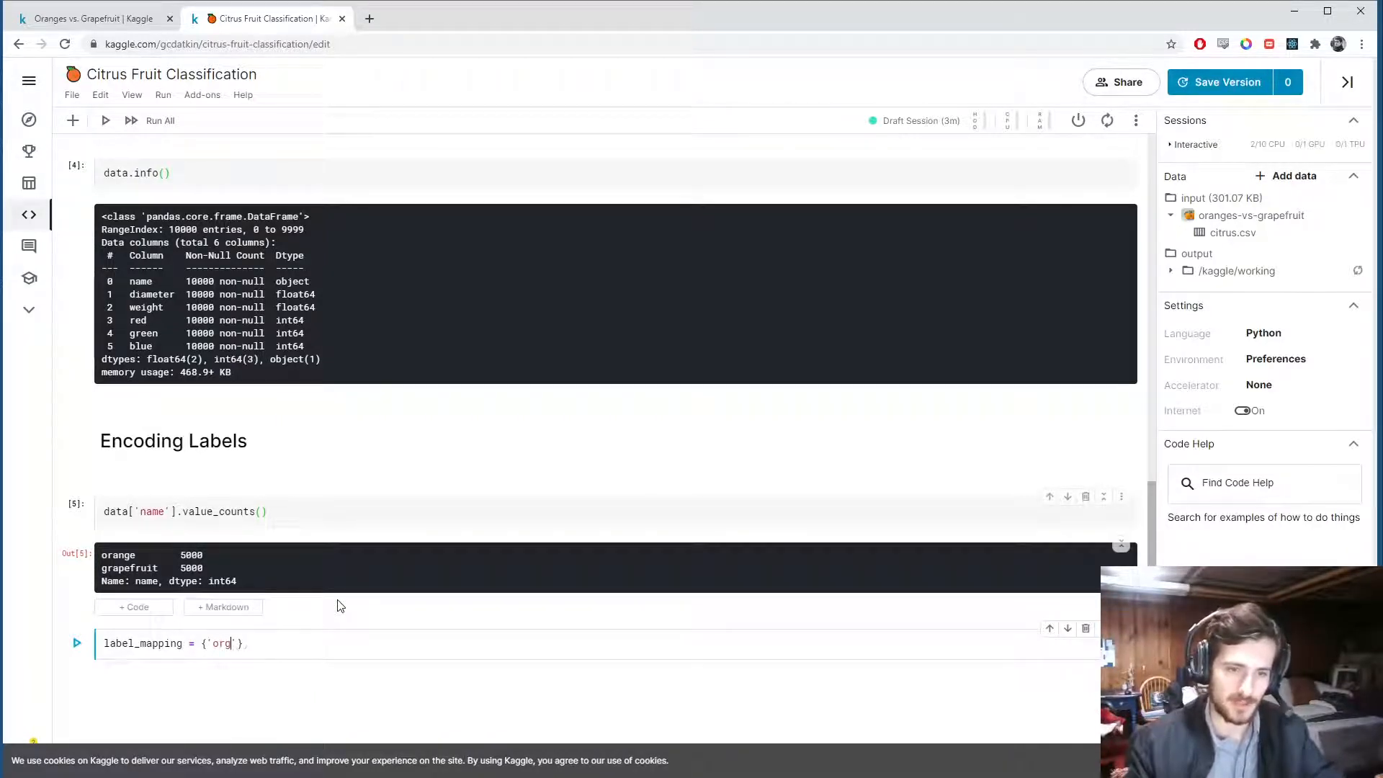
key("Backspace")
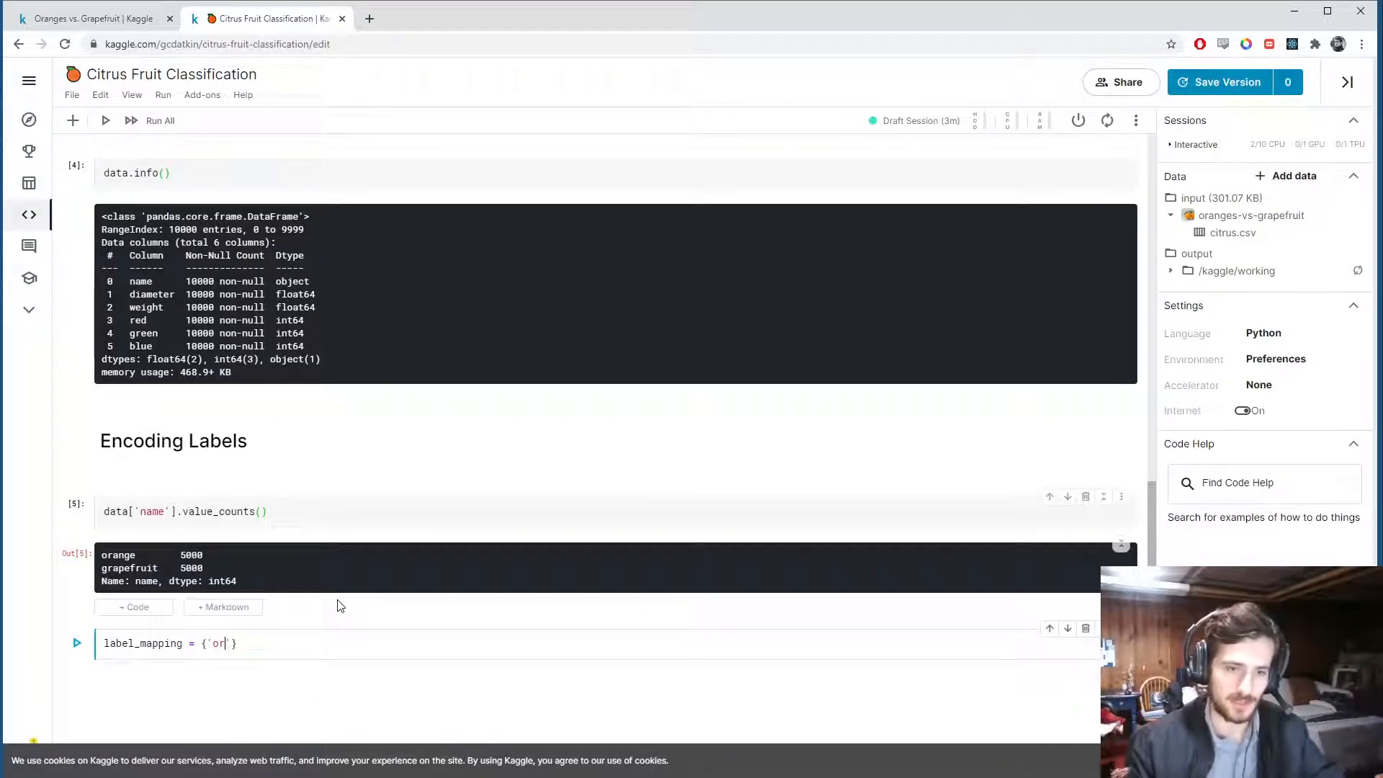
type("ange': 0")
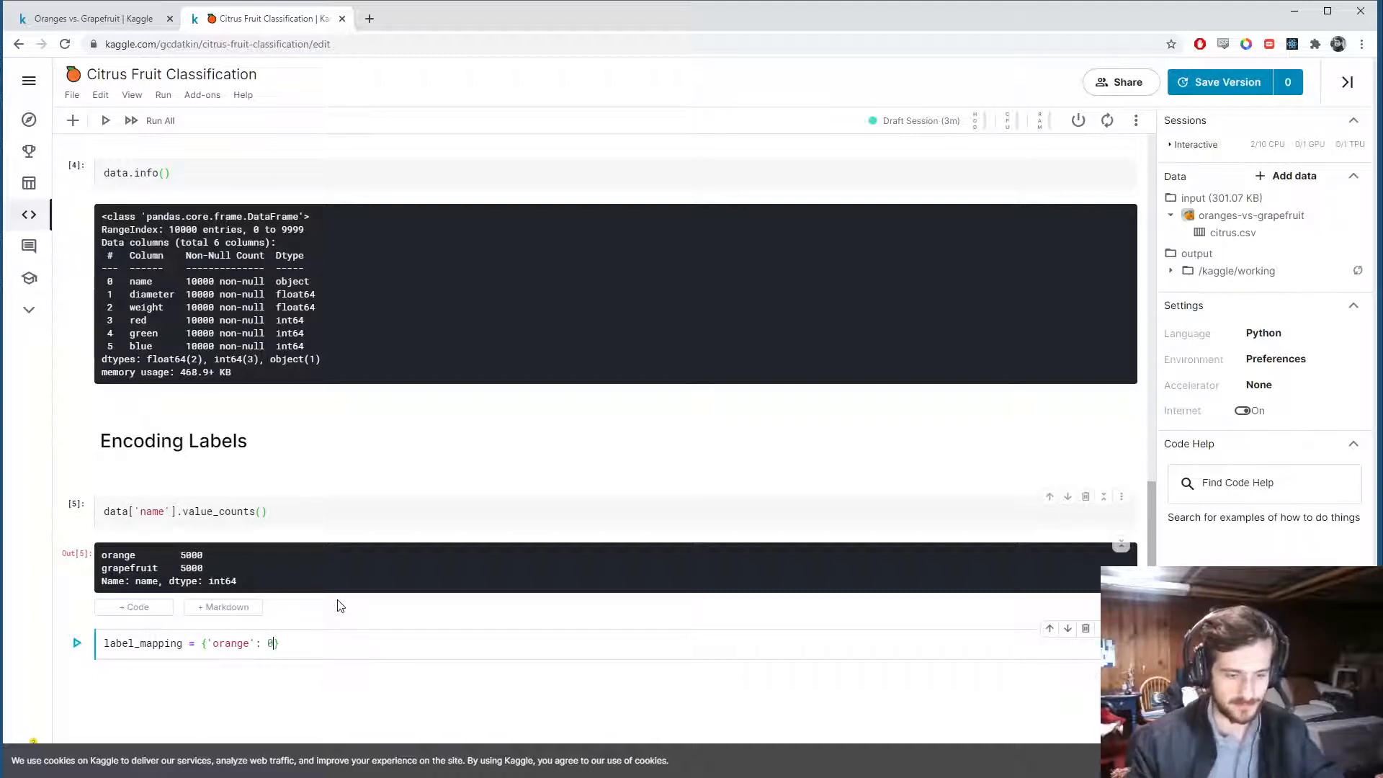
type(", gr")
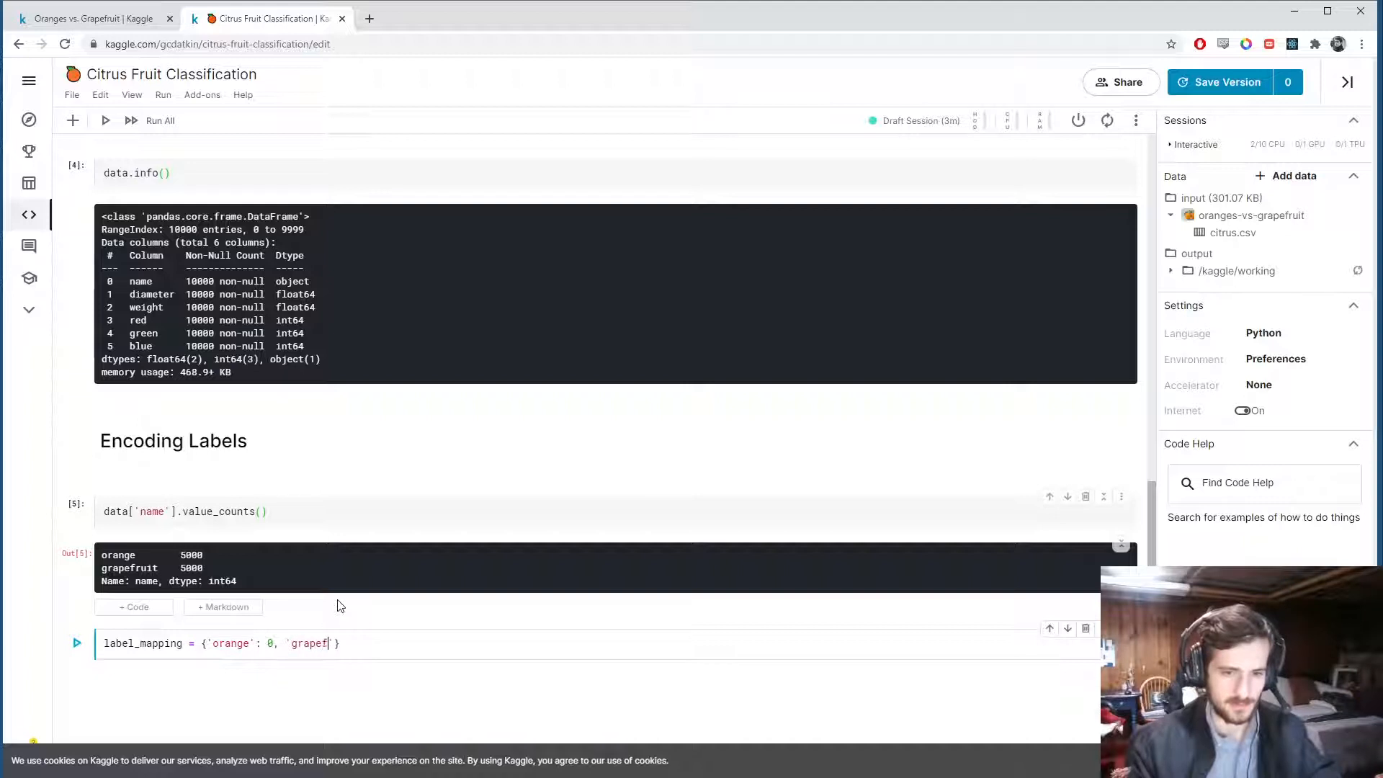
type("ruit':")
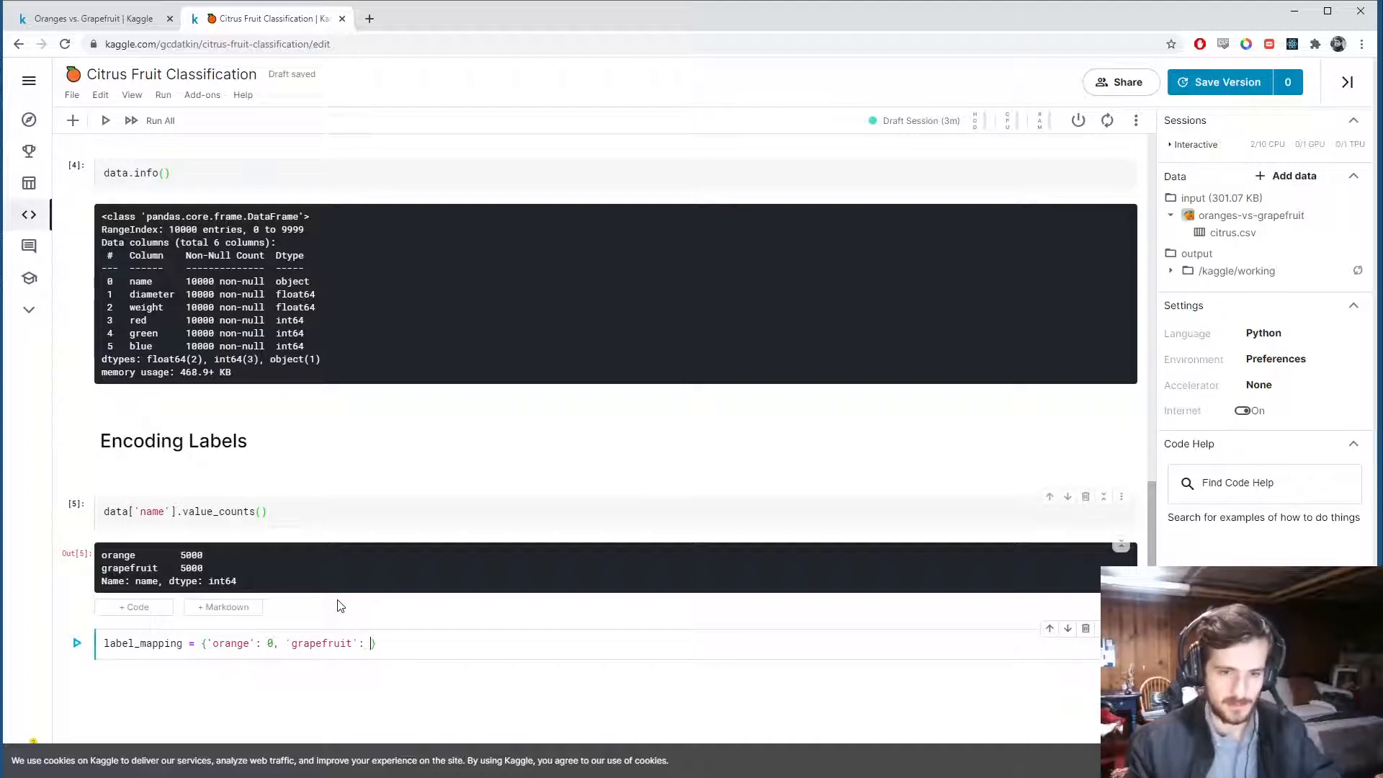
type("1")
type("data")
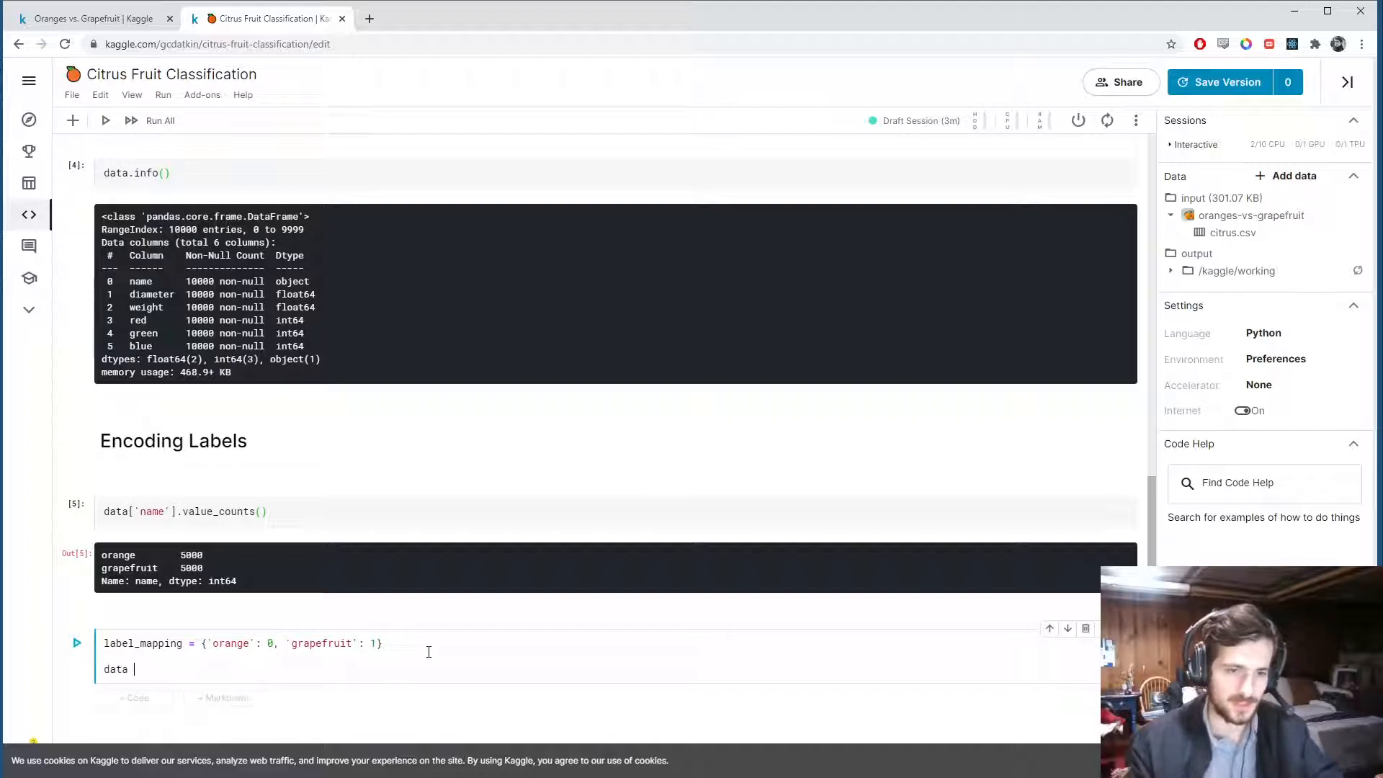
- Replace data['name'] using label_mapping, run the cell, and redisplay data
type("['na']")
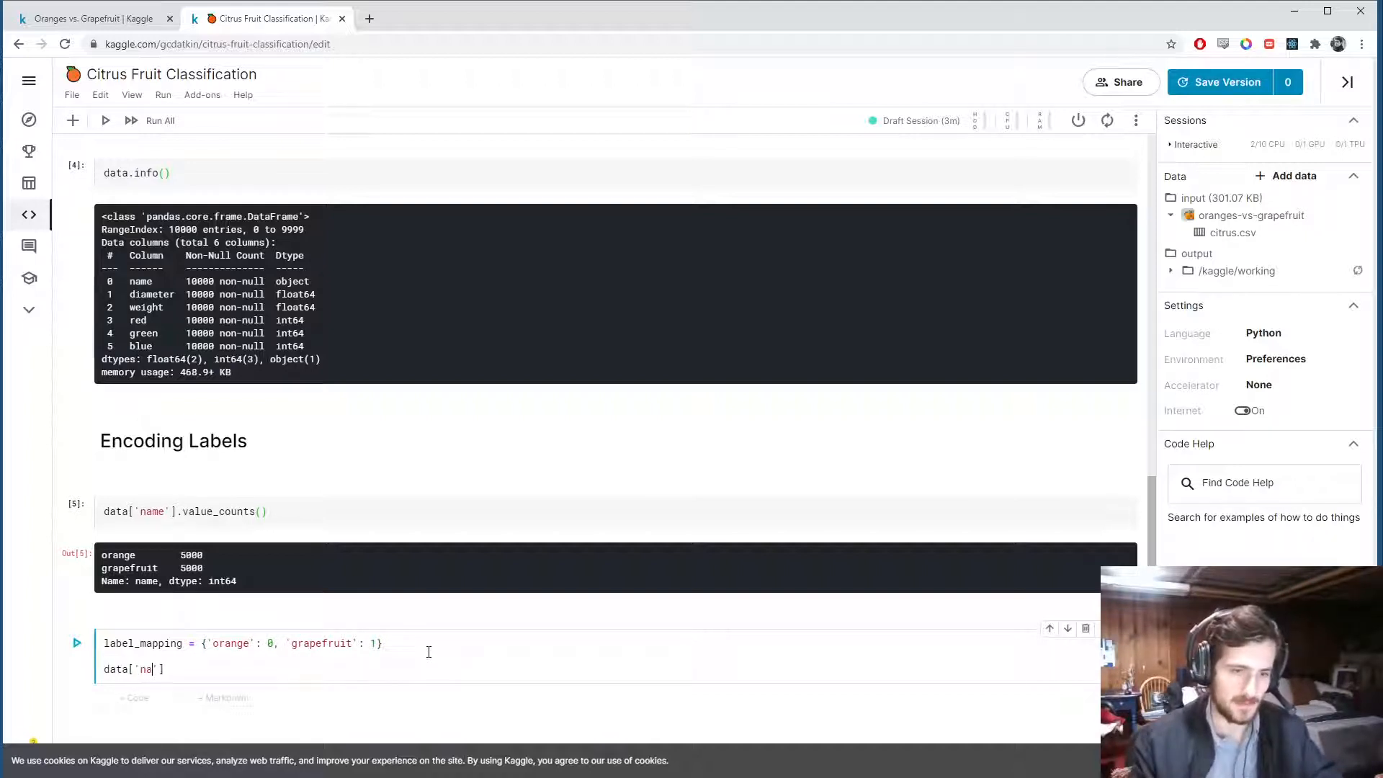
type("me'] =")
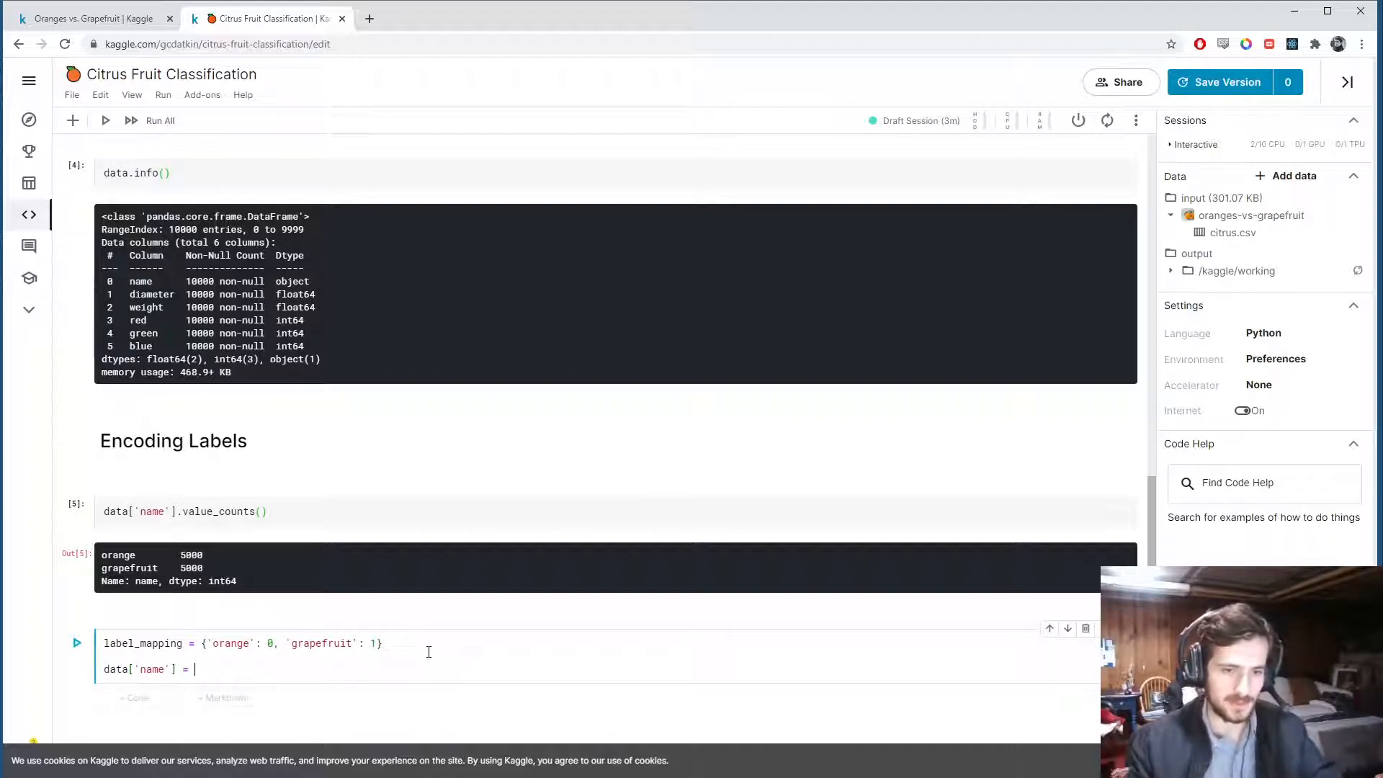
type("data['name']")
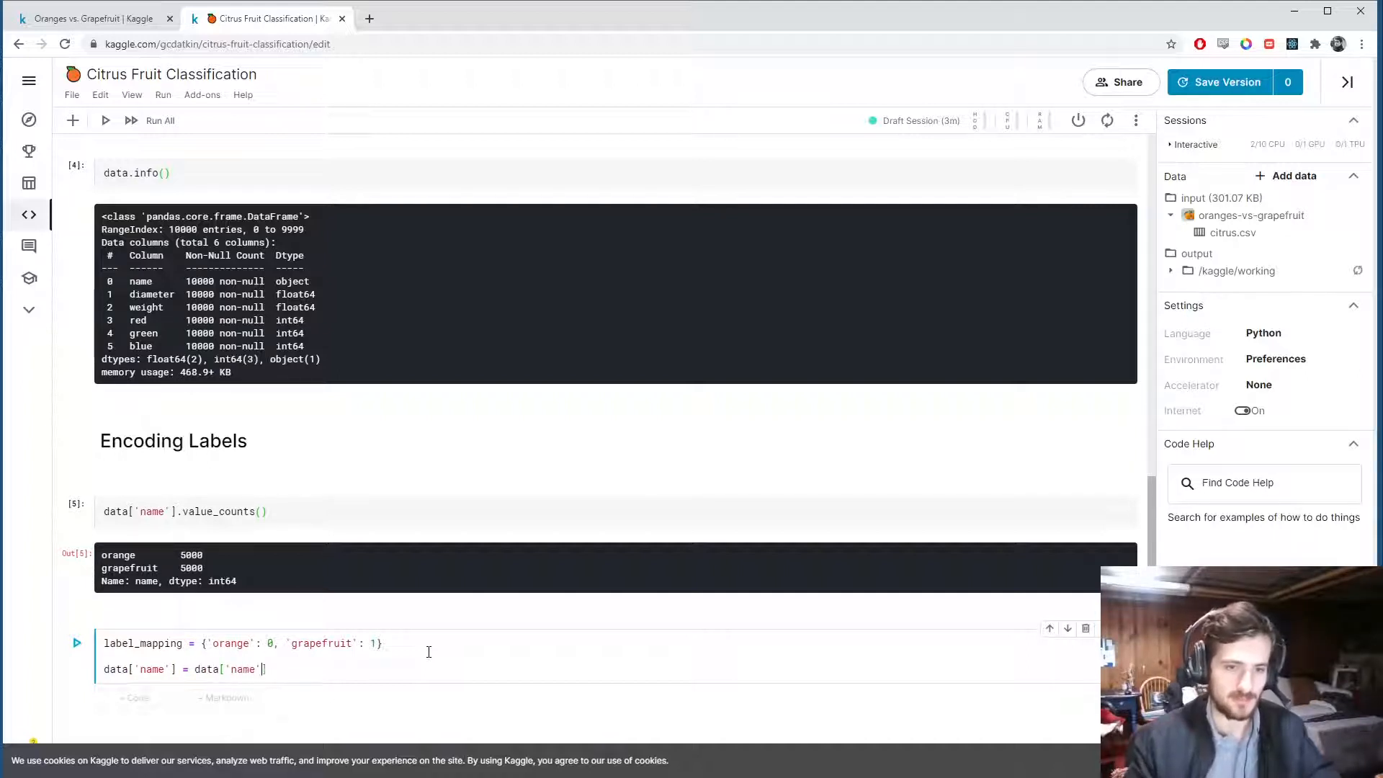
type(".repl")
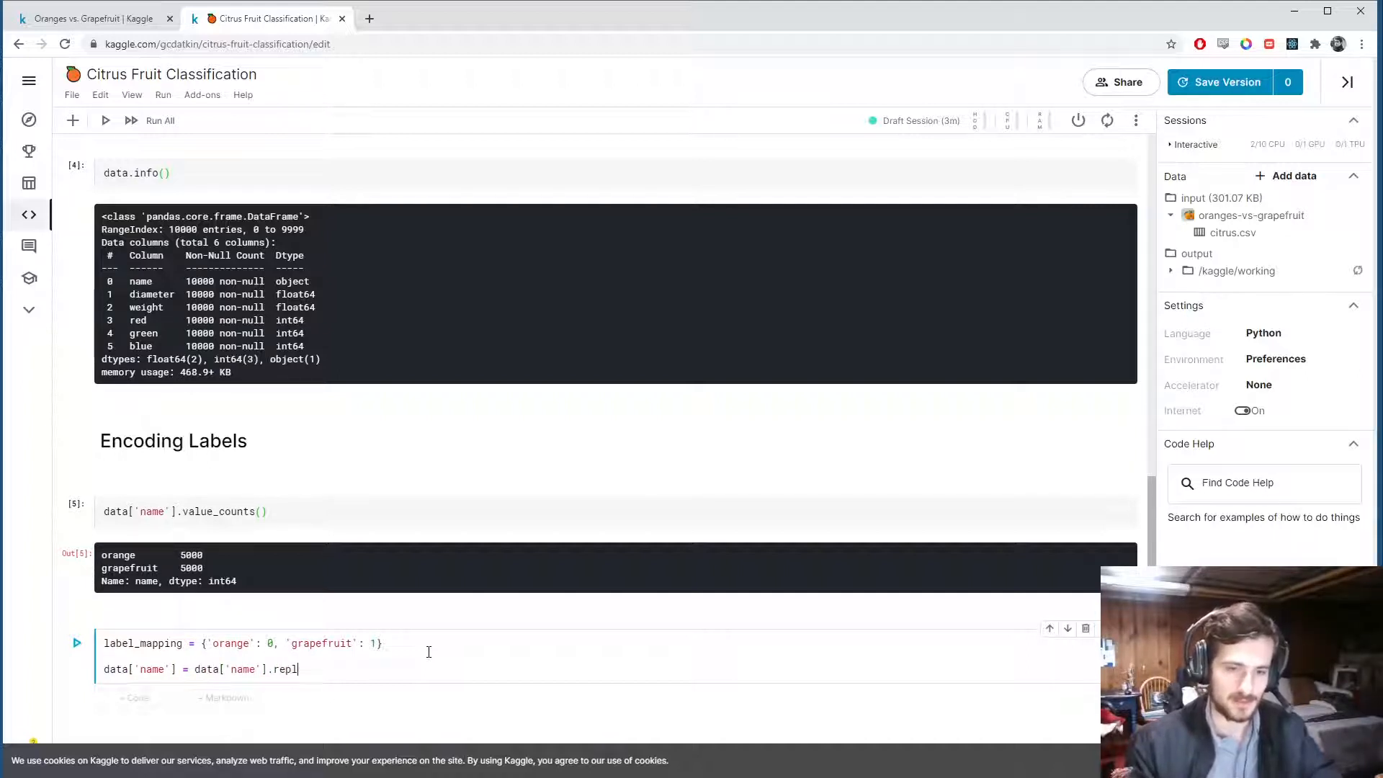
type("ace(label")
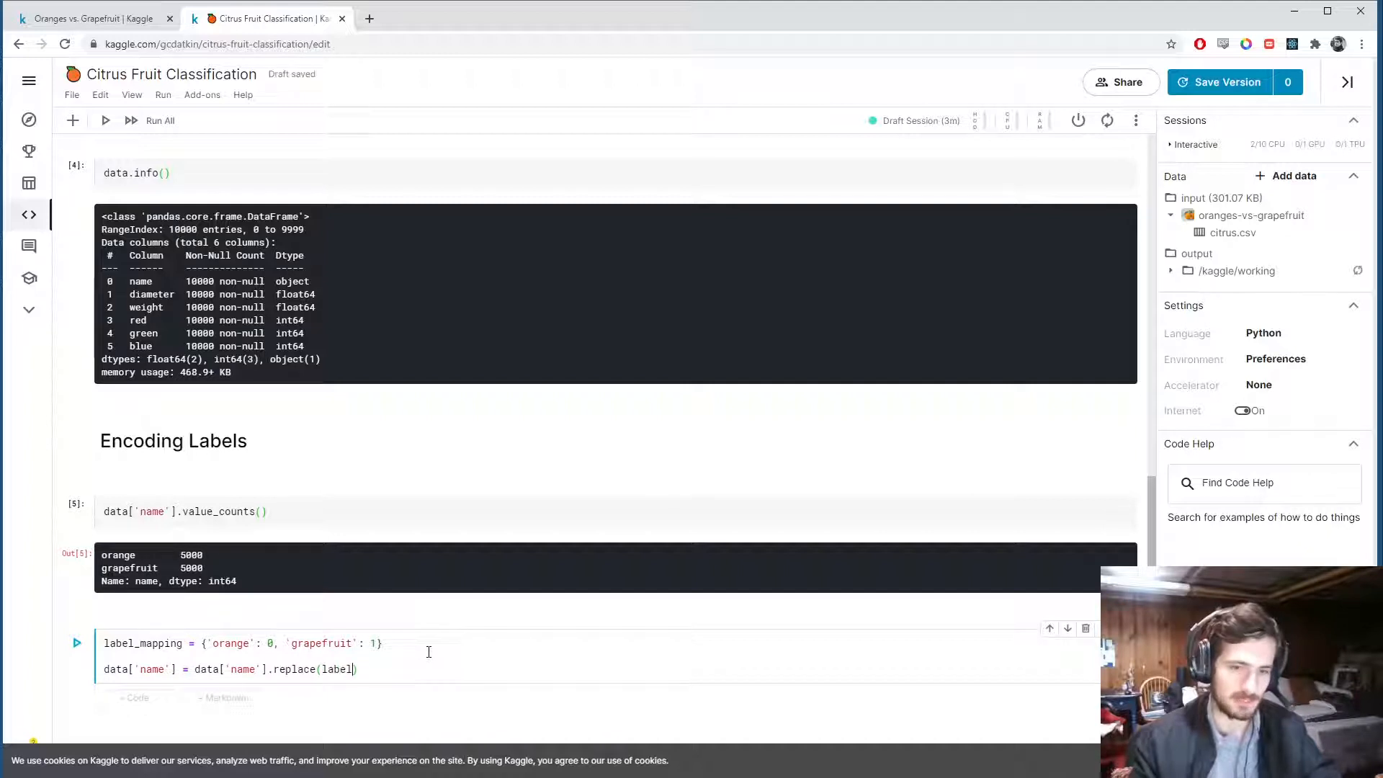
type("_mapping")
type("data")
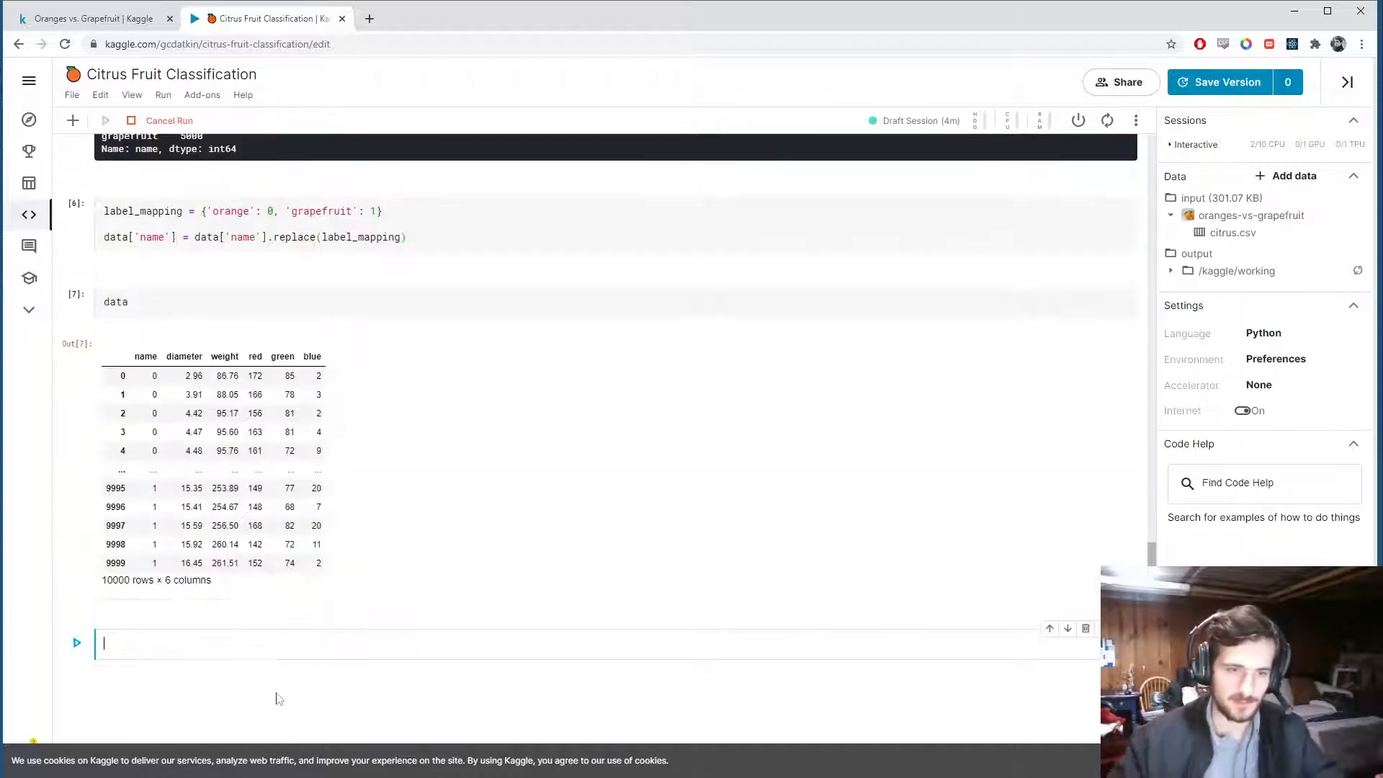
scroll("up", 3)
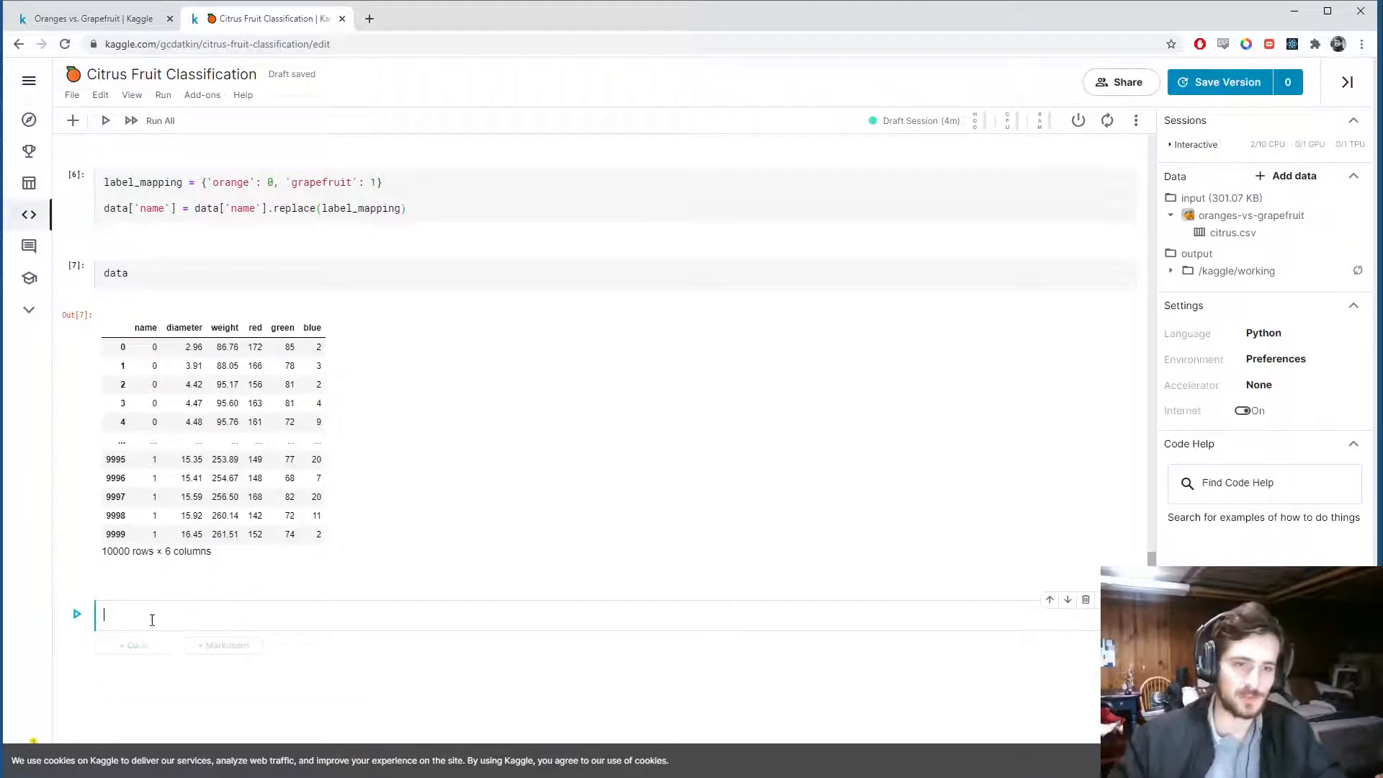
- Add a '# Splitting/Scaling' heading and set y = data['name'].copy()
type("# Spl")
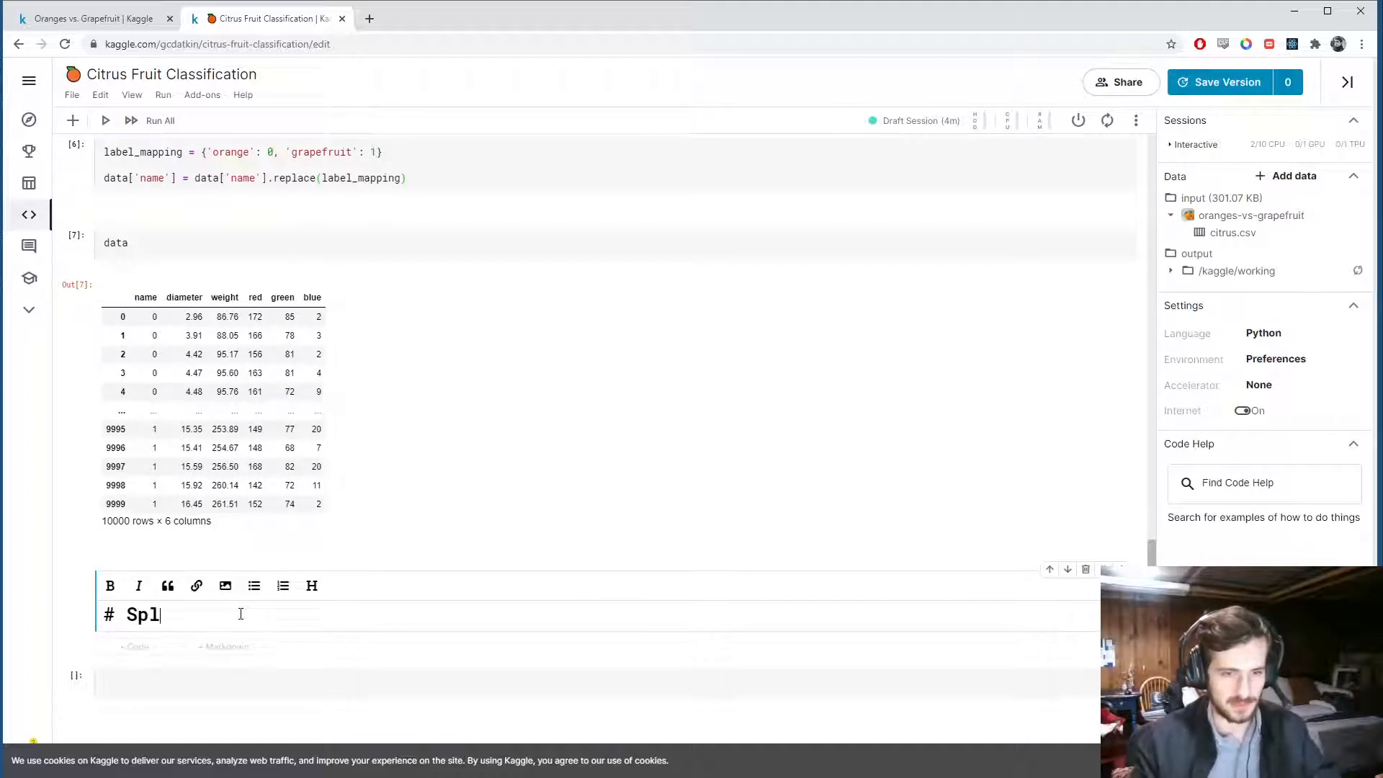
type("itting/Scaling")
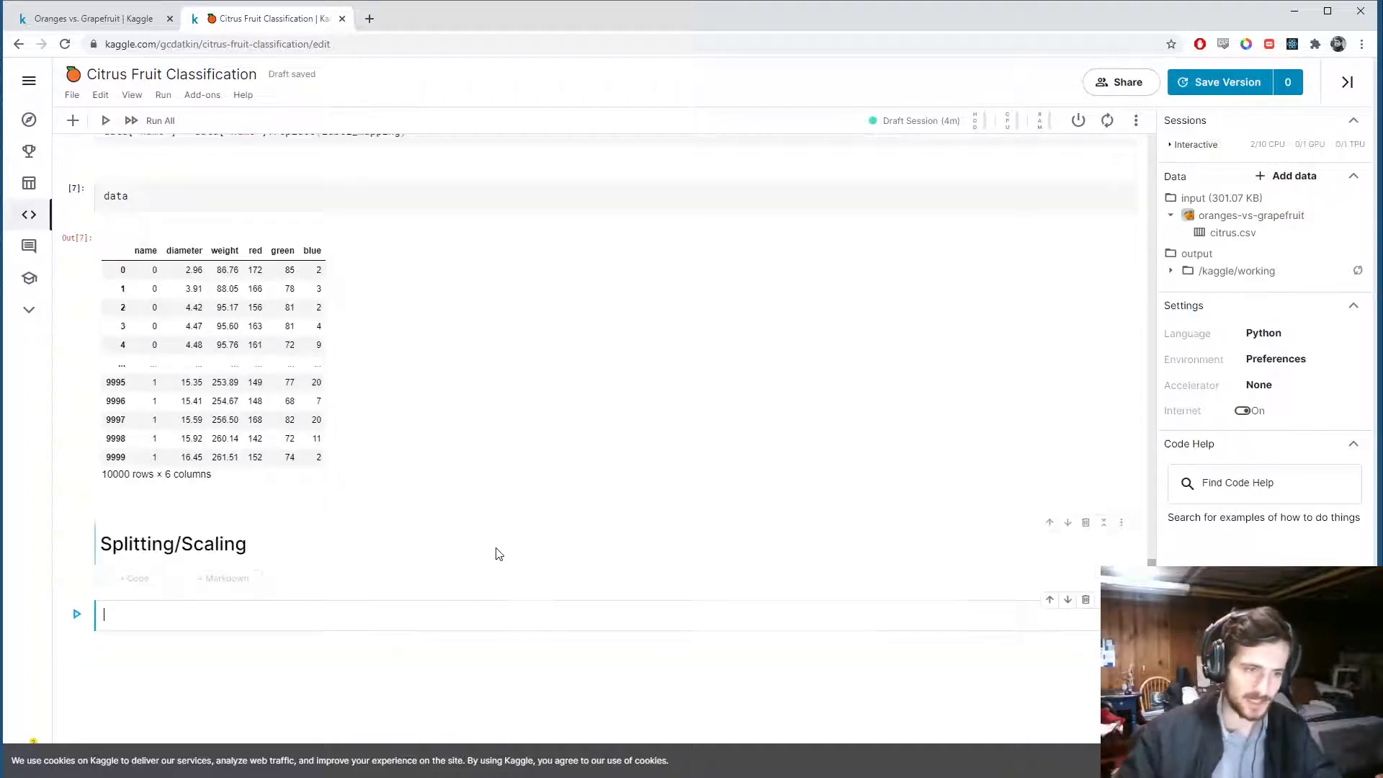
type("y")
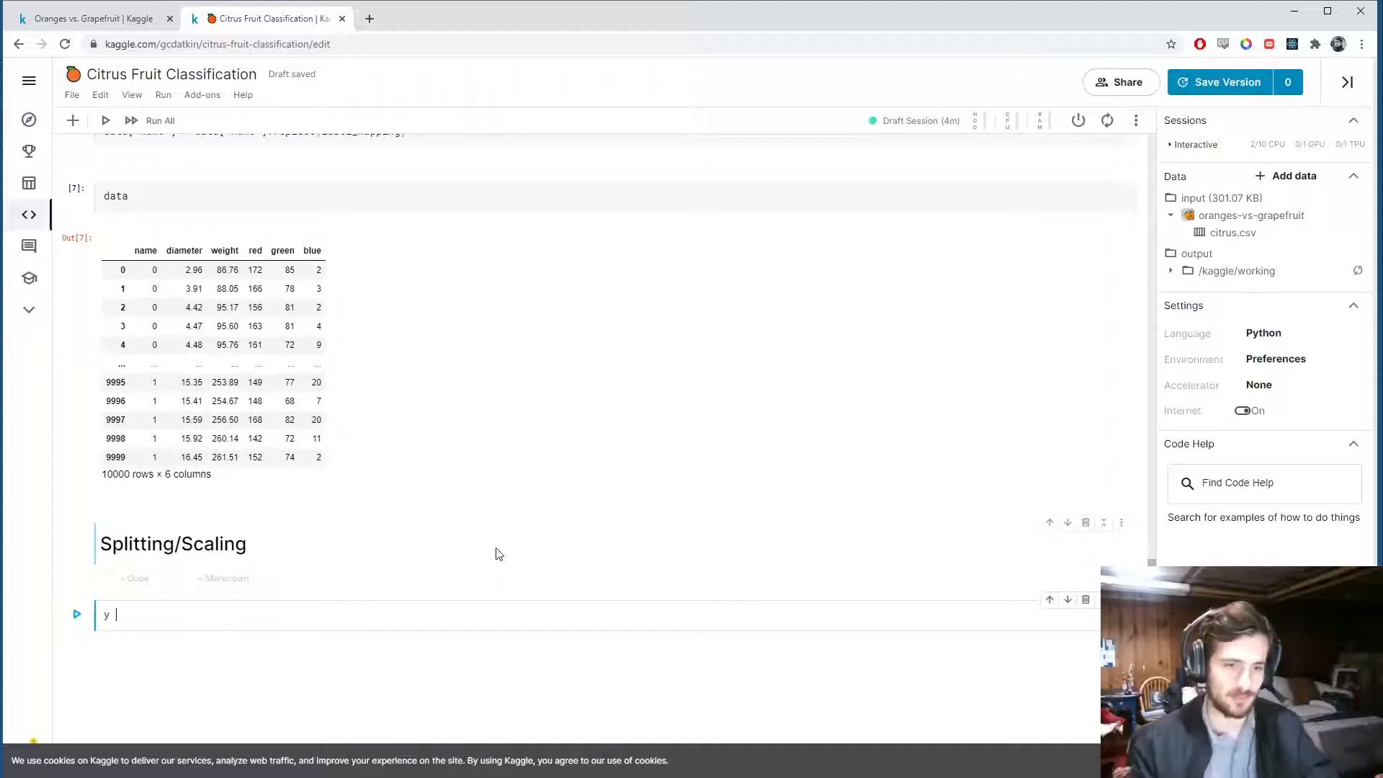
type("=")
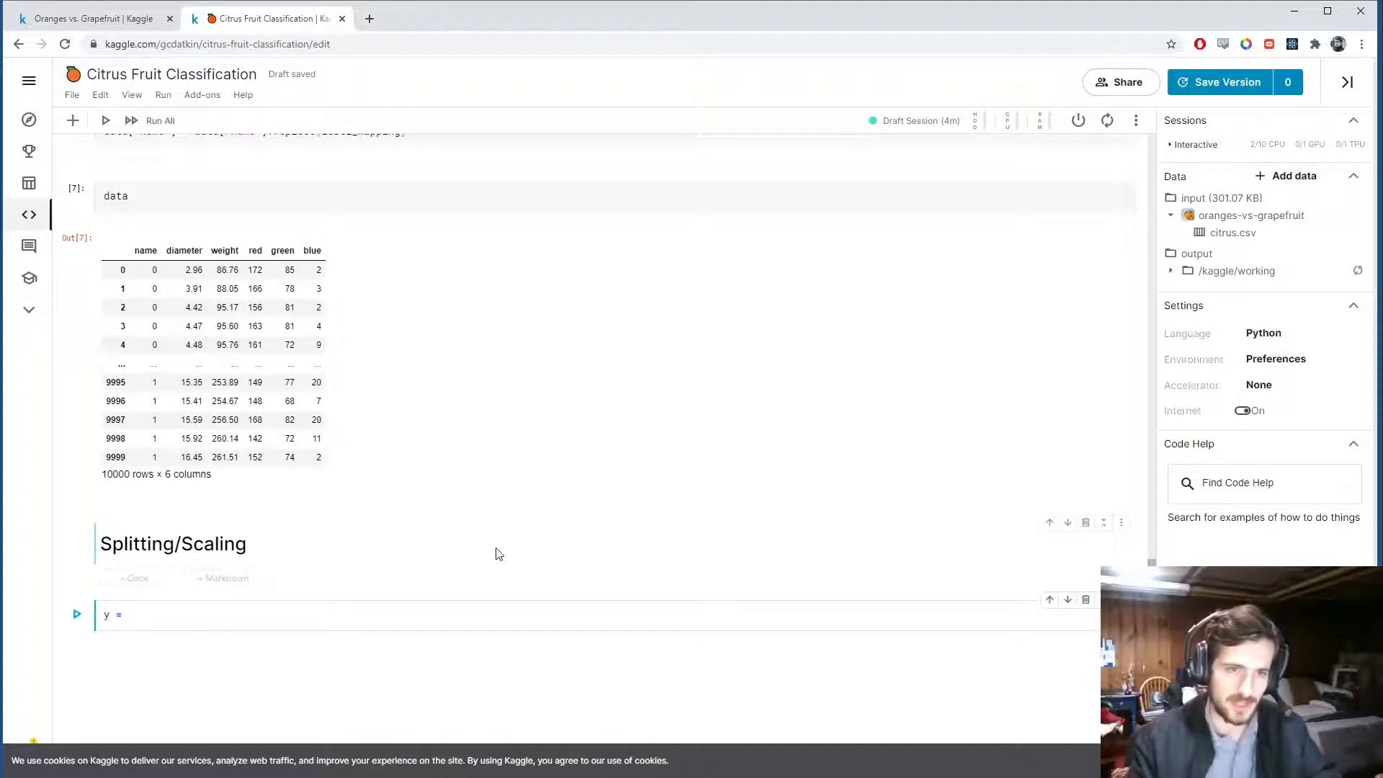
type("data['anem']")
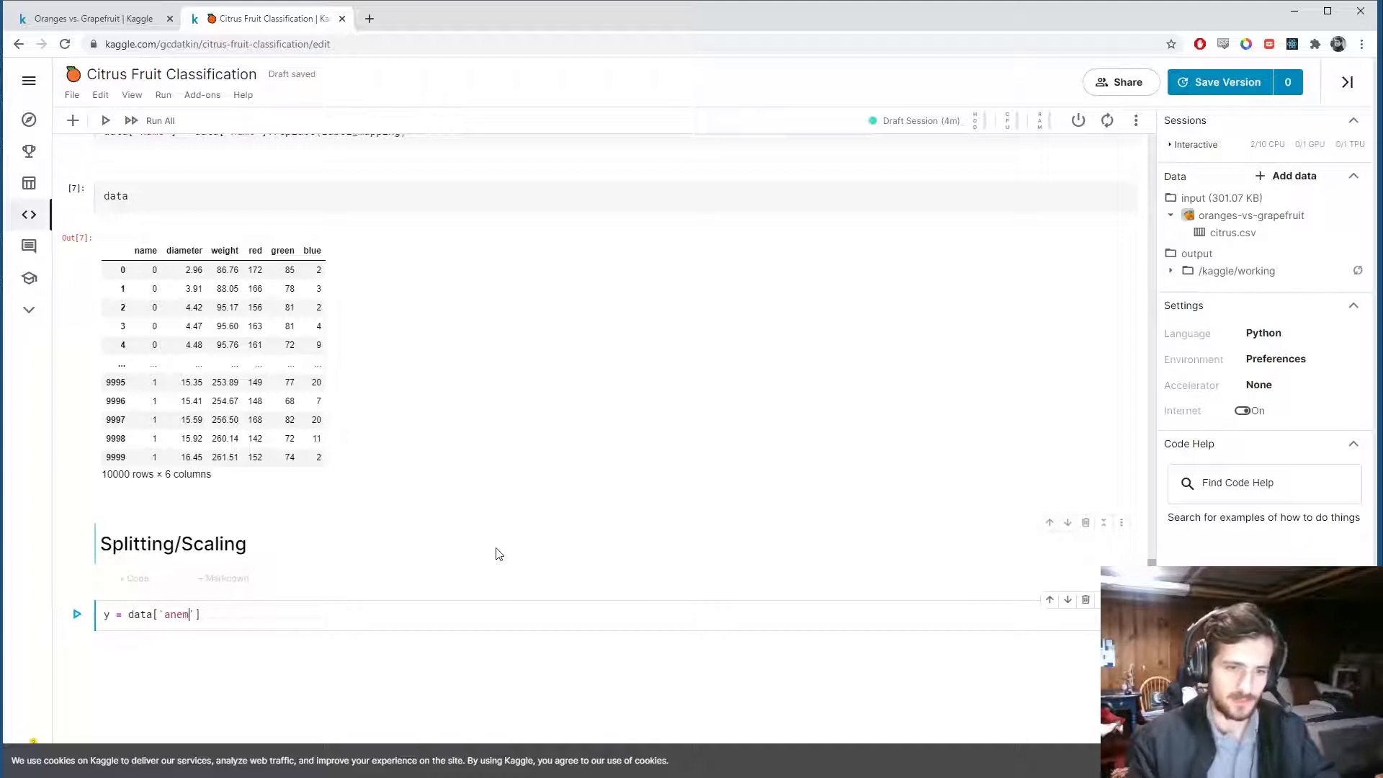
type("name")
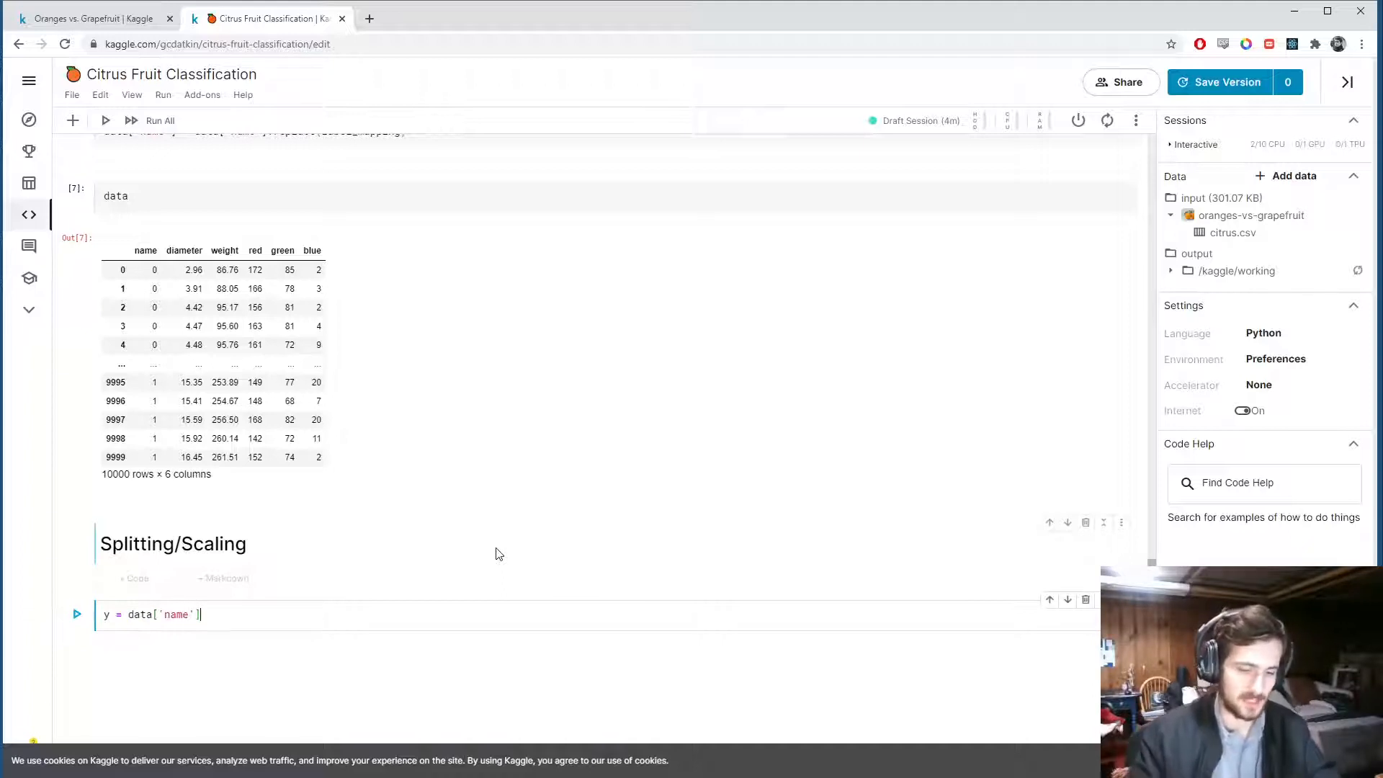
type(".copy()")
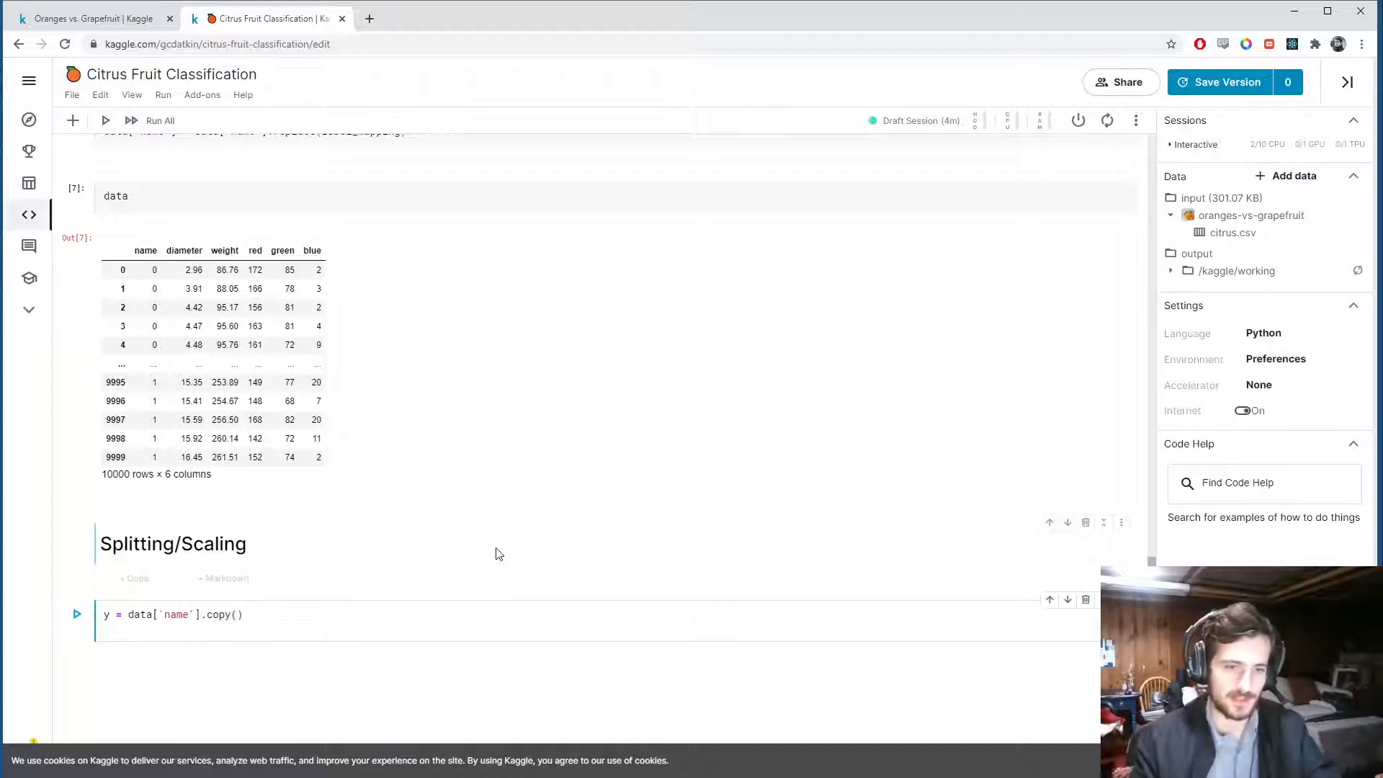
- Set X = data.drop('name', axis=1).copy() and run the cell
type("X = data.")
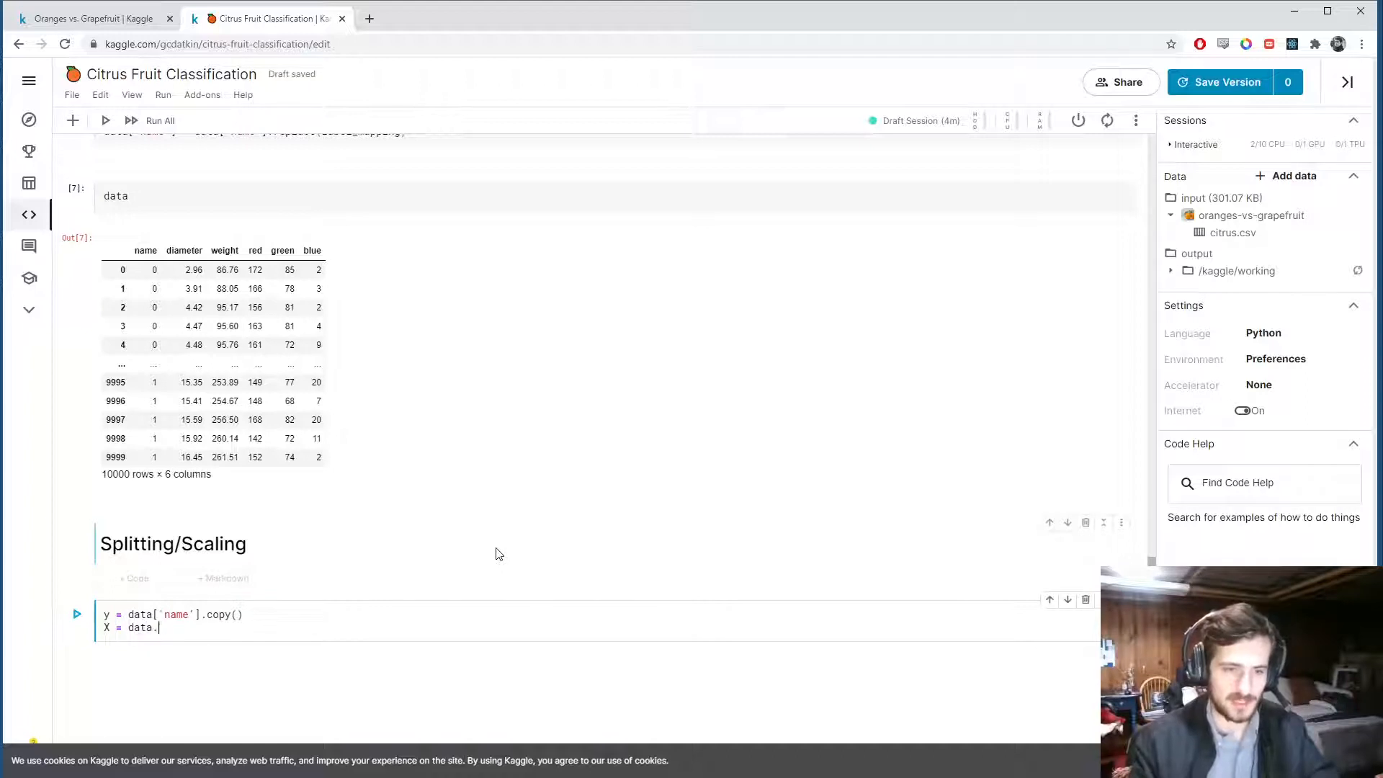
type("drop('name')")
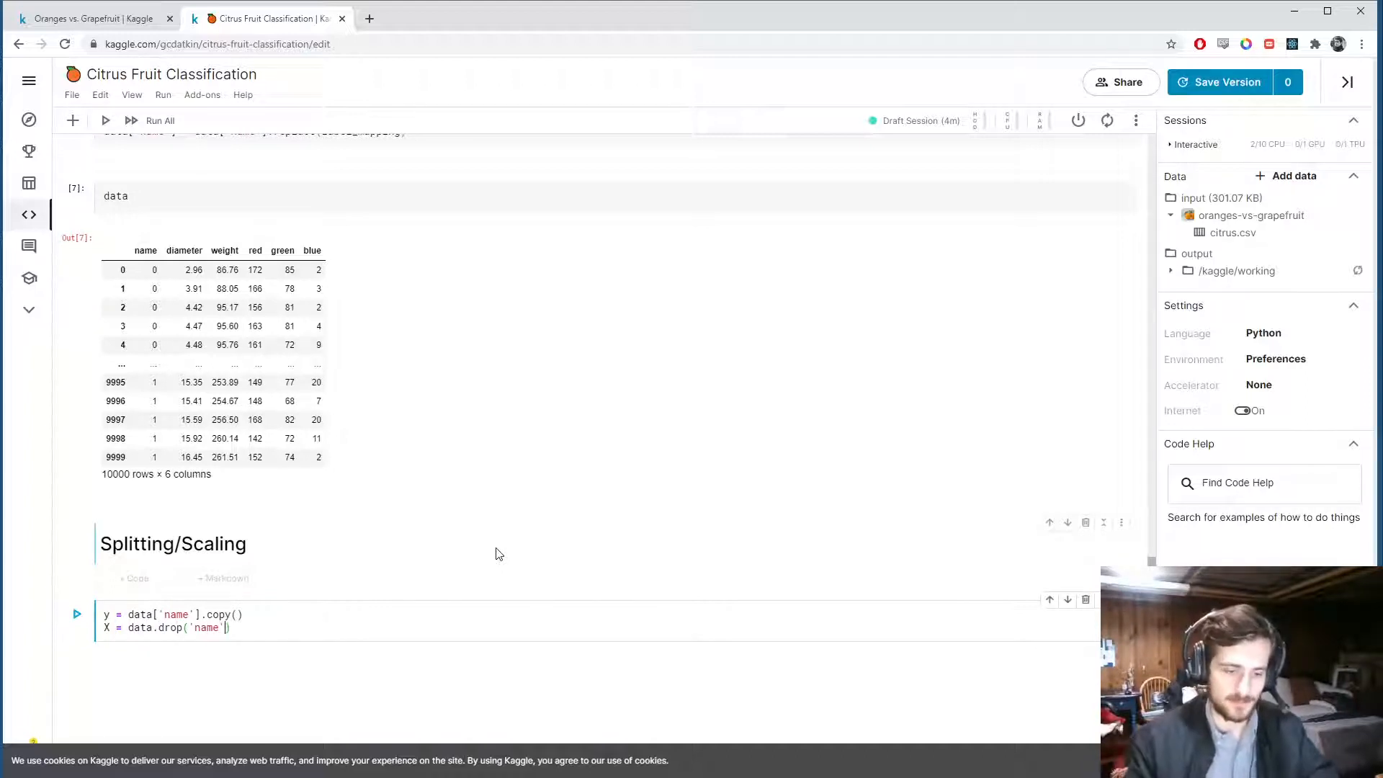
type(", axis=1).c")
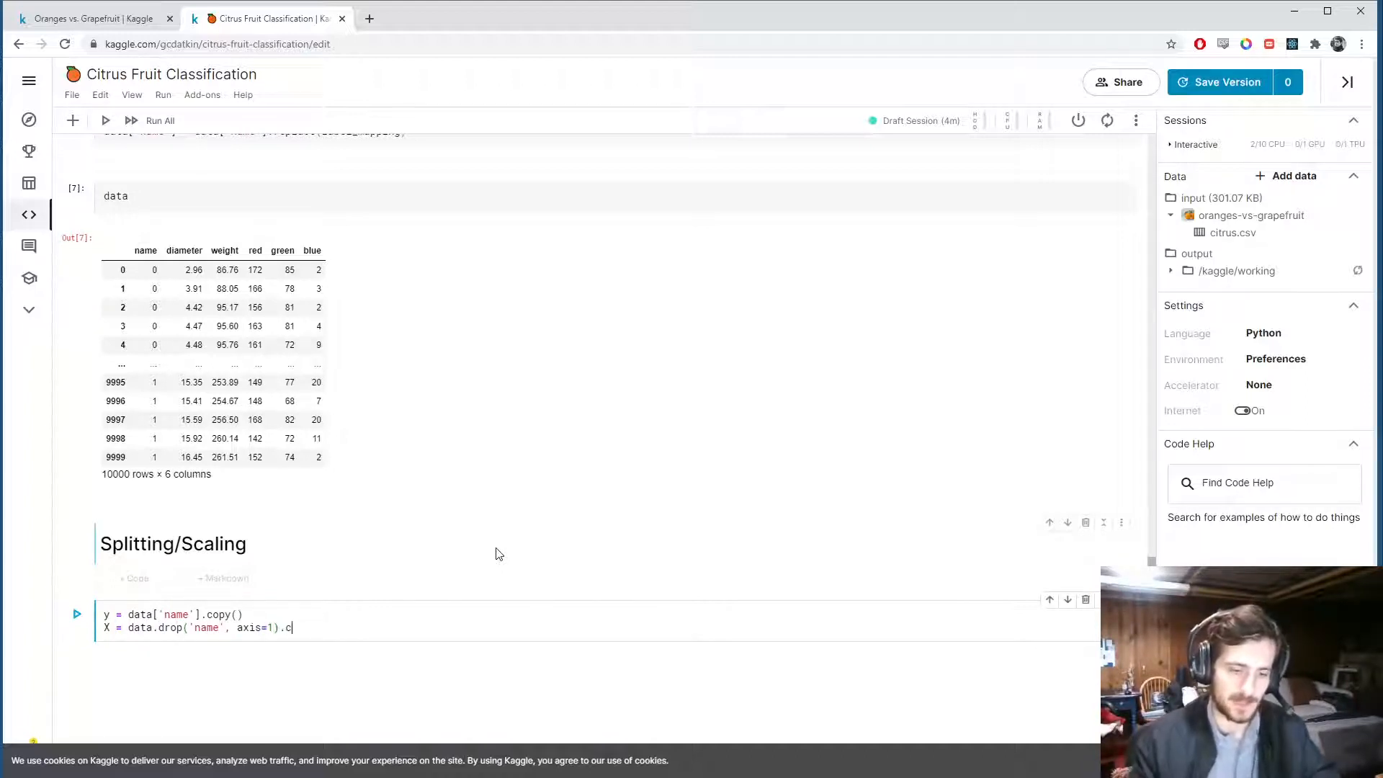
type("opy()")
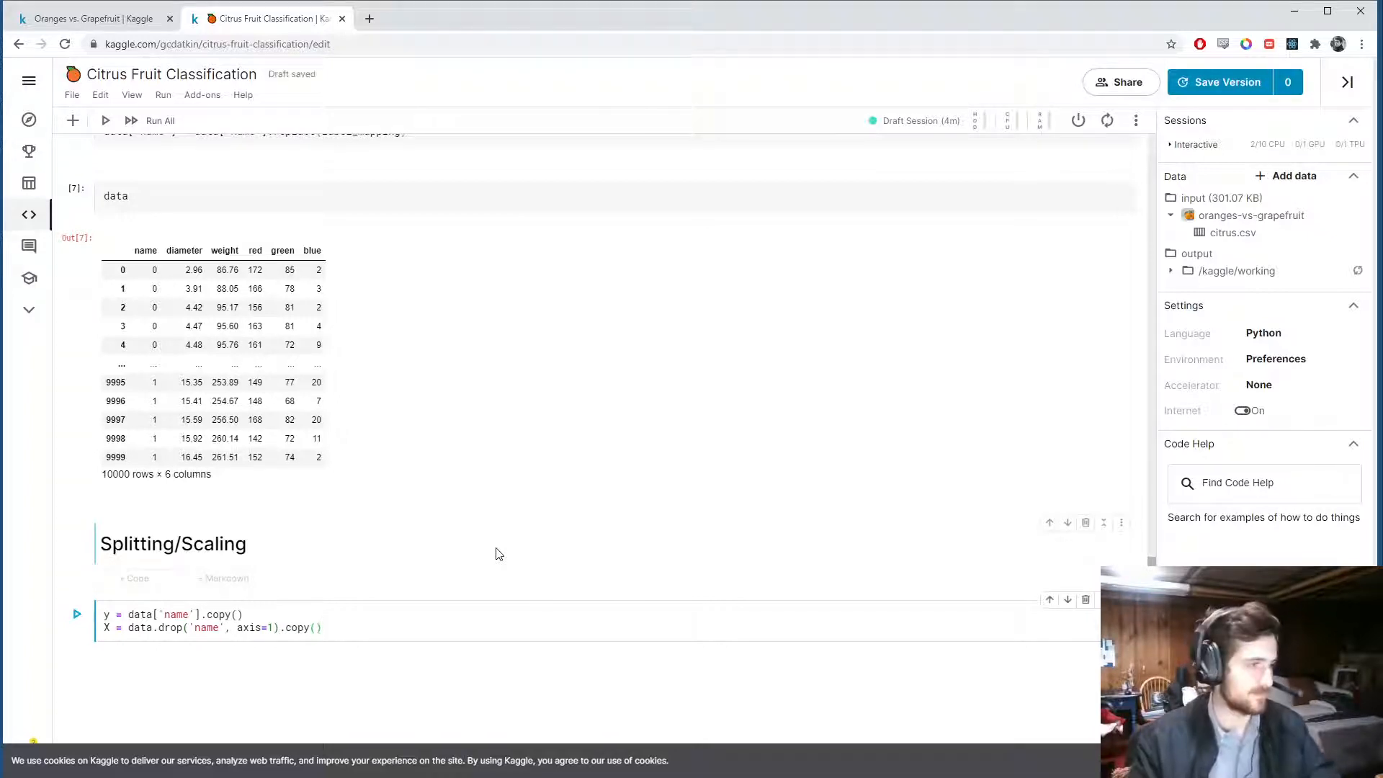
type("sc")
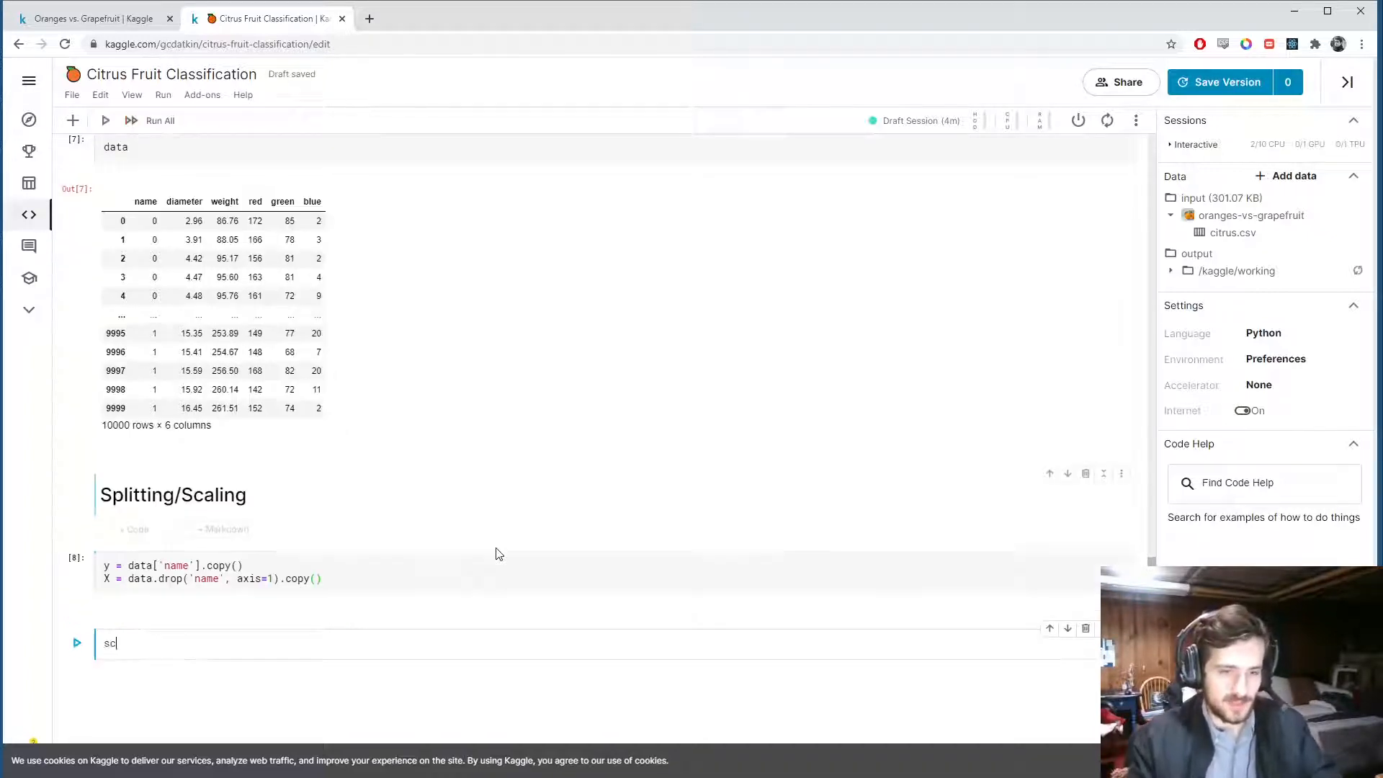
- Standardize X with scaler = StandardScaler() and X = scaler.fit_transform(X)
type("aler = sTa")
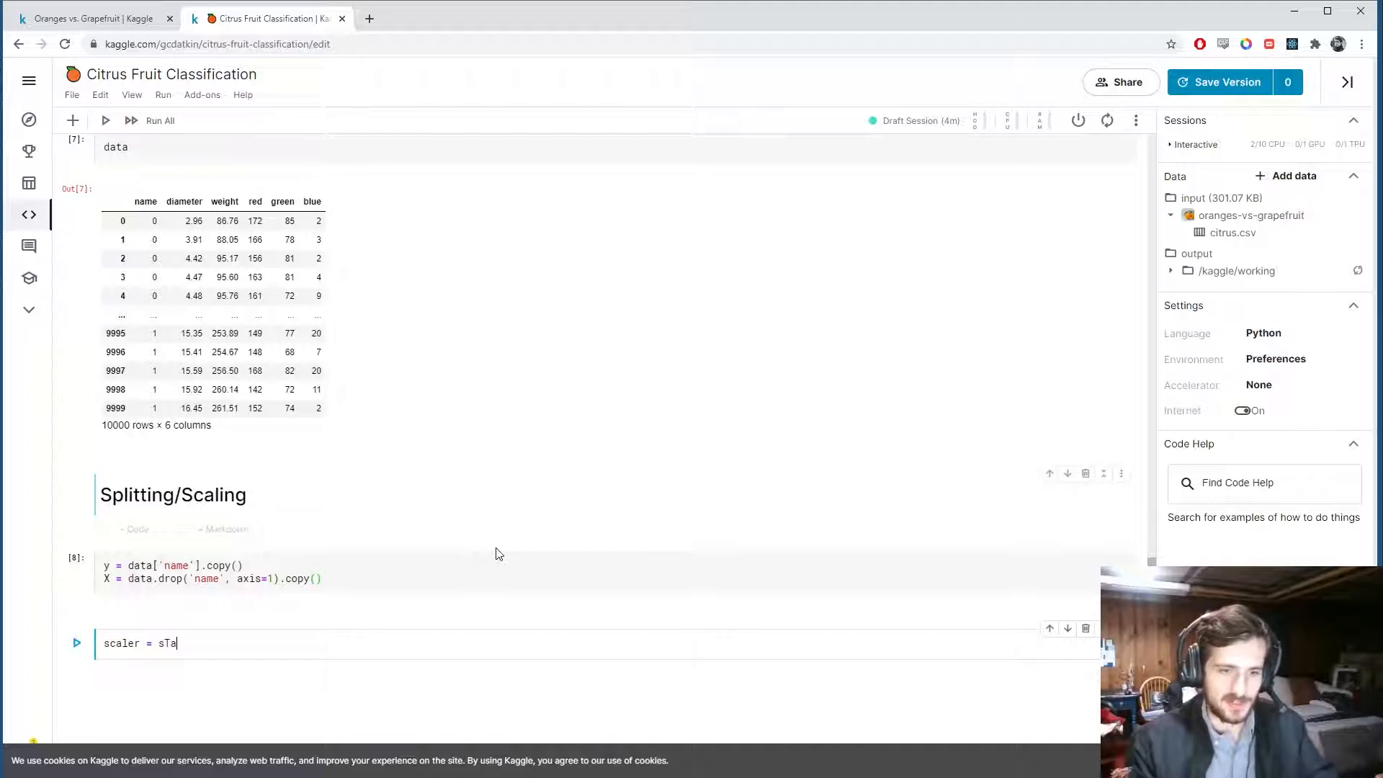
type("tandardS")
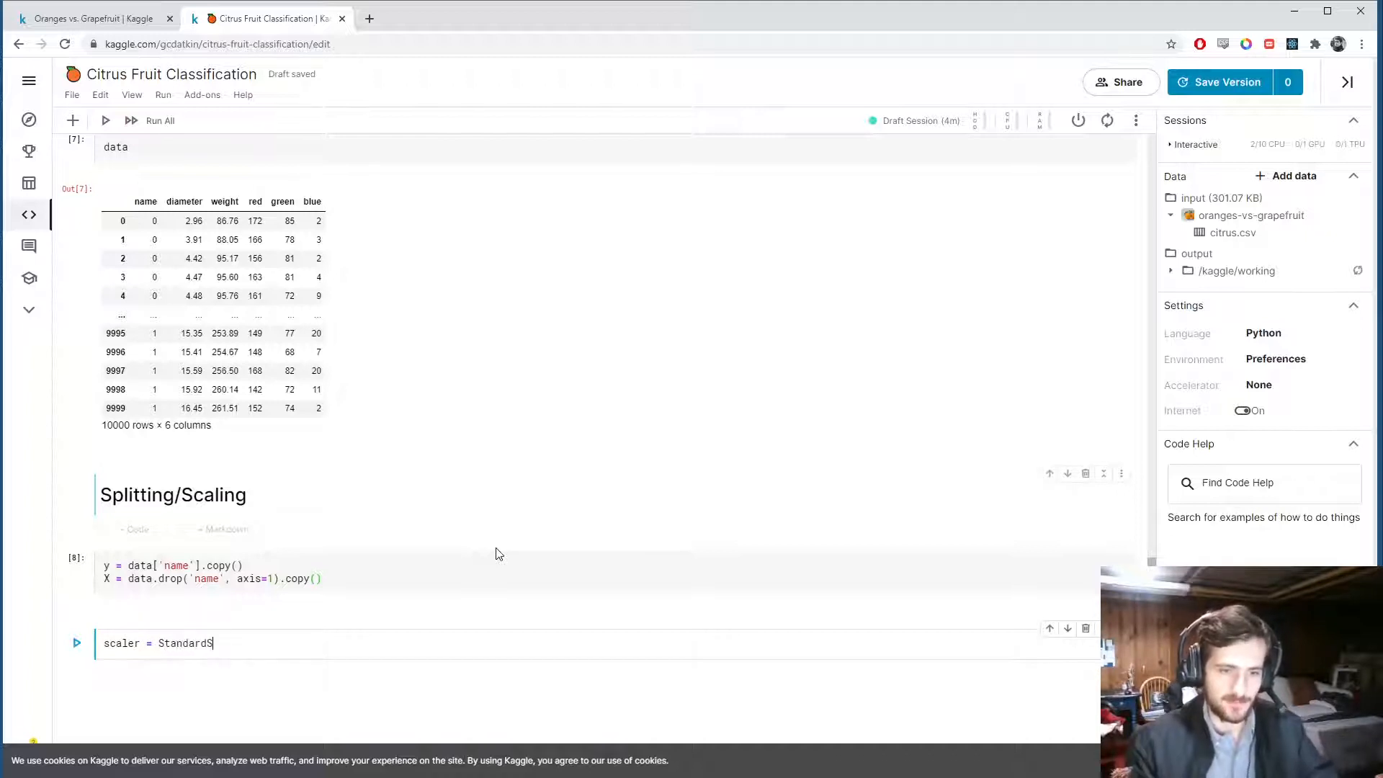
type("caler()")
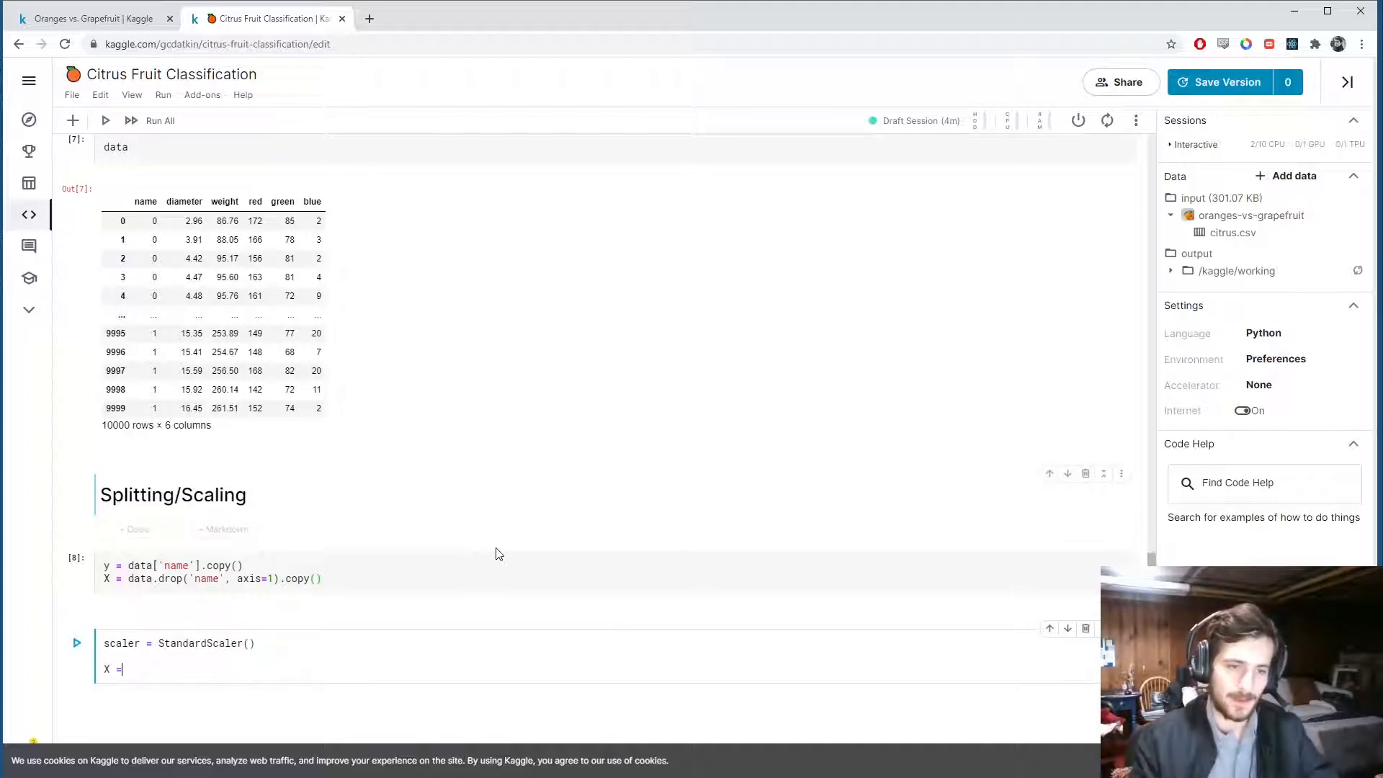
type("scaler.fit_tr")
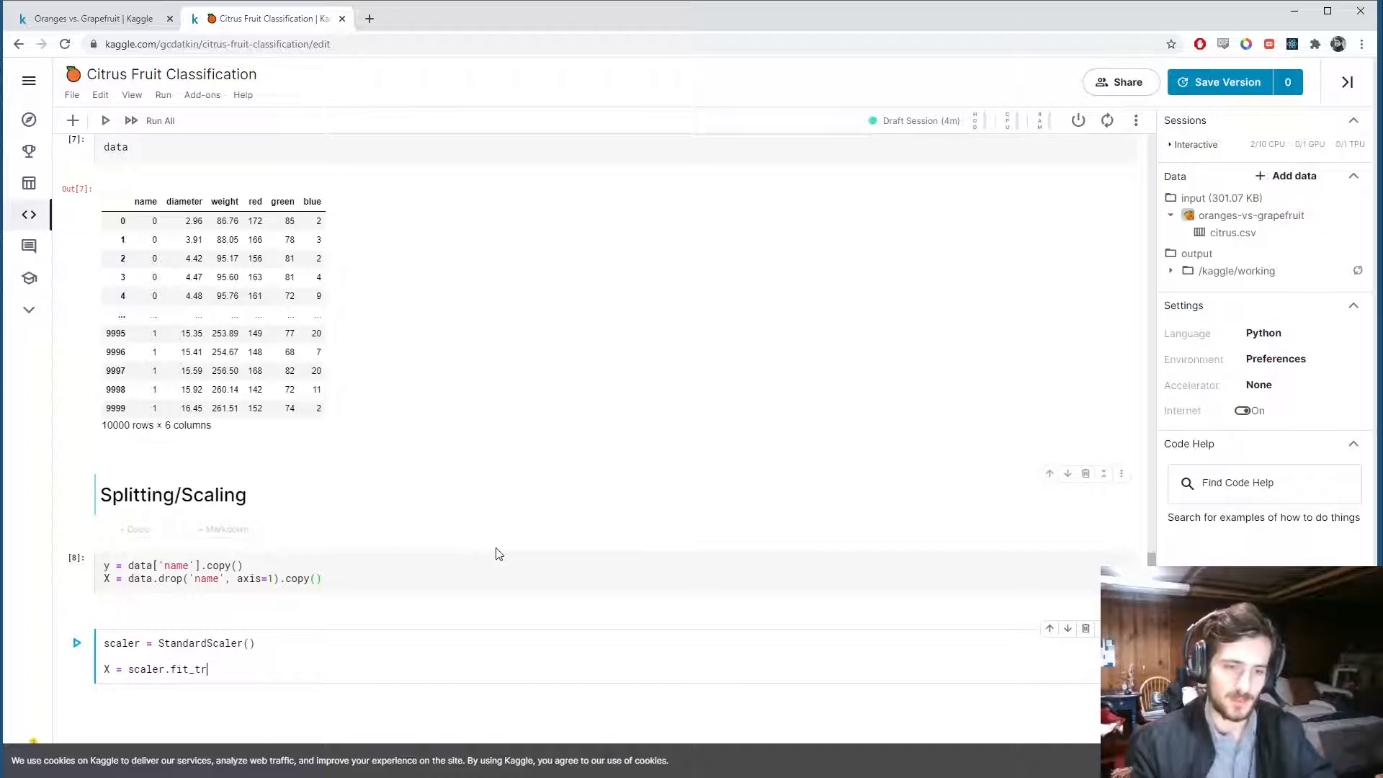
type("ansform()")
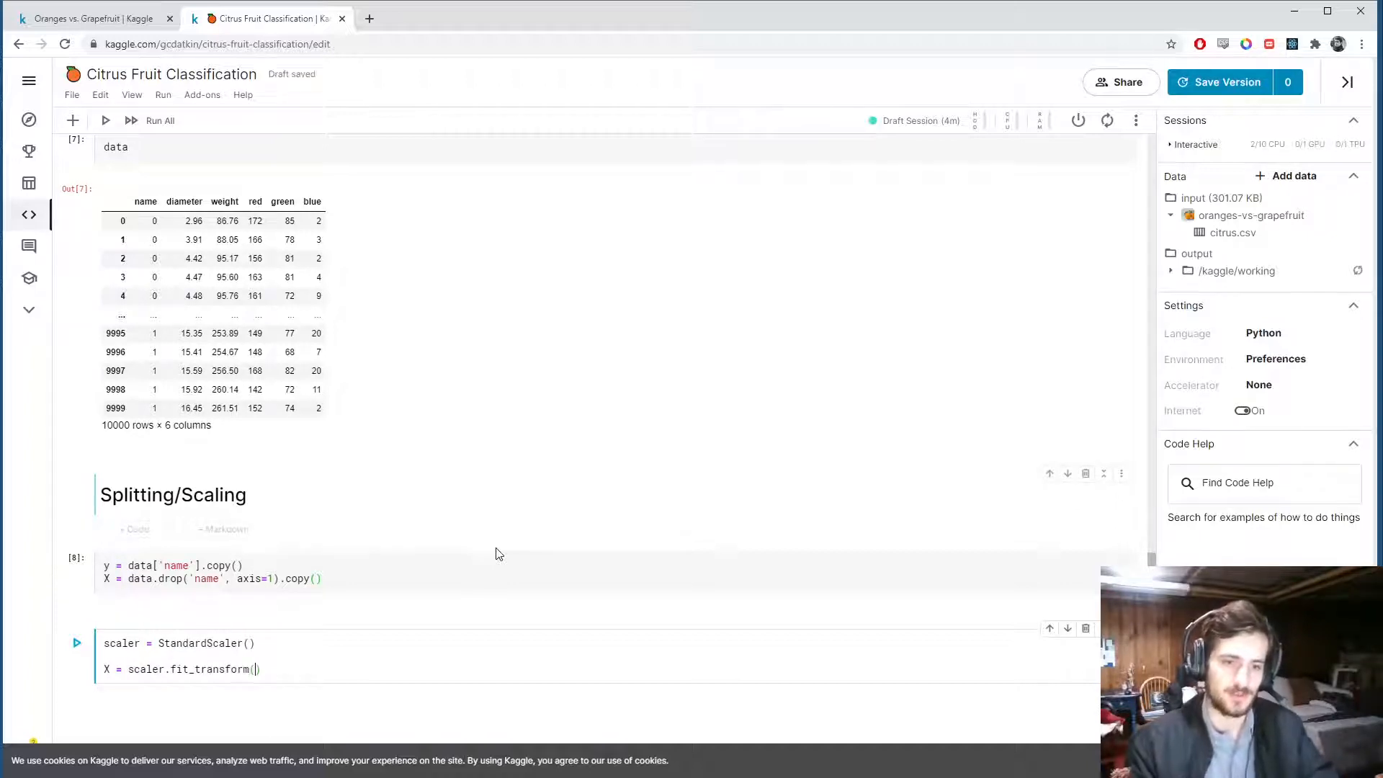
type("X")
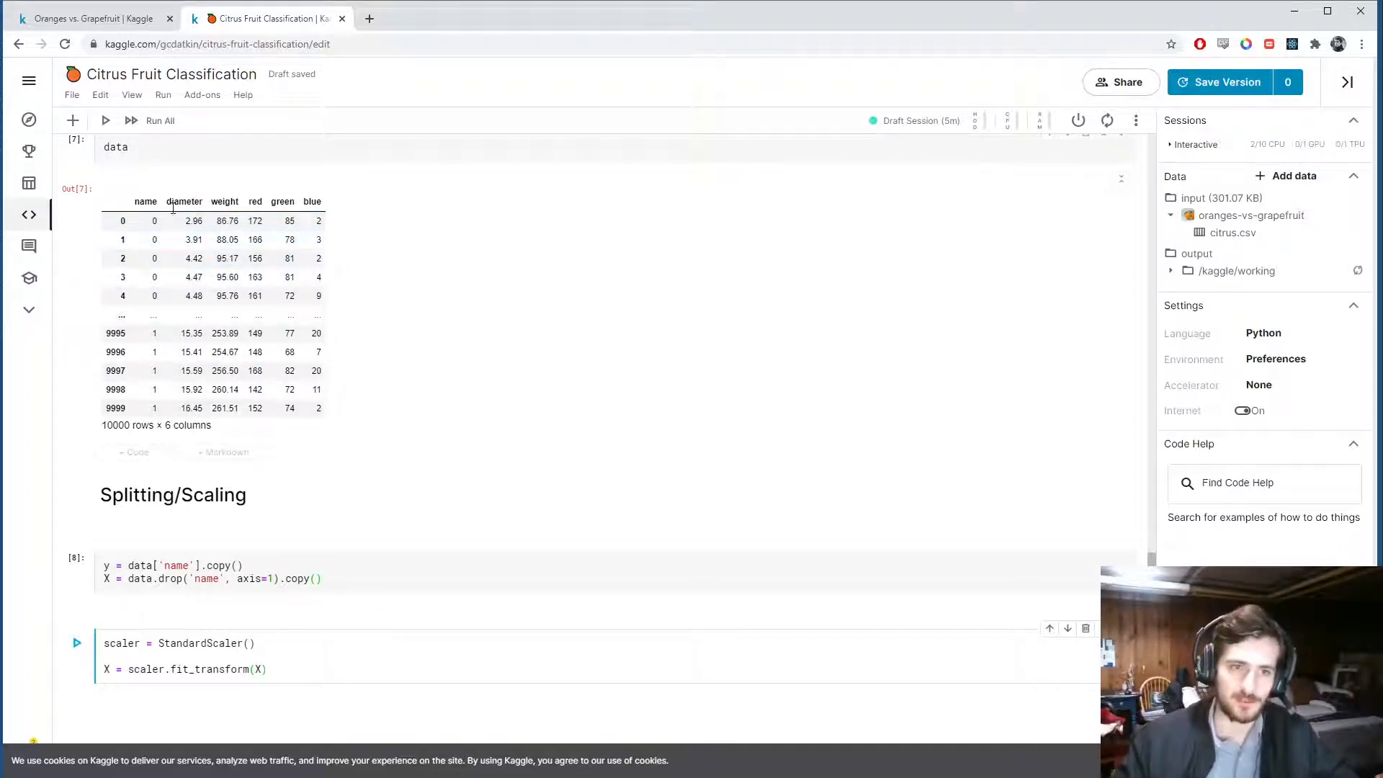
mouse_move(354, 208)
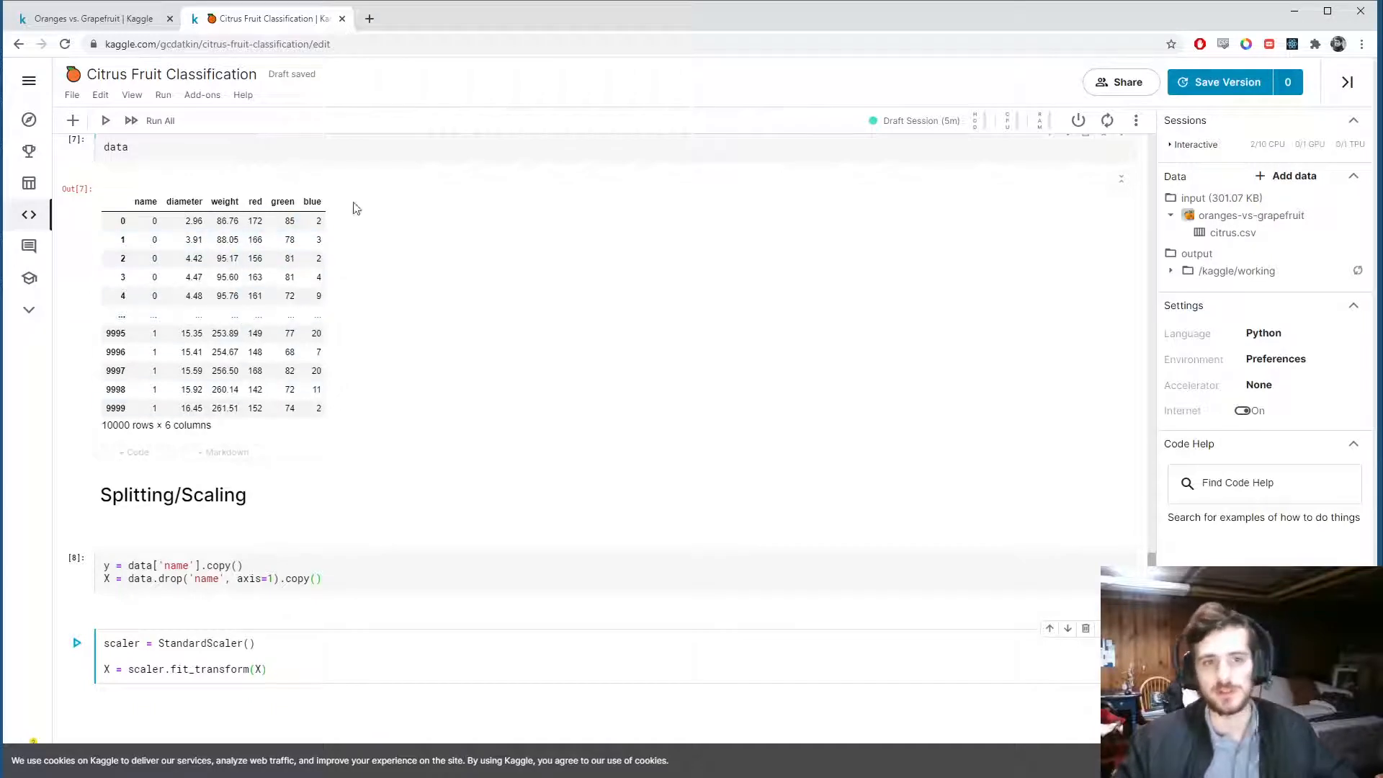
left_click(269, 669)
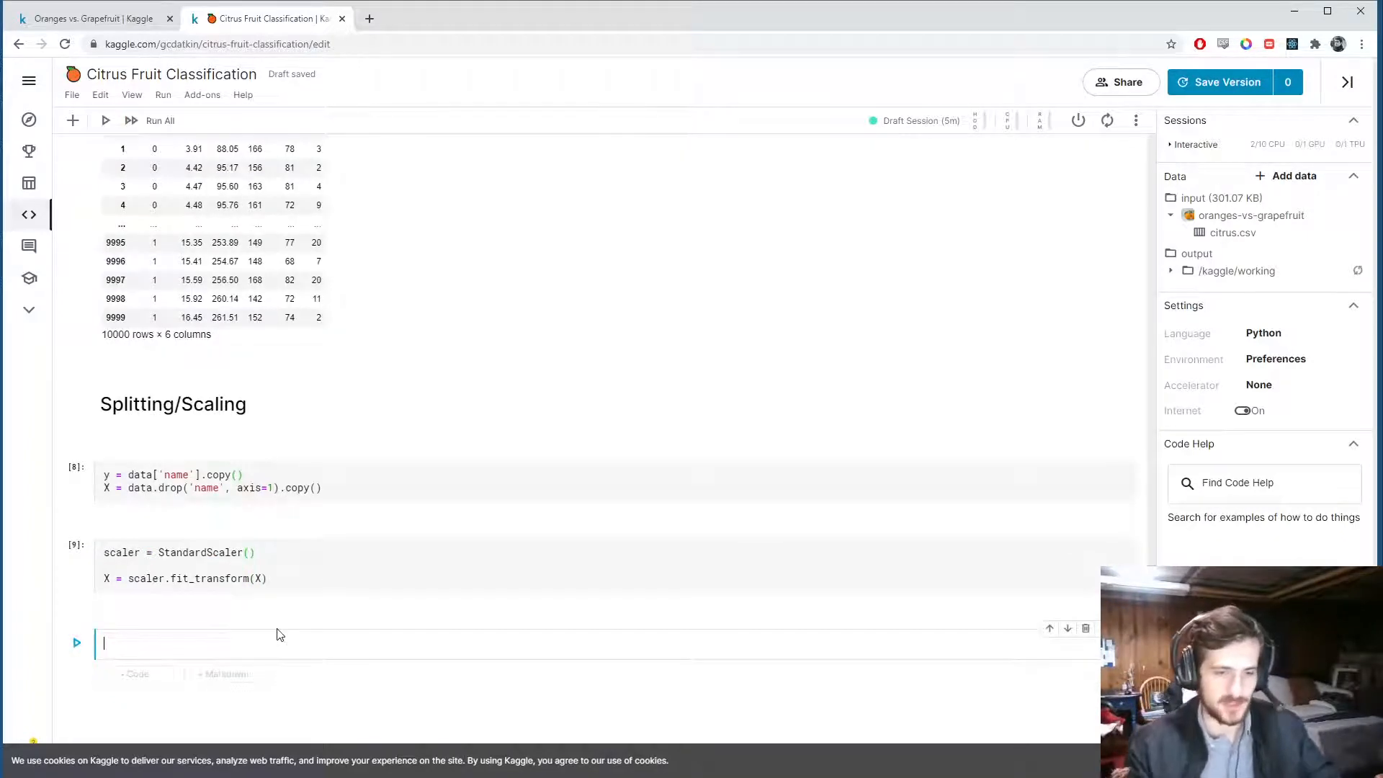
- Split X and y into train/test sets with train_size=0.7 and random_state=20
type("X, y")
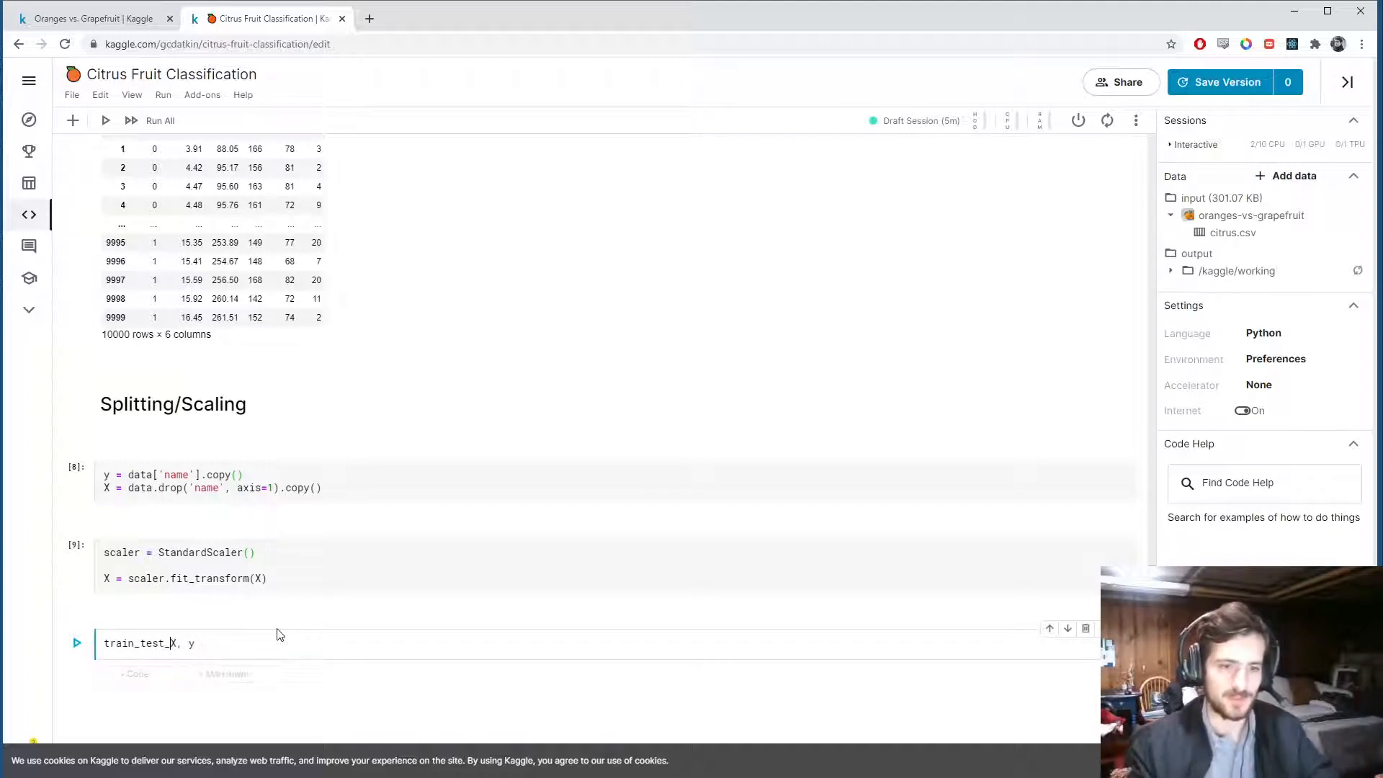
type("split(X, y)")
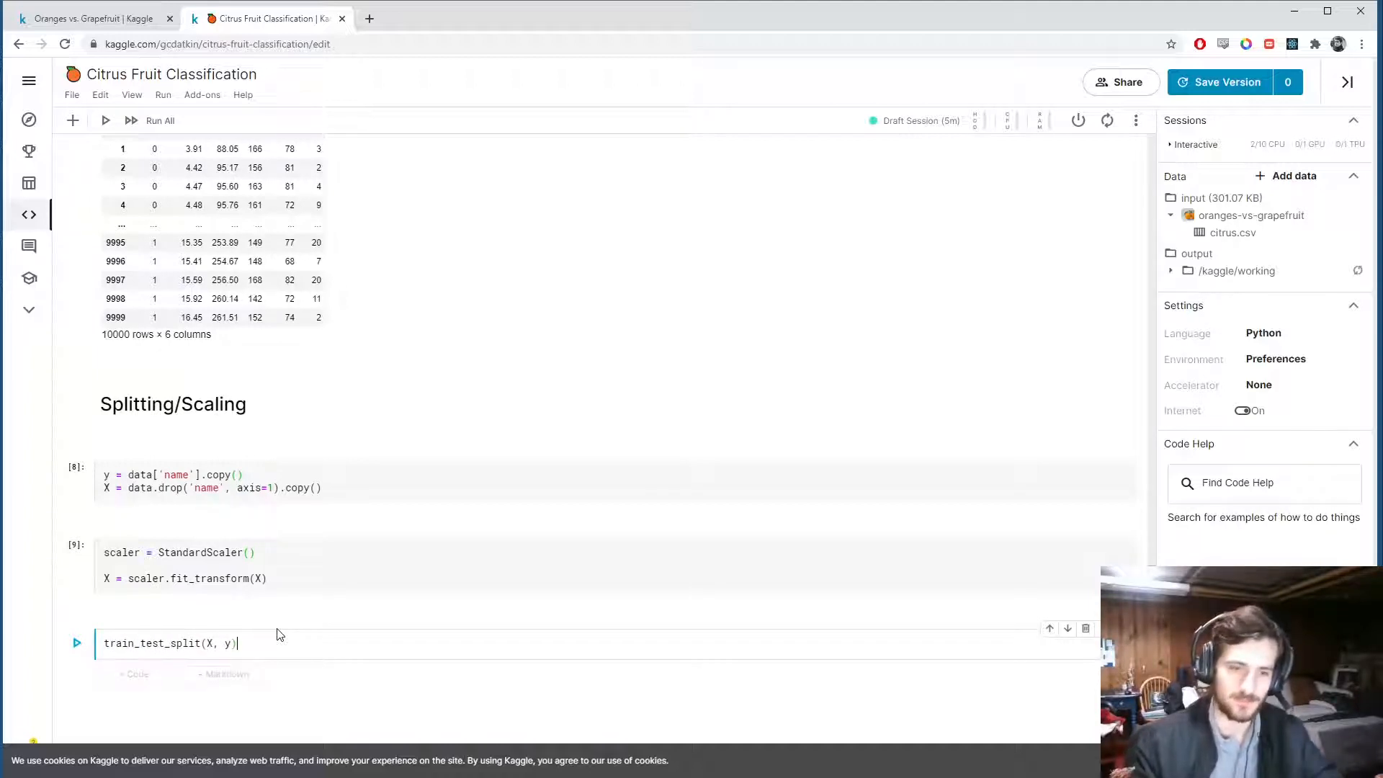
type("X_train, X_test, y_train, y_test")
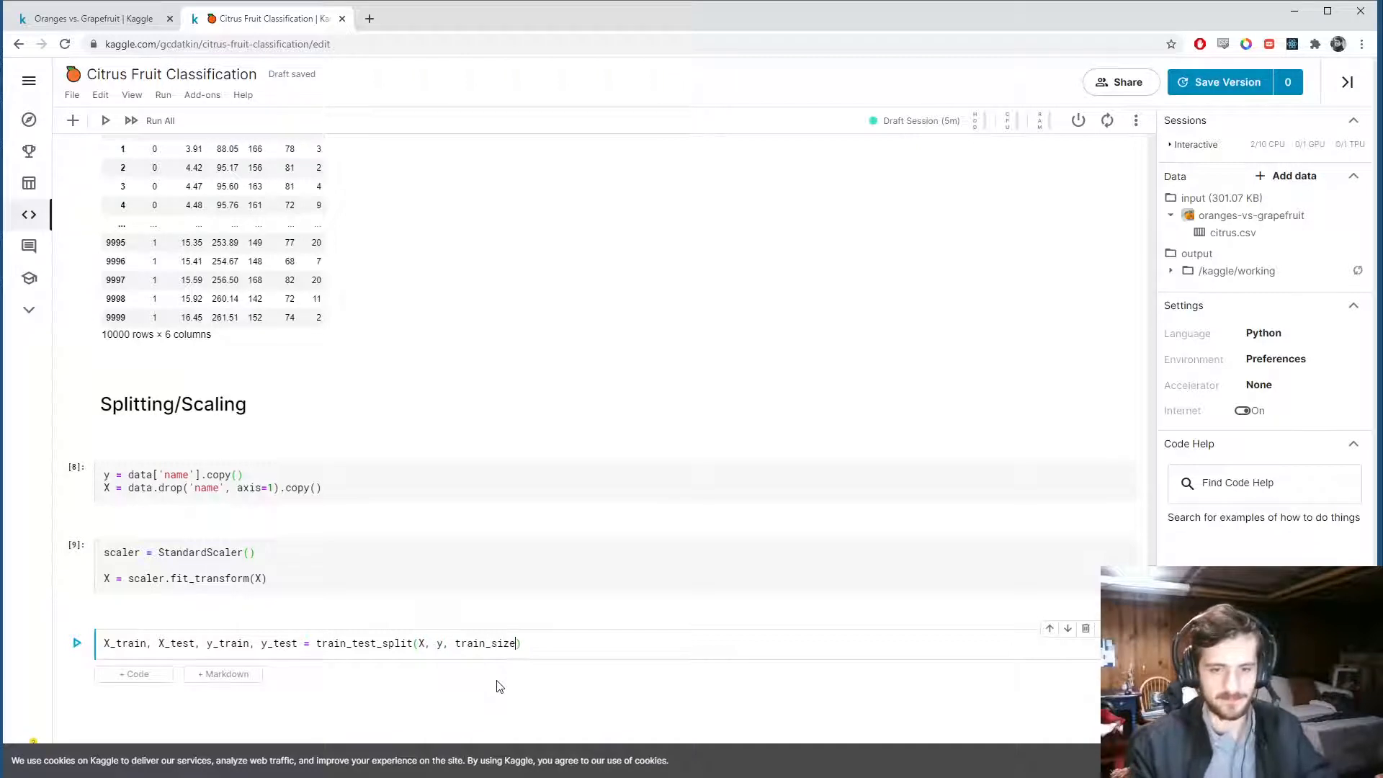
type("=0.7, rand")
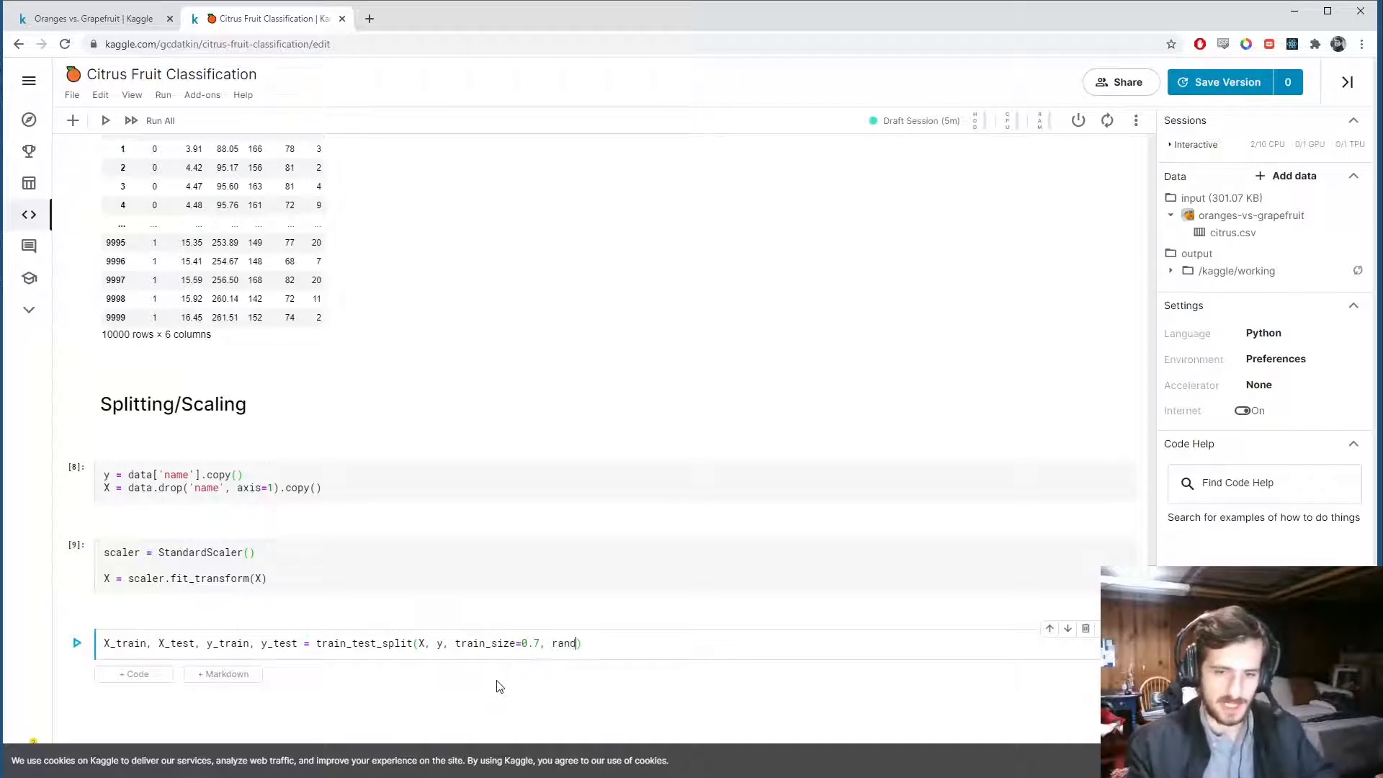
type("om_state=20")
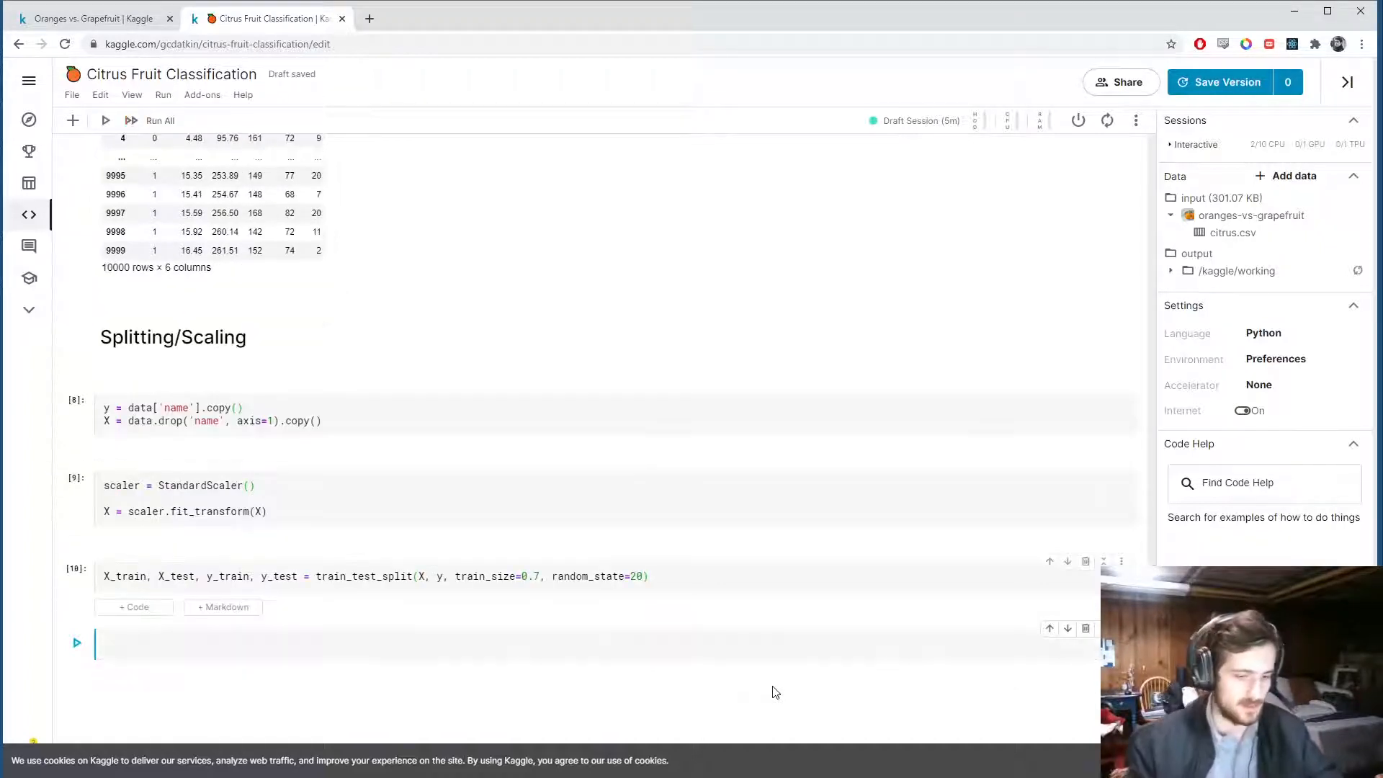
type("# Tre")
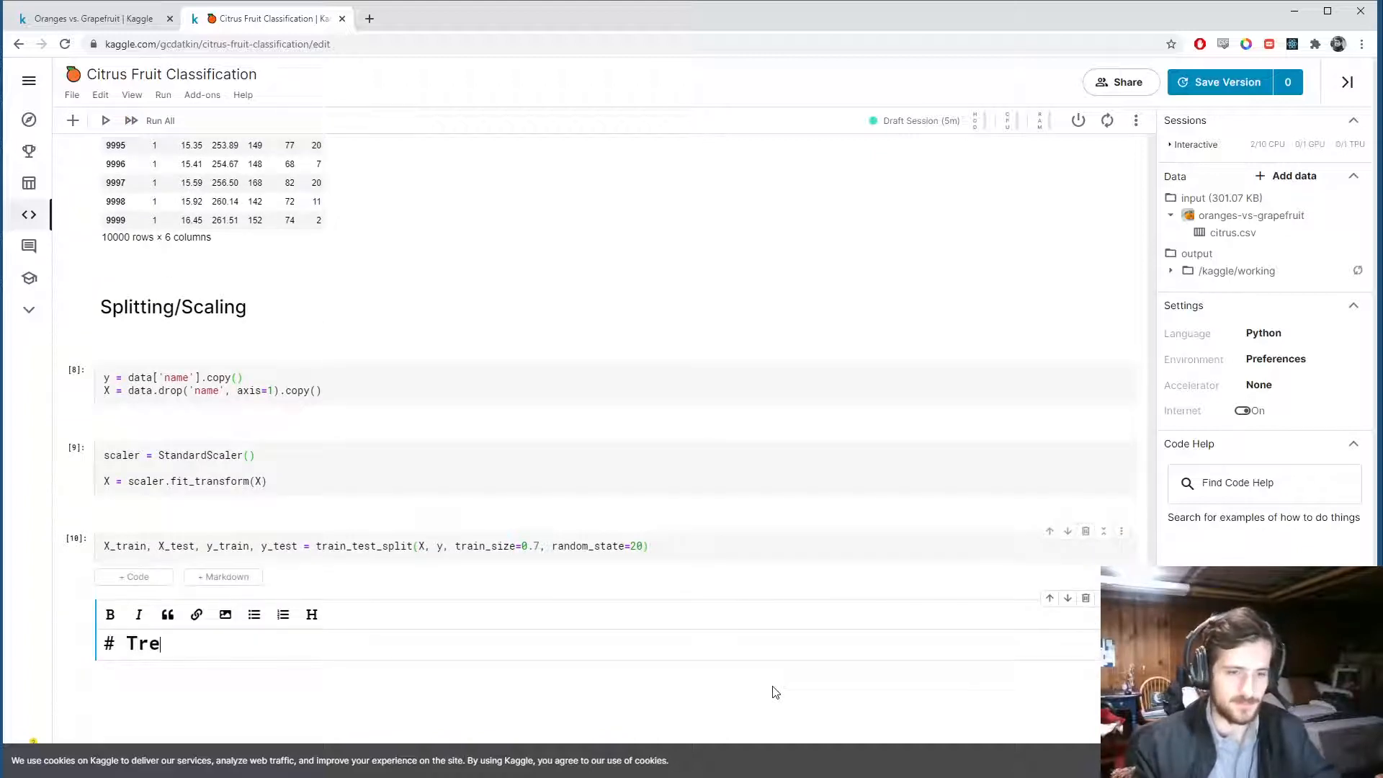
- Finish the '# Training/Results' heading, review the imports, and begin base_model in a new cell
type("aining/Results")
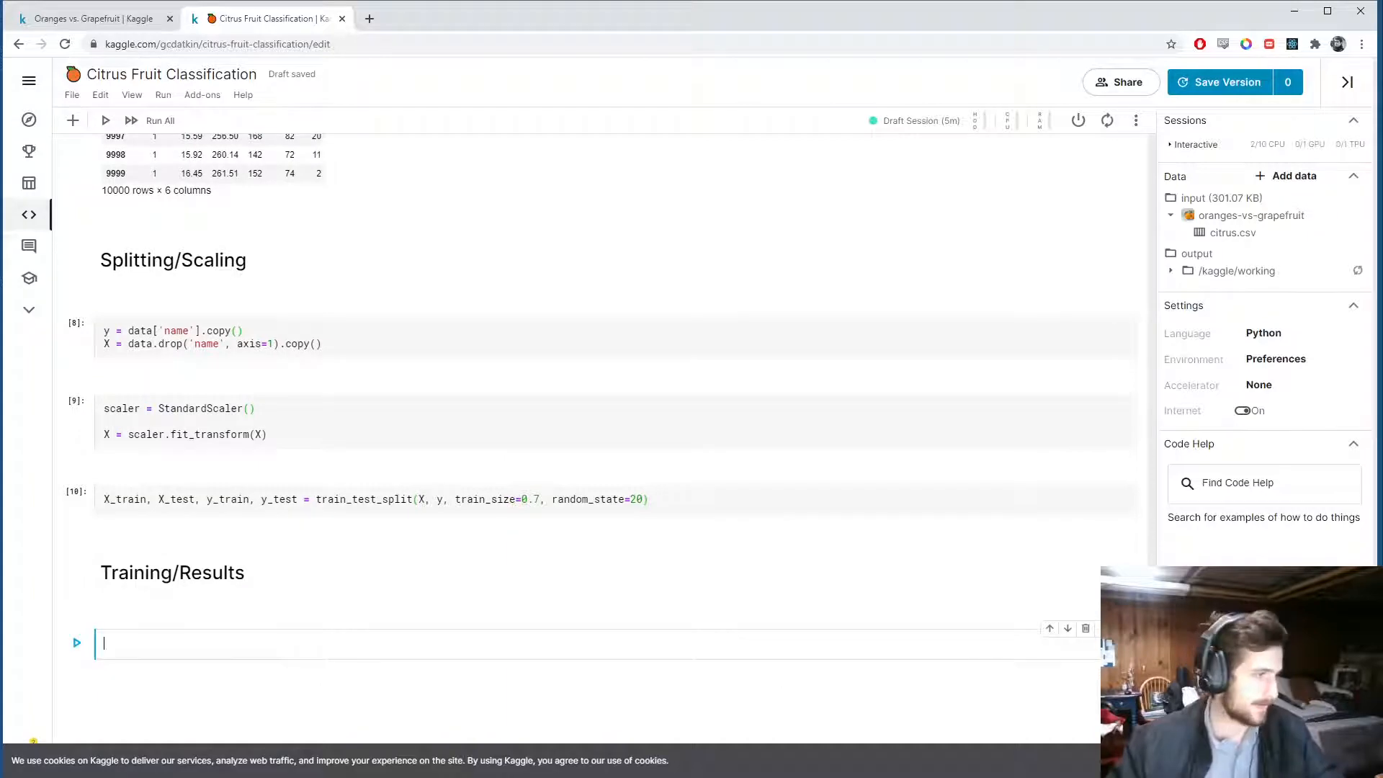
scroll("up", 3)
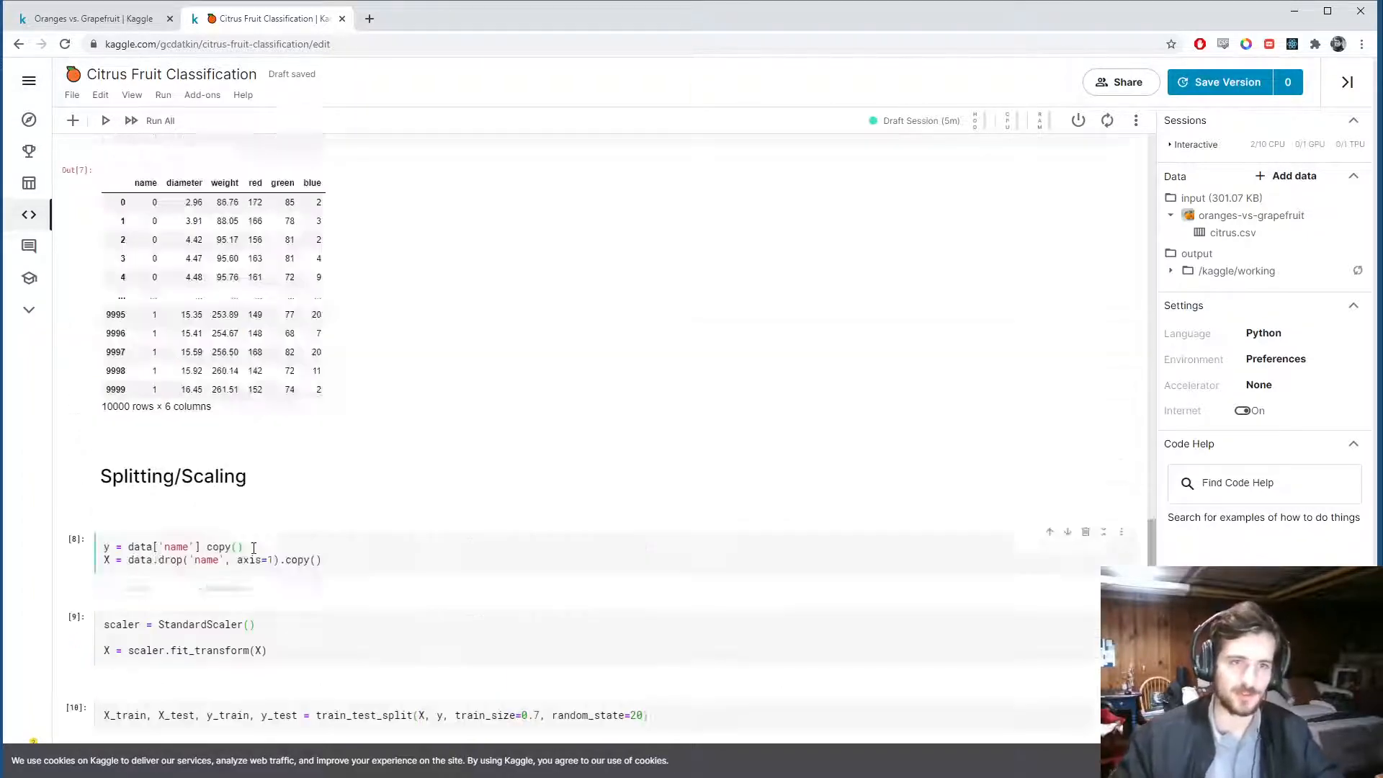
scroll("up", 3)
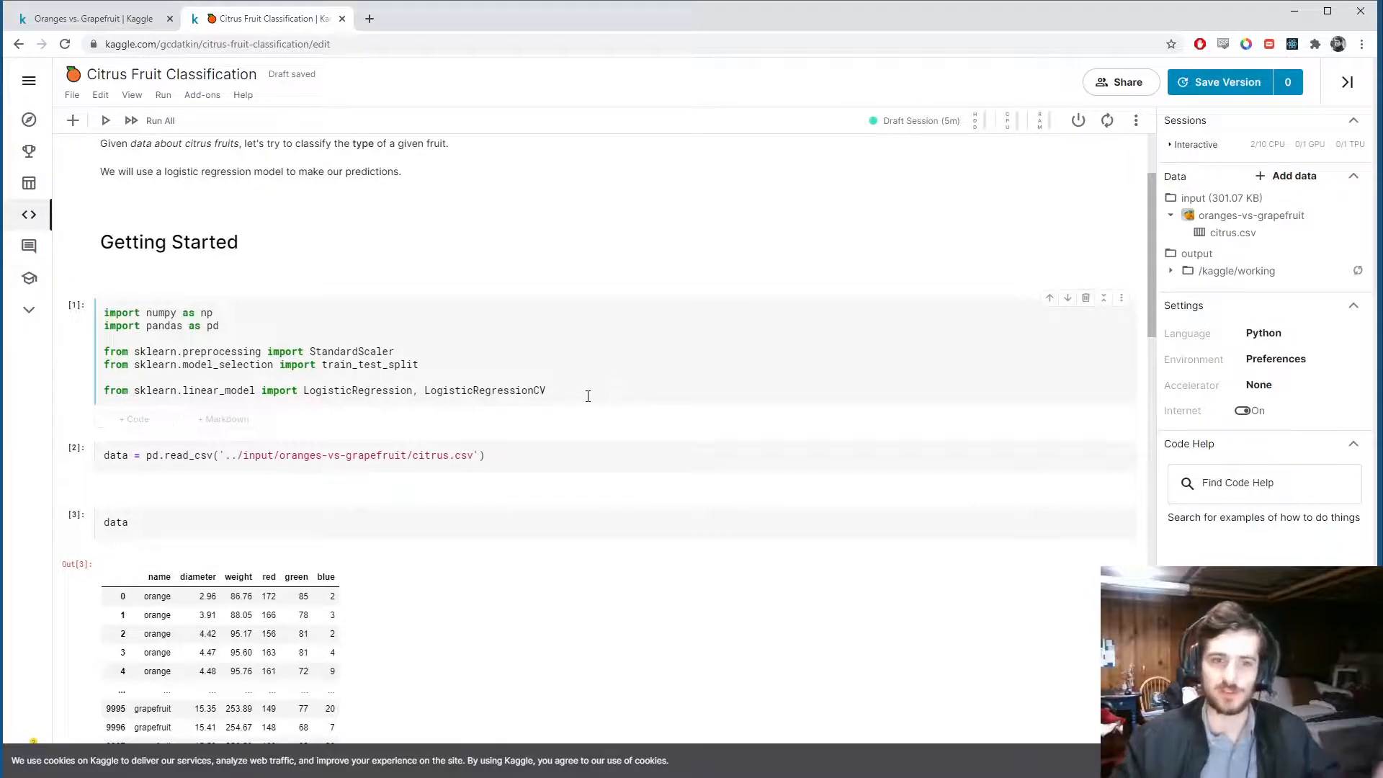
scroll("down", 3)
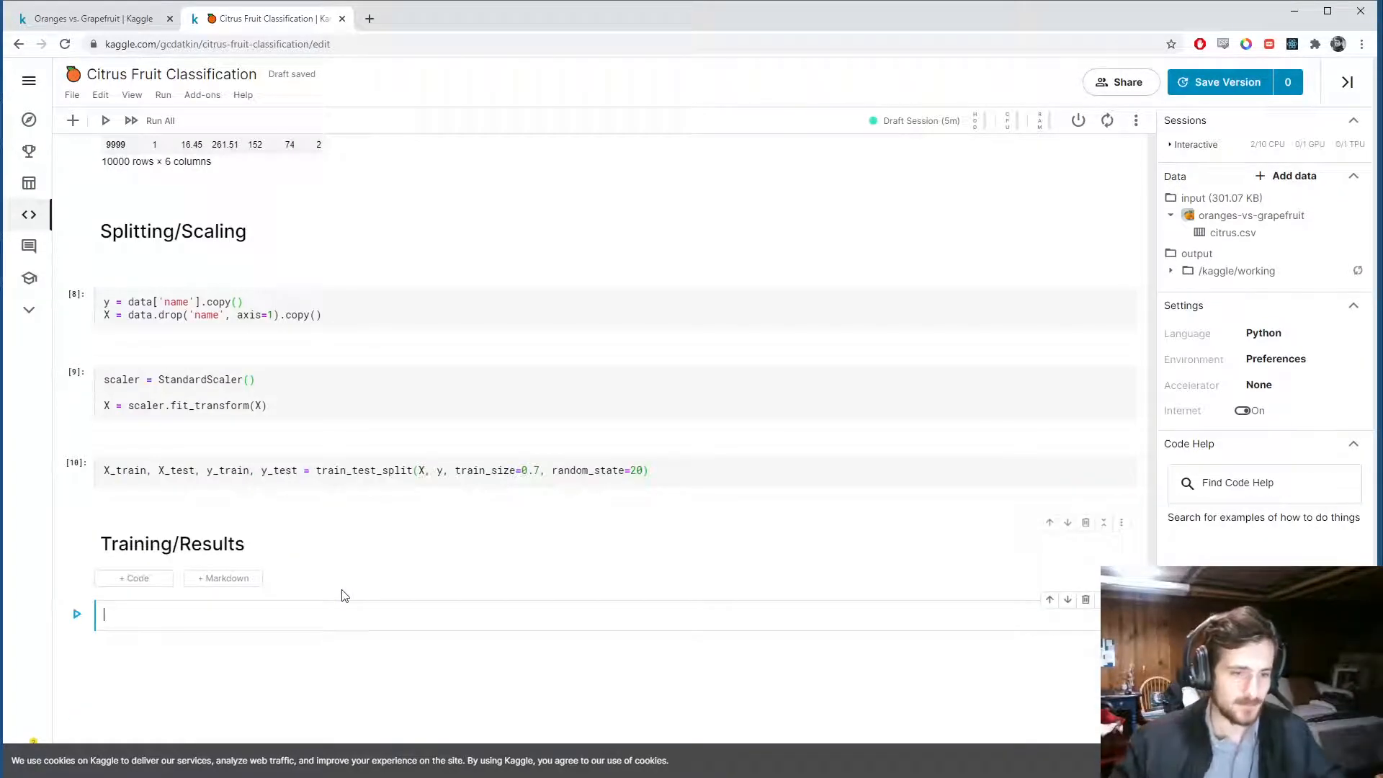
type("base_model")
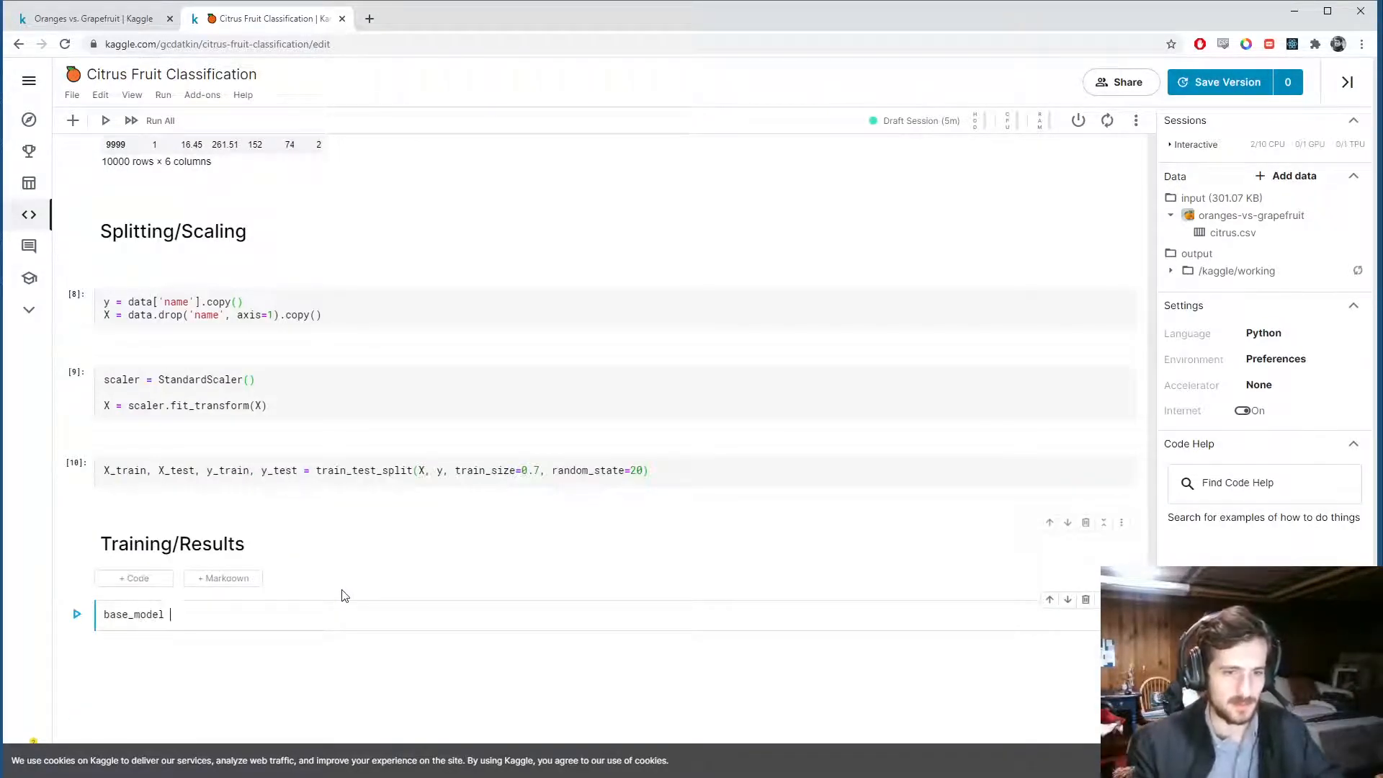
- Create base_model = LogisticRegression() and fit it on X_train, y_train
type("= LogisticR")
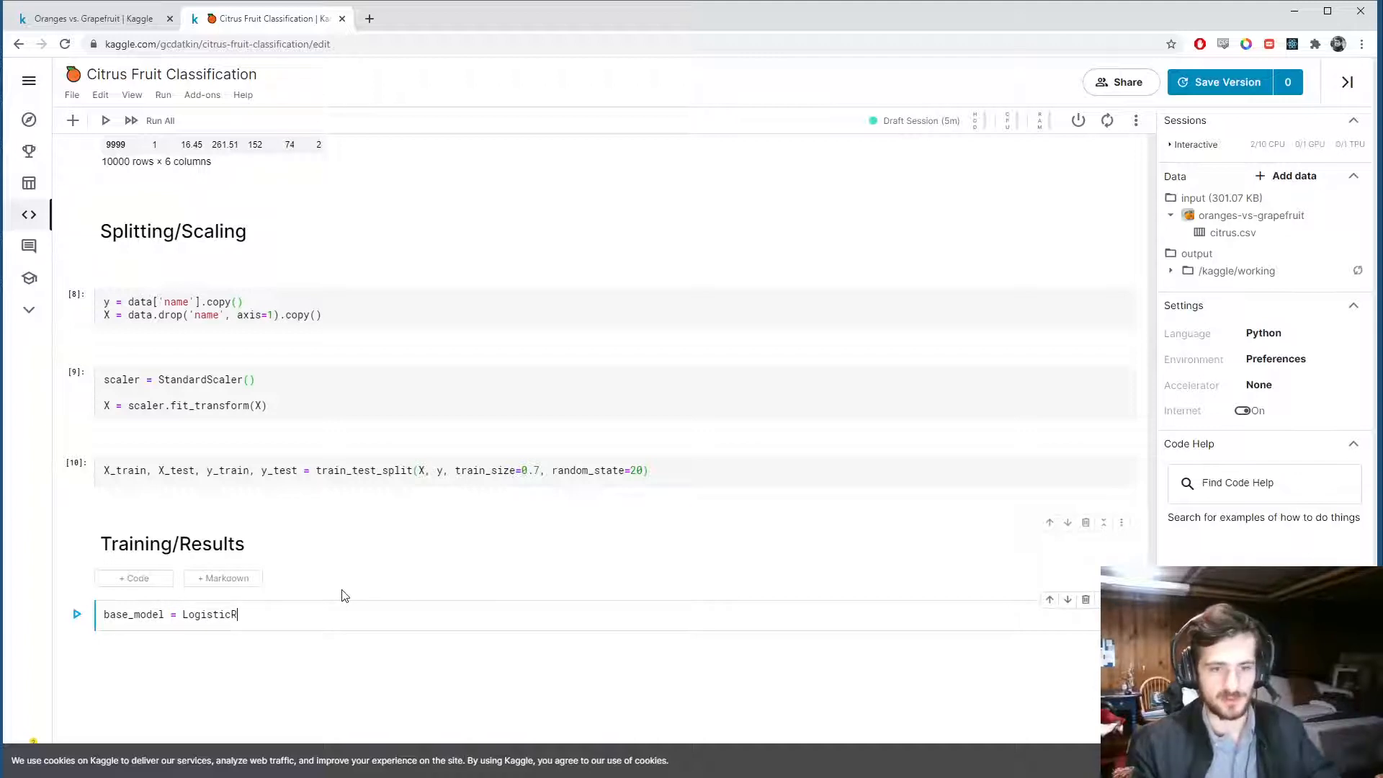
type("egression()")
type("base_model.fi")
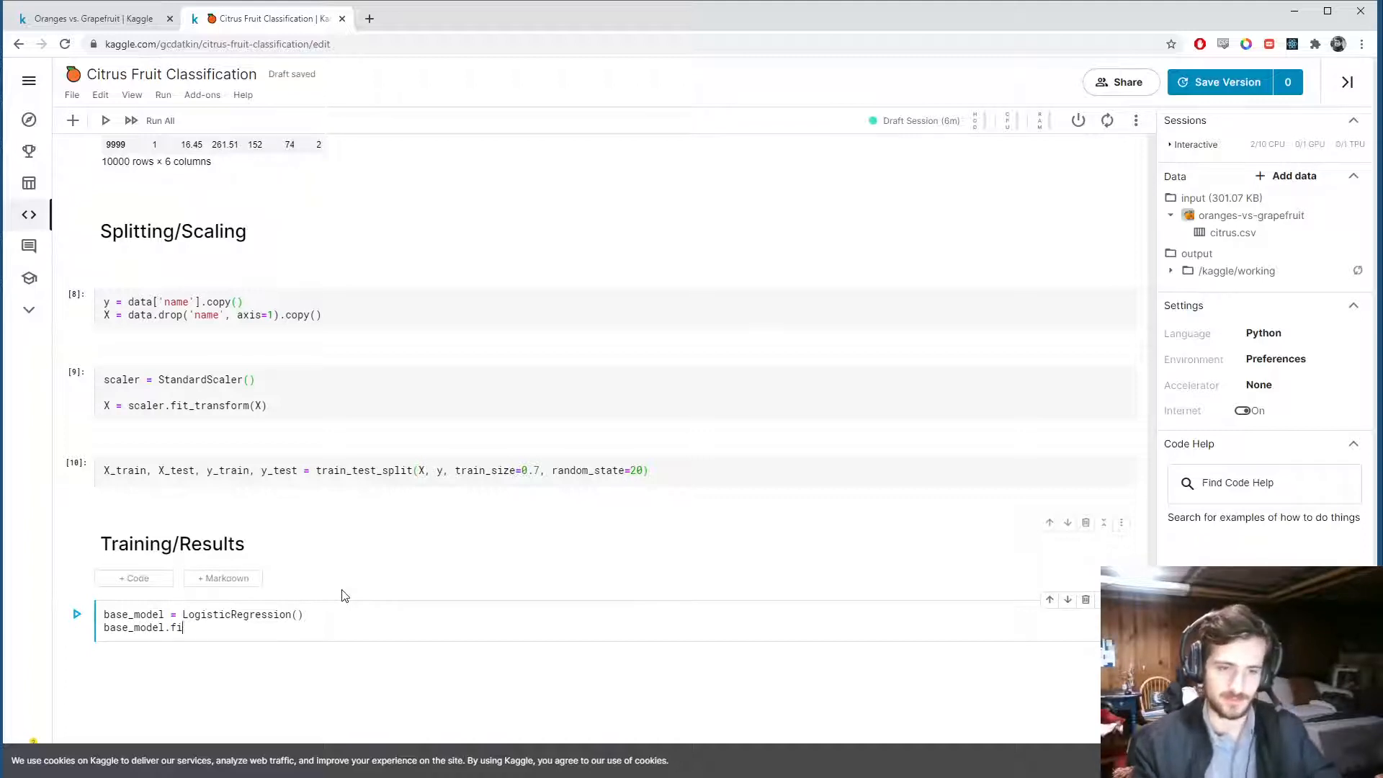
type("t(X_train, )")
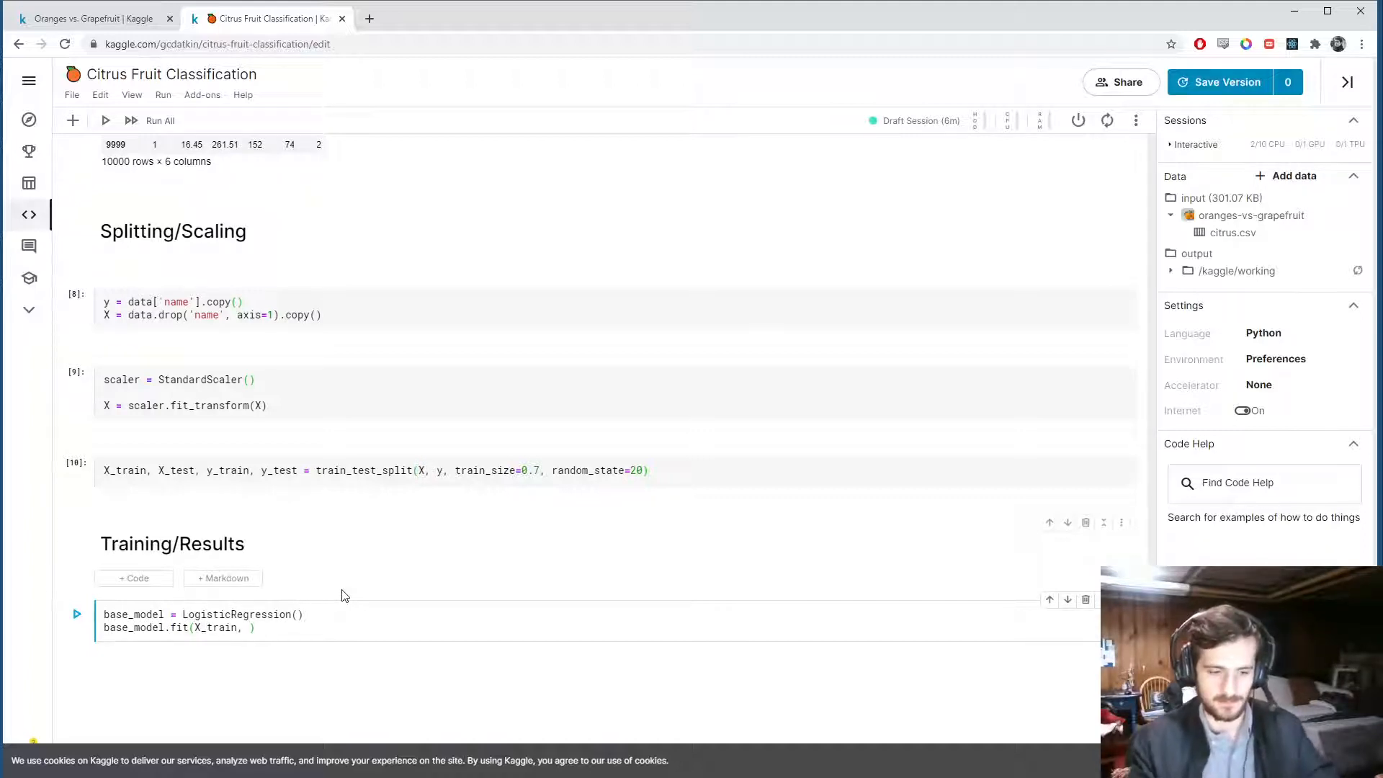
type("y_train")
type("print(\"Accuracy")
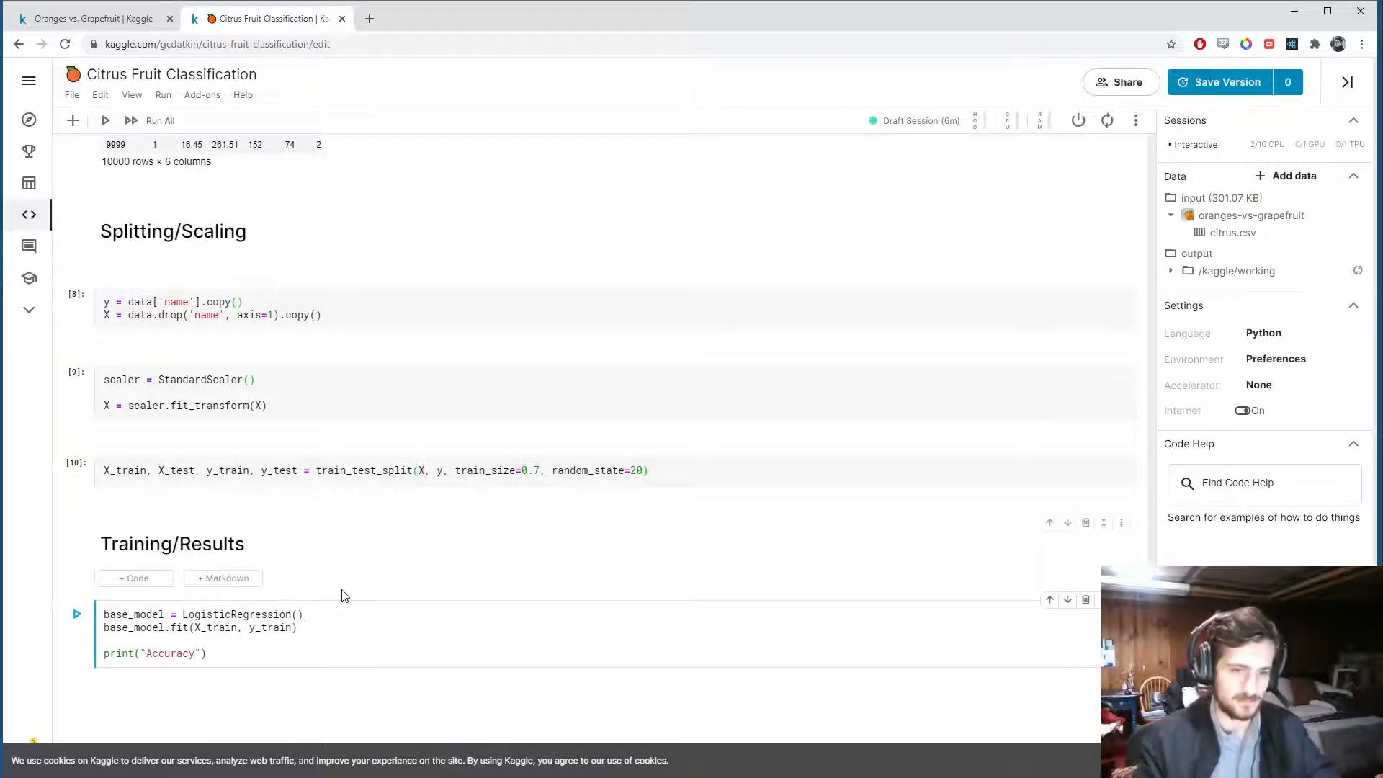
- Score base_model on X_test, y_test and print Accuracy: 0.9390 to four decimals
type(": {:}")
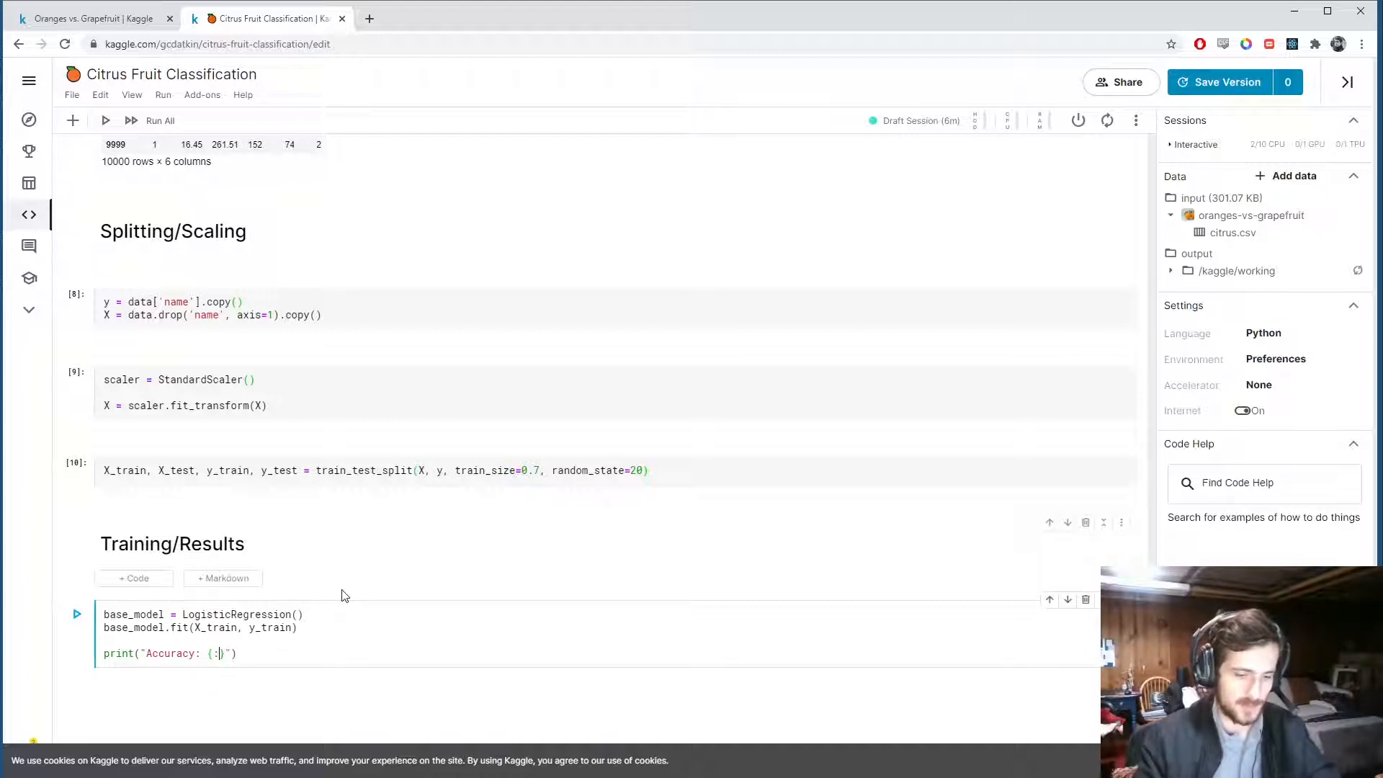
type(".4f")
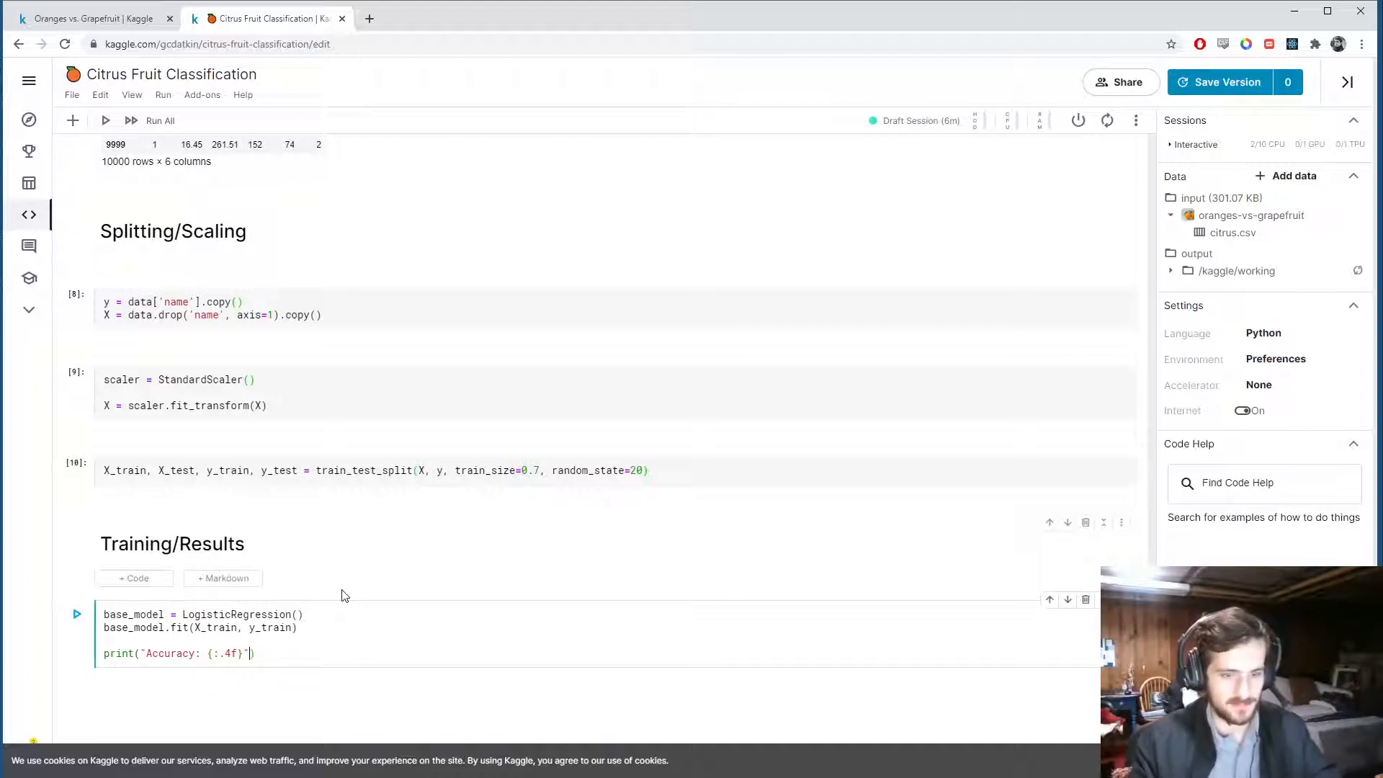
type(".format()")
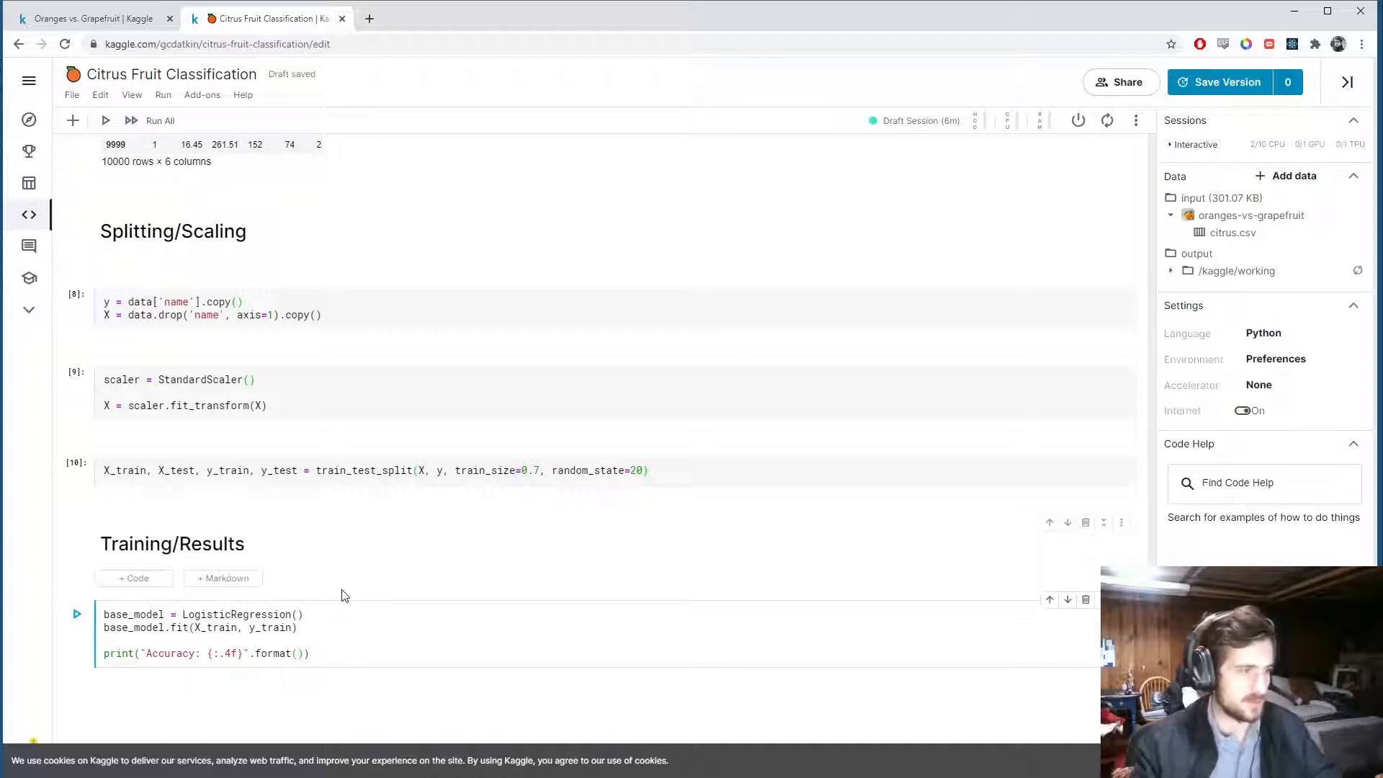
type("ba")
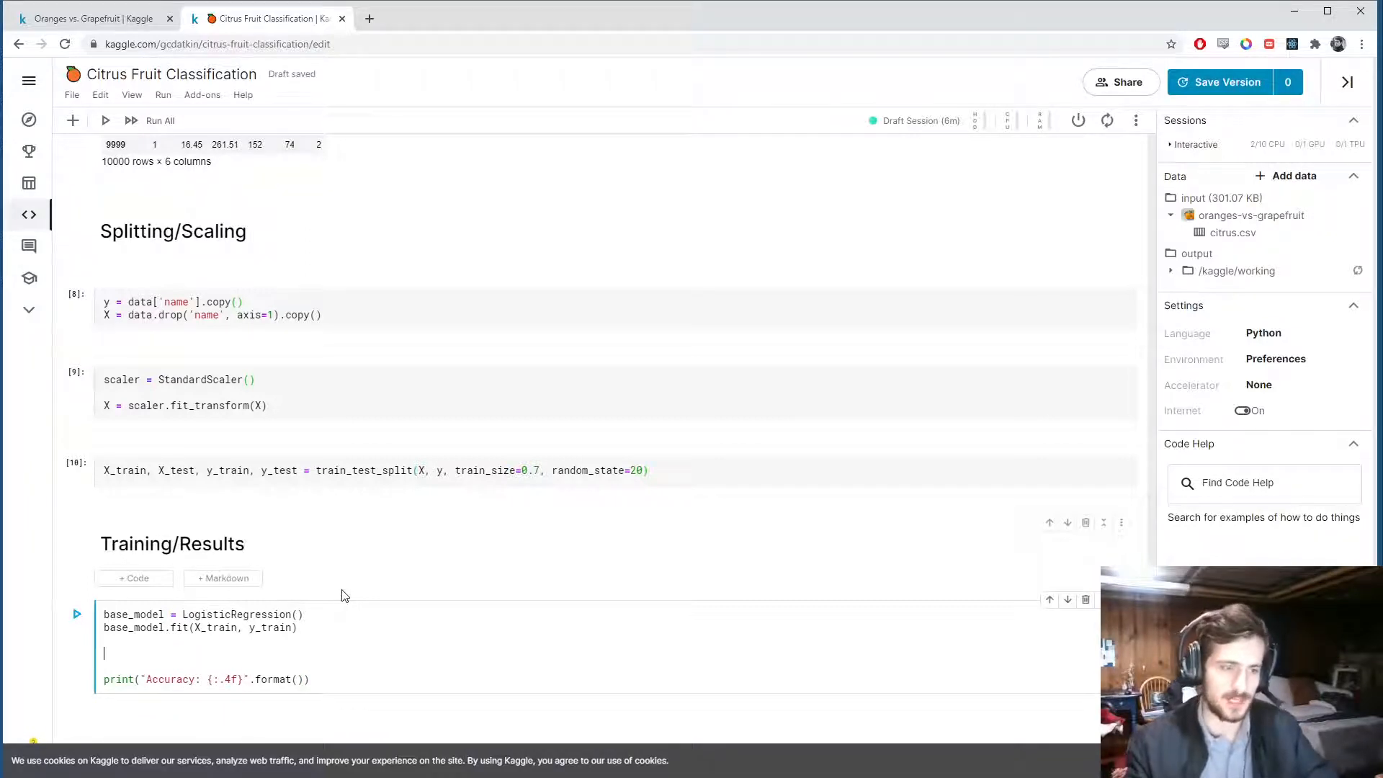
type("base_model.score(")
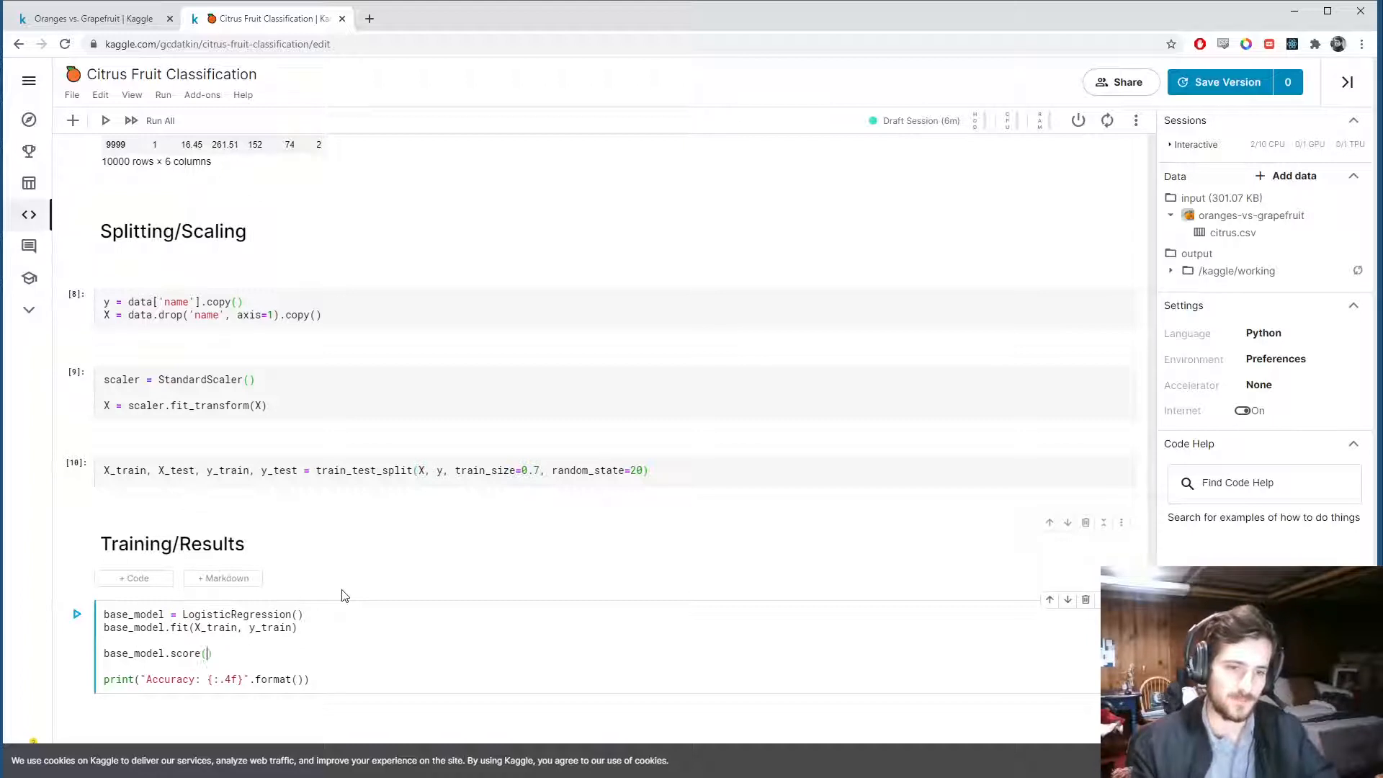
type("X_test, y")
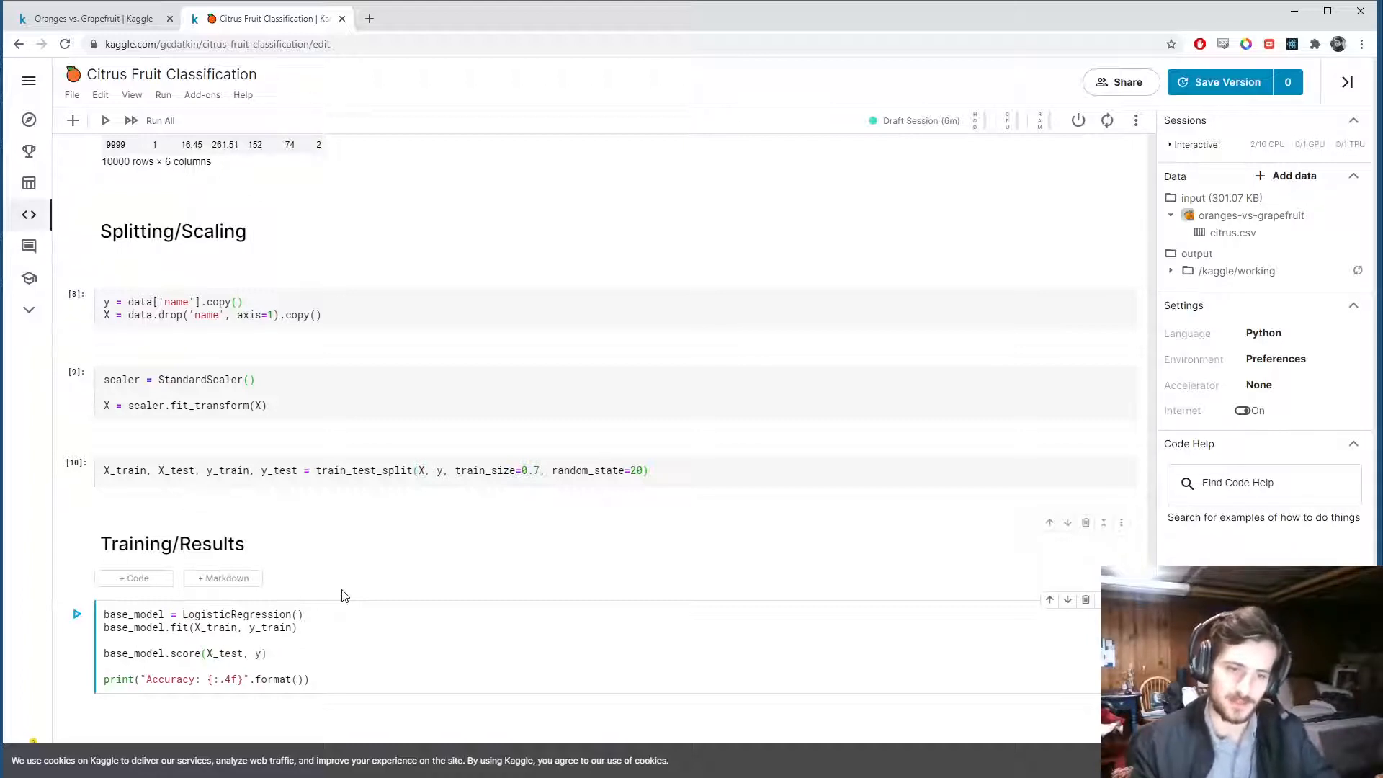
type("_acc =")
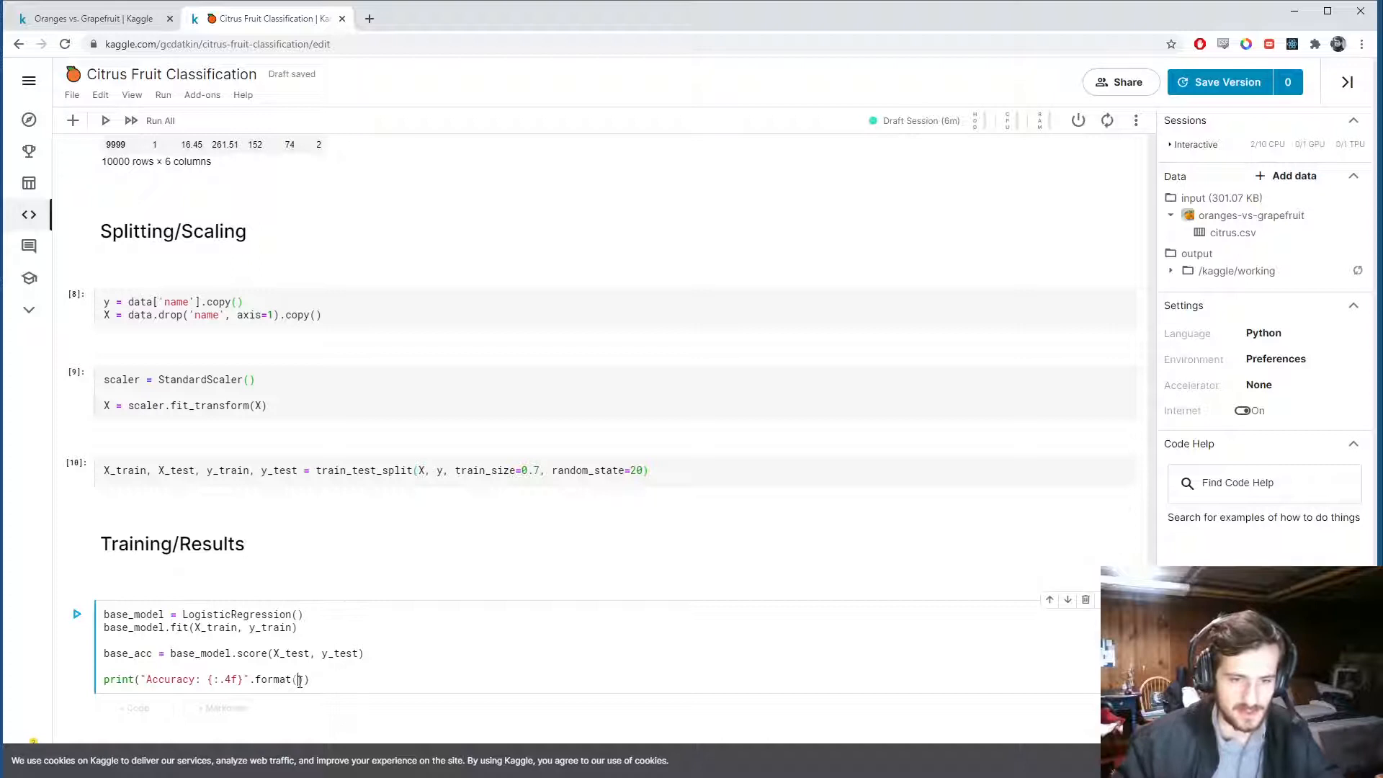
type("base_acc")
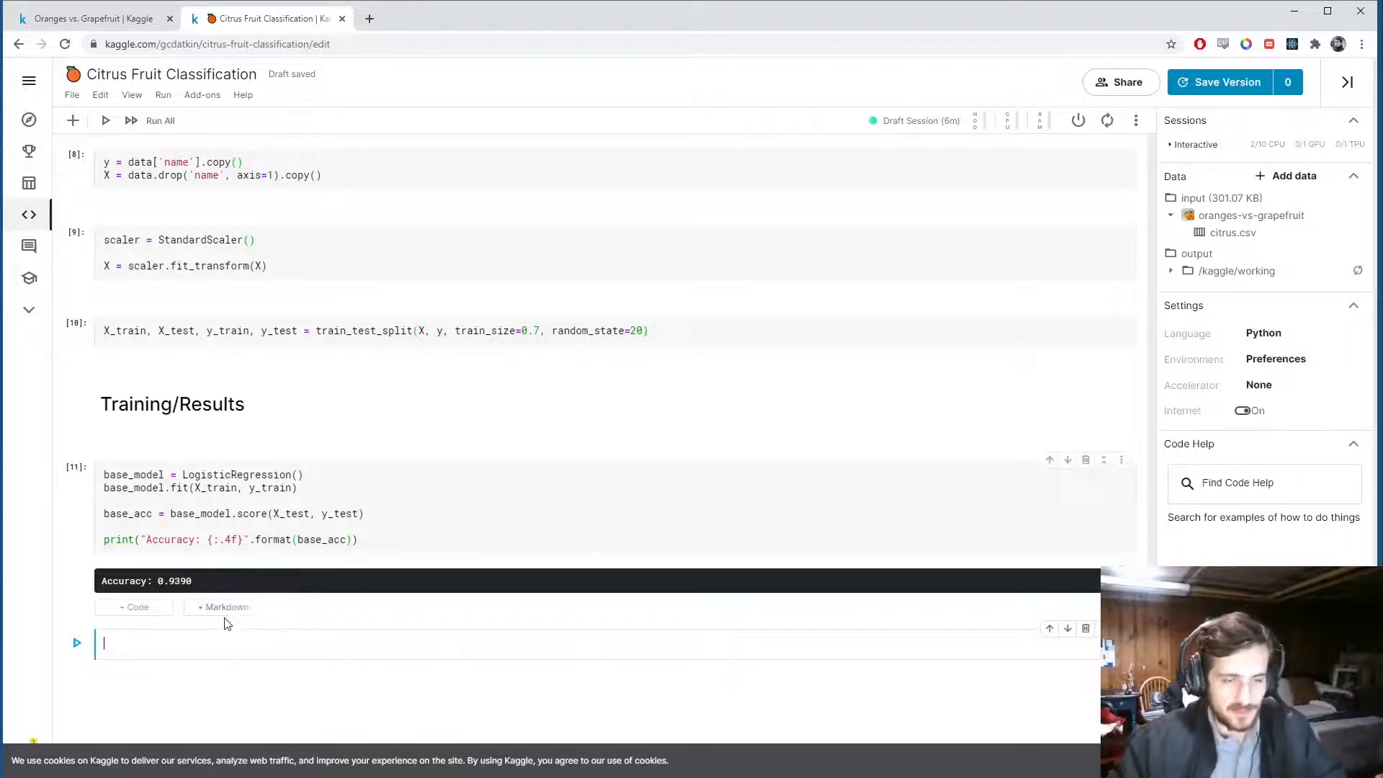
left_click(134, 607)
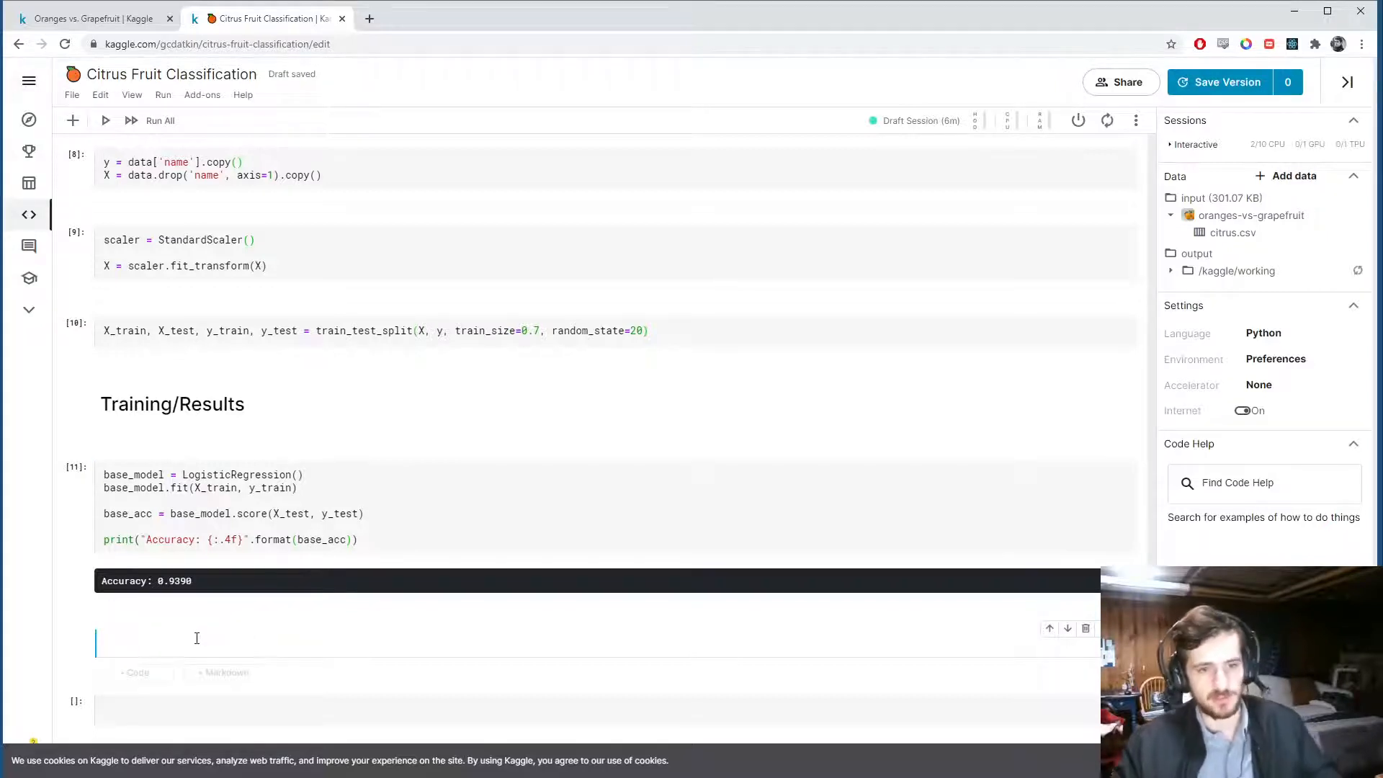
left_click(1085, 628)
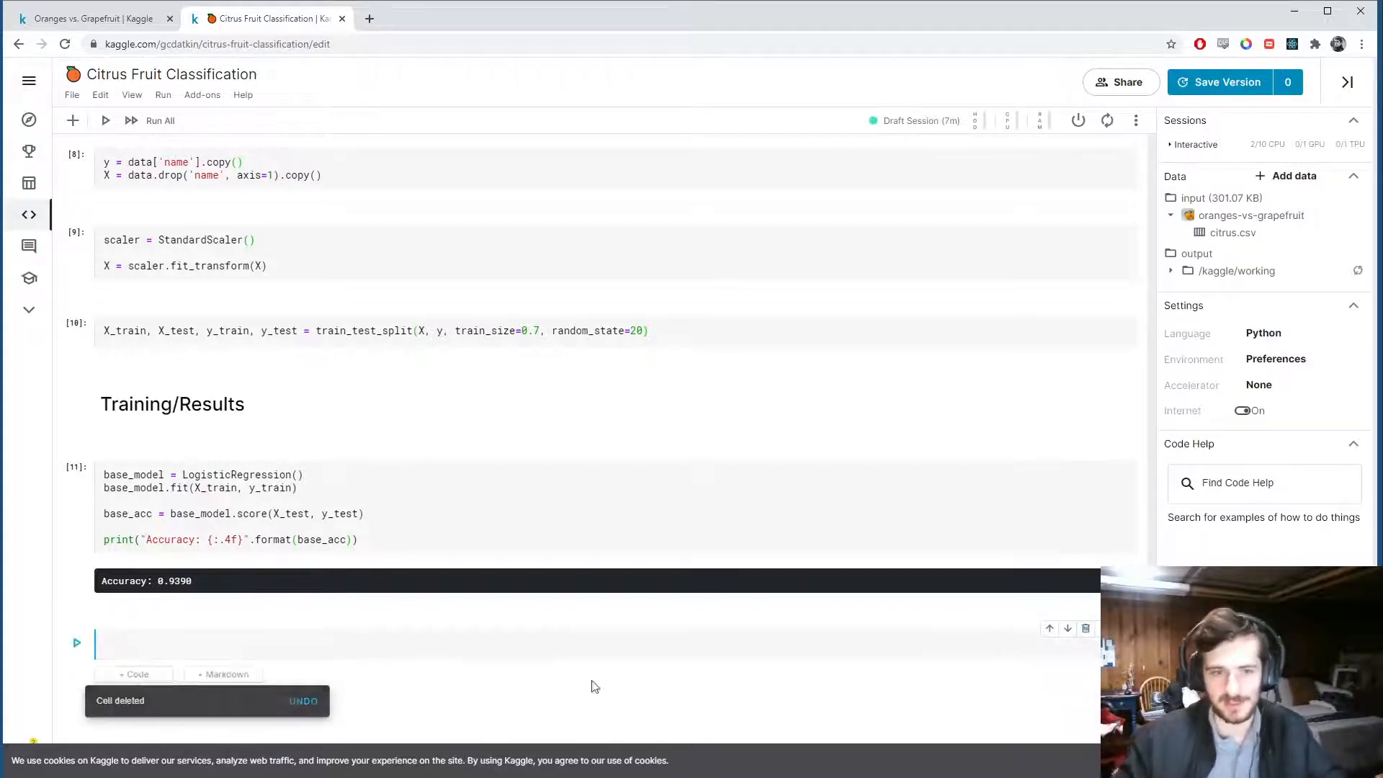
- Create and fit a LogisticRegressionCV model as cv_model in the new cell
type("cv_model = Log")
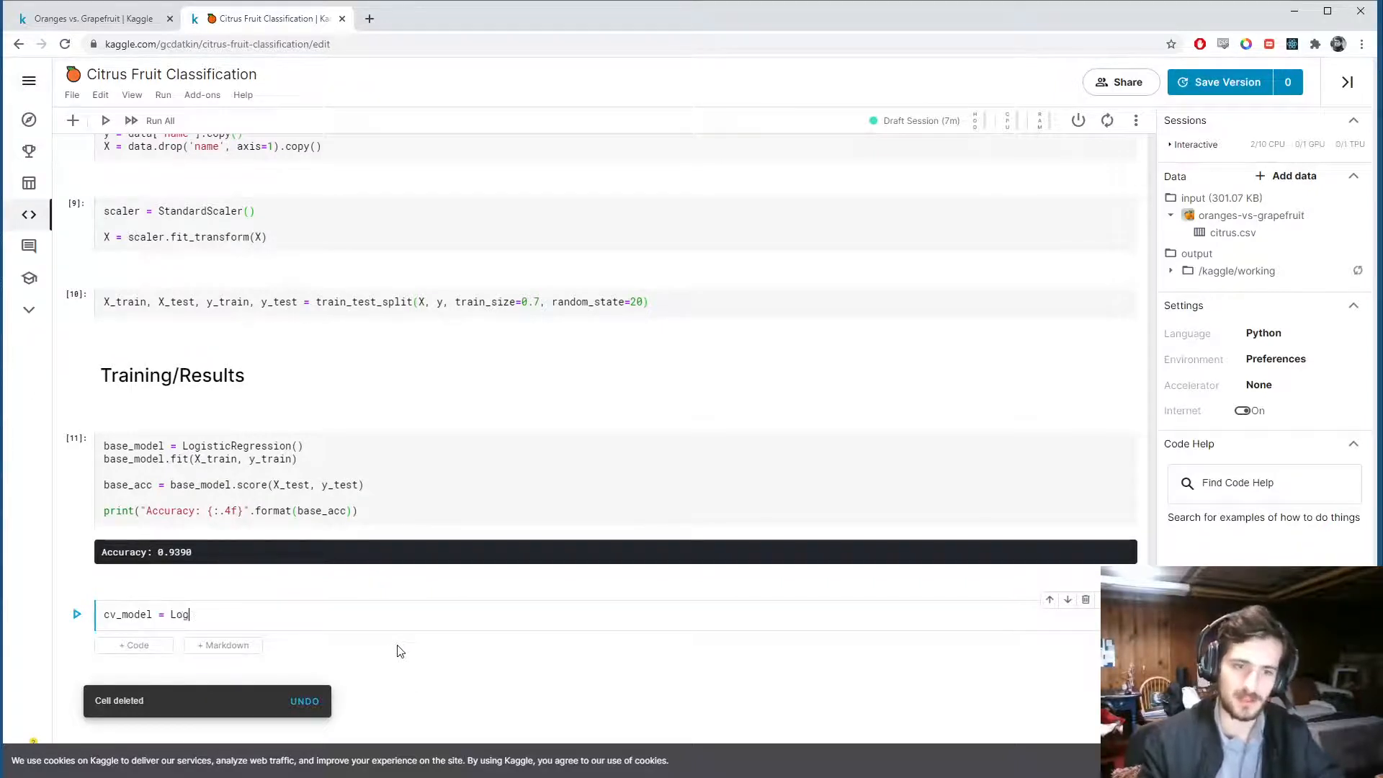
type("isticRegress")
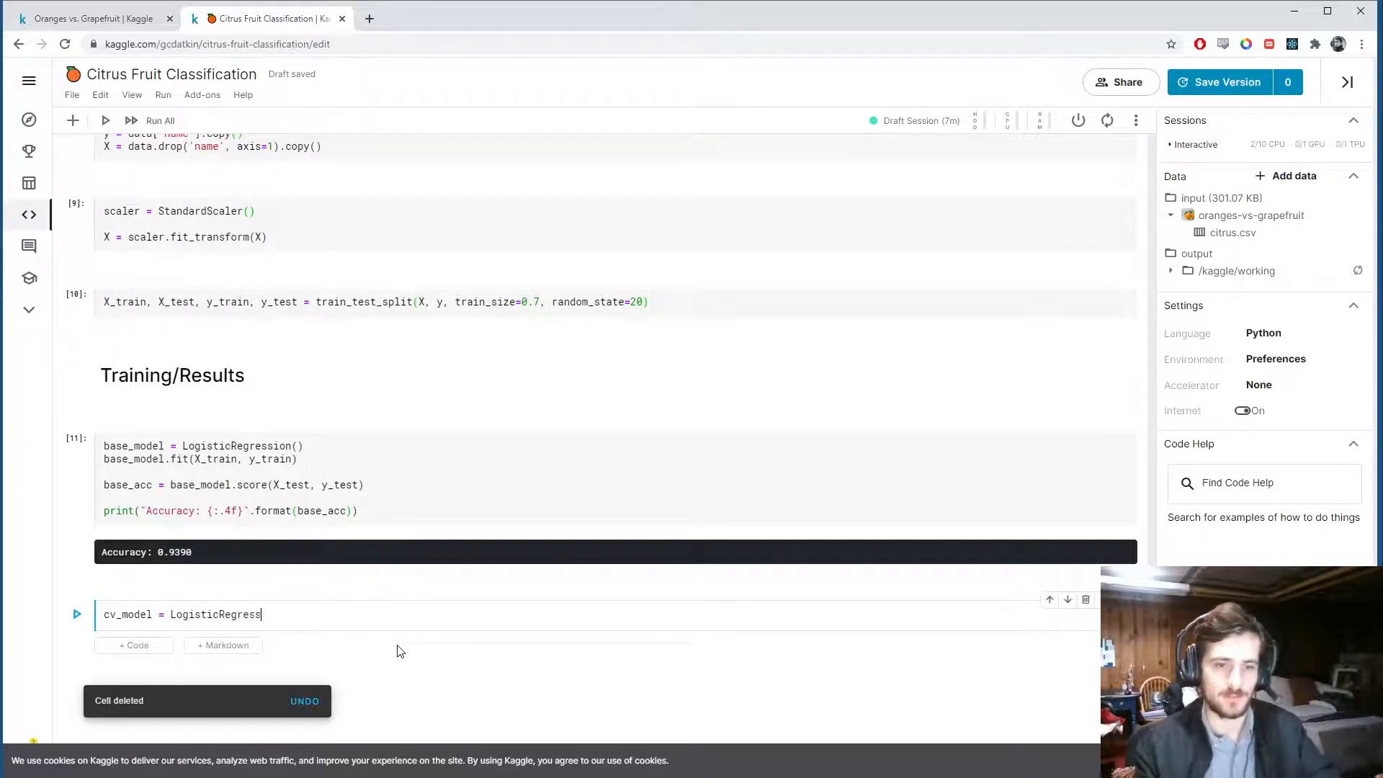
type("CV()")
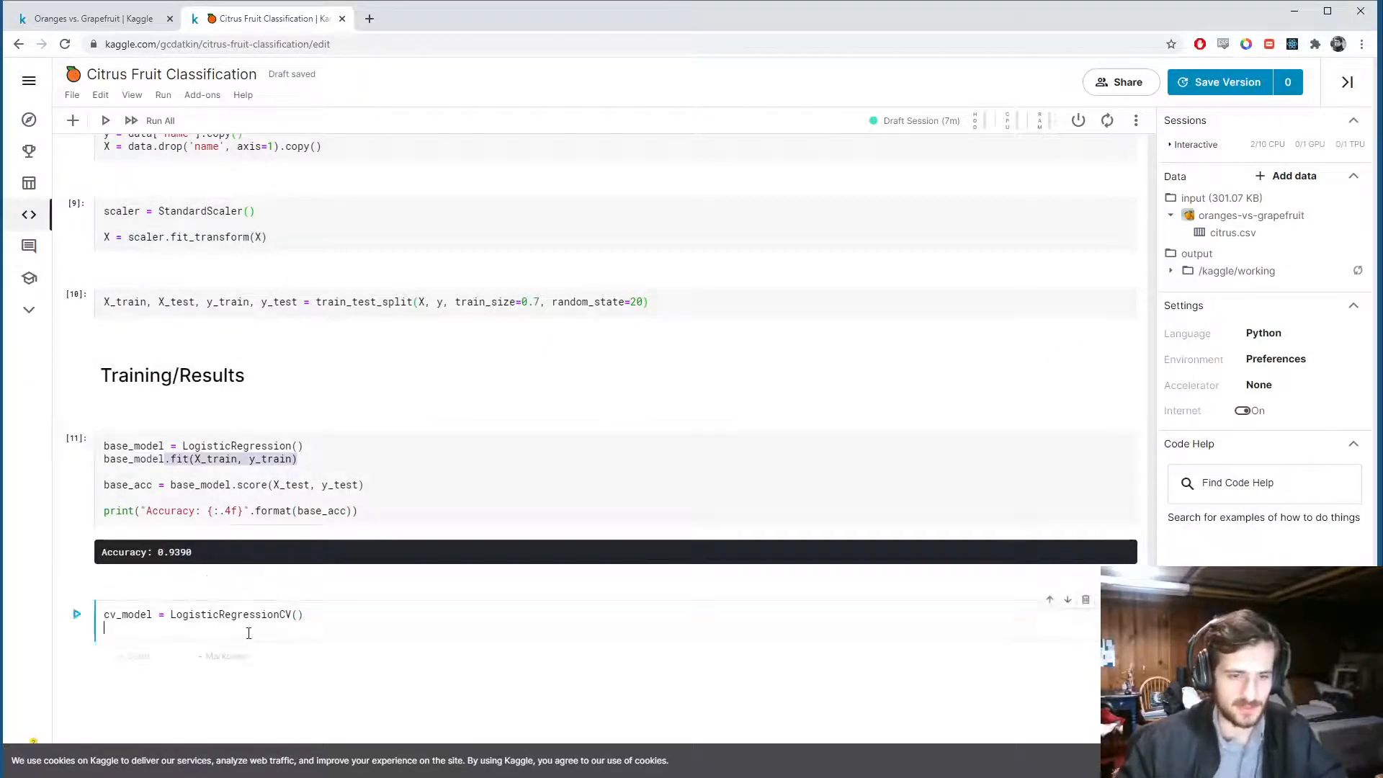
type("cv_moe")
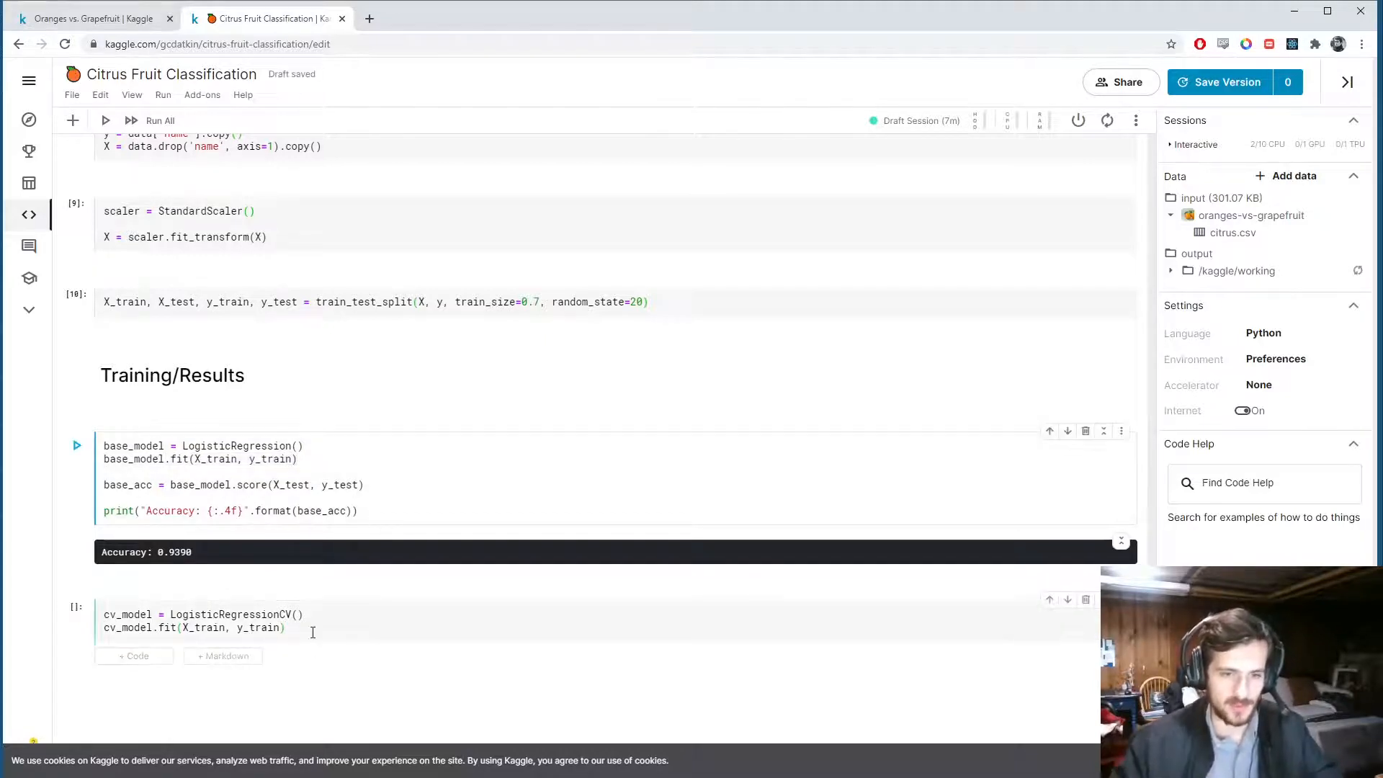
- Score cv_model on X_test, y_test as cv_acc and print cv_acc instead of base_acc
type("cv_")
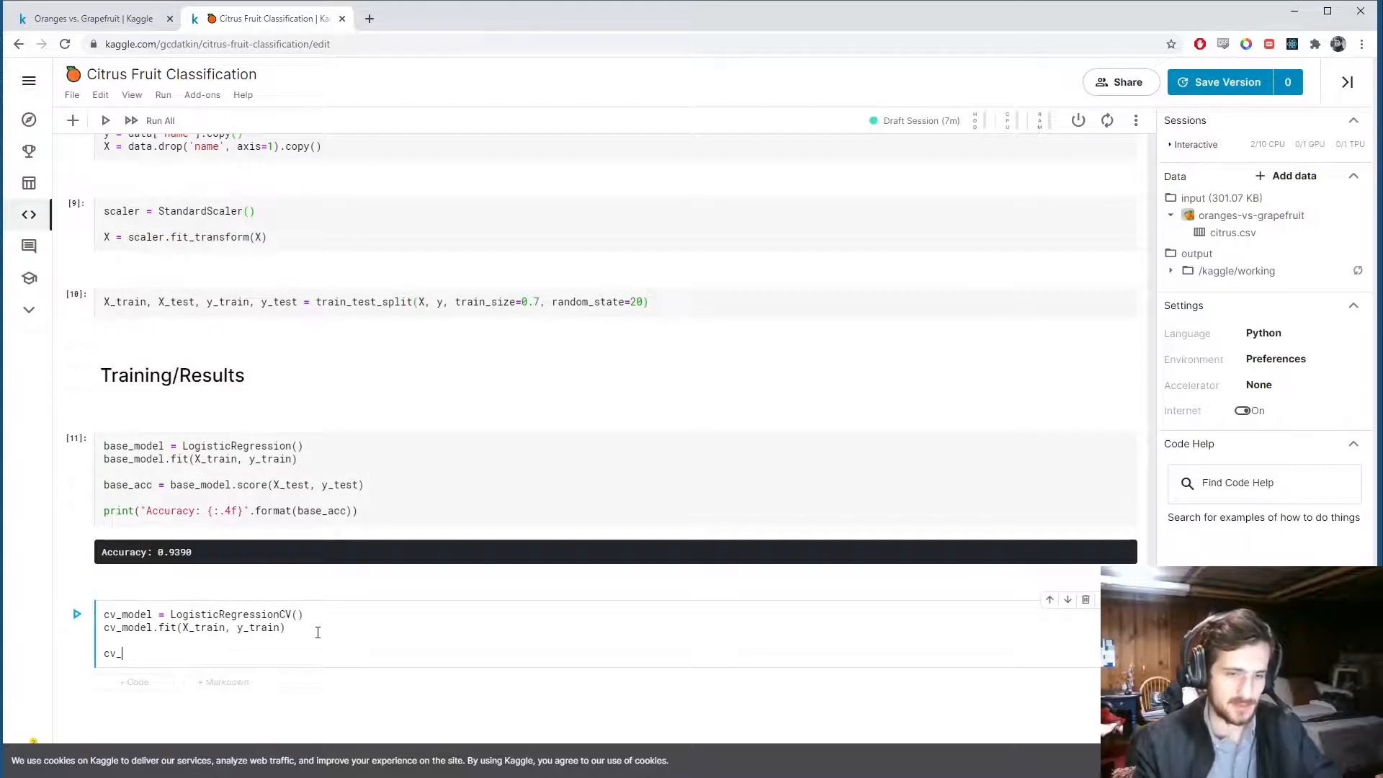
type("acc = a")
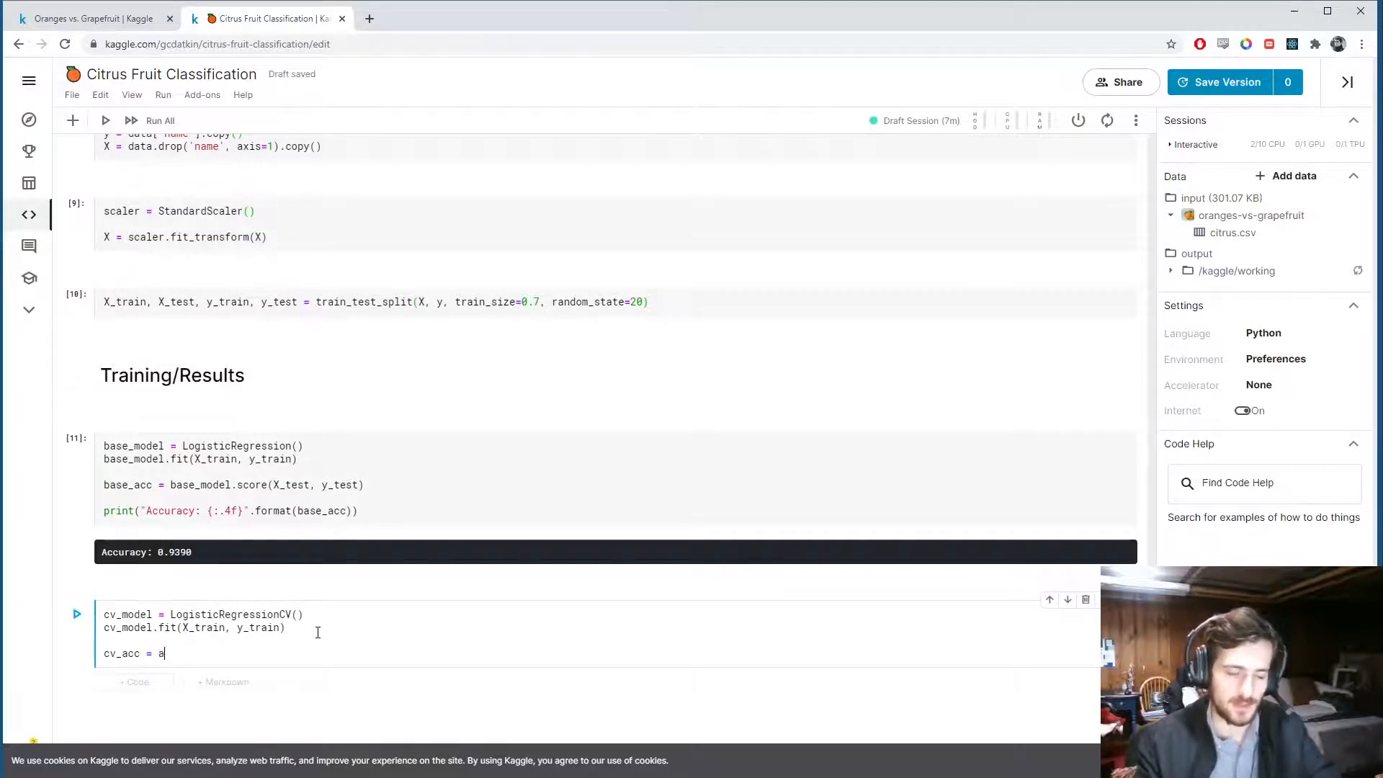
type("cv_model")
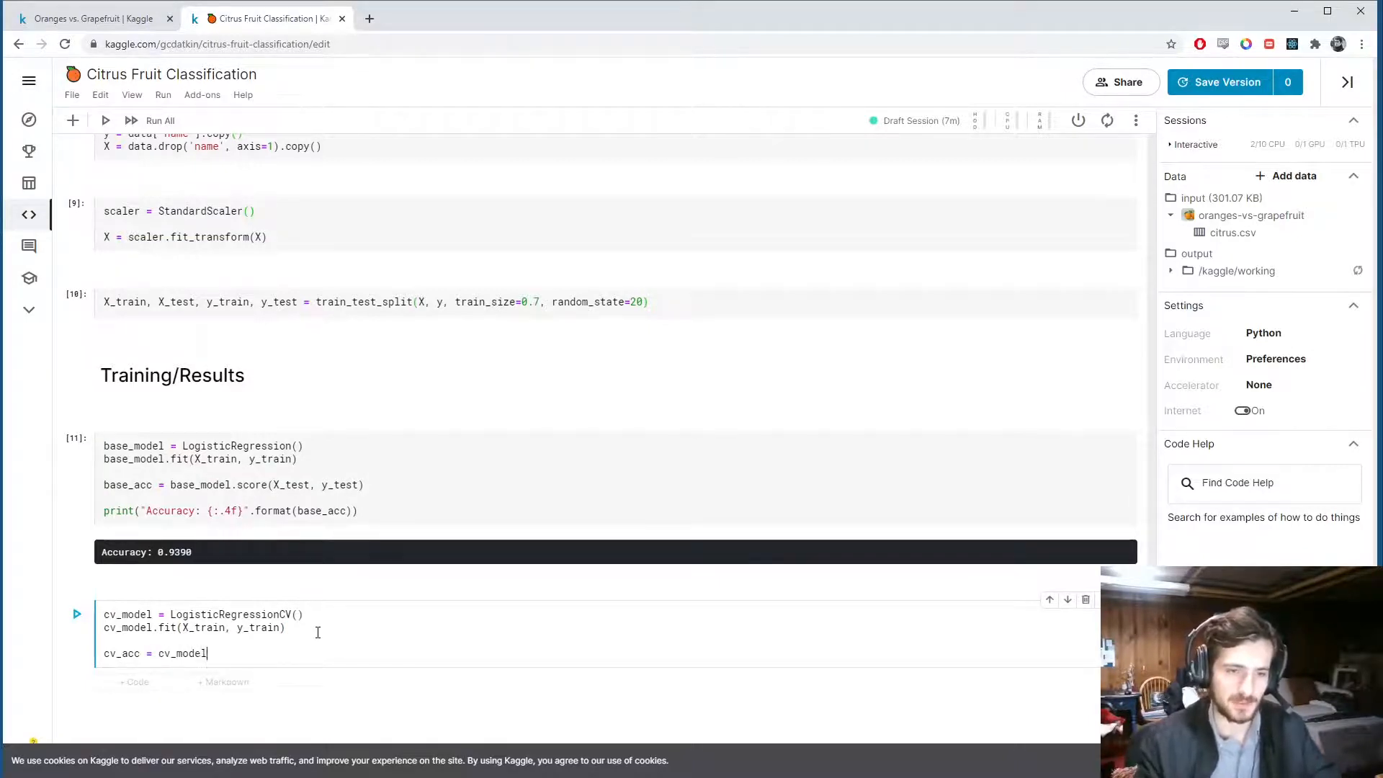
type(".score(X_test,")
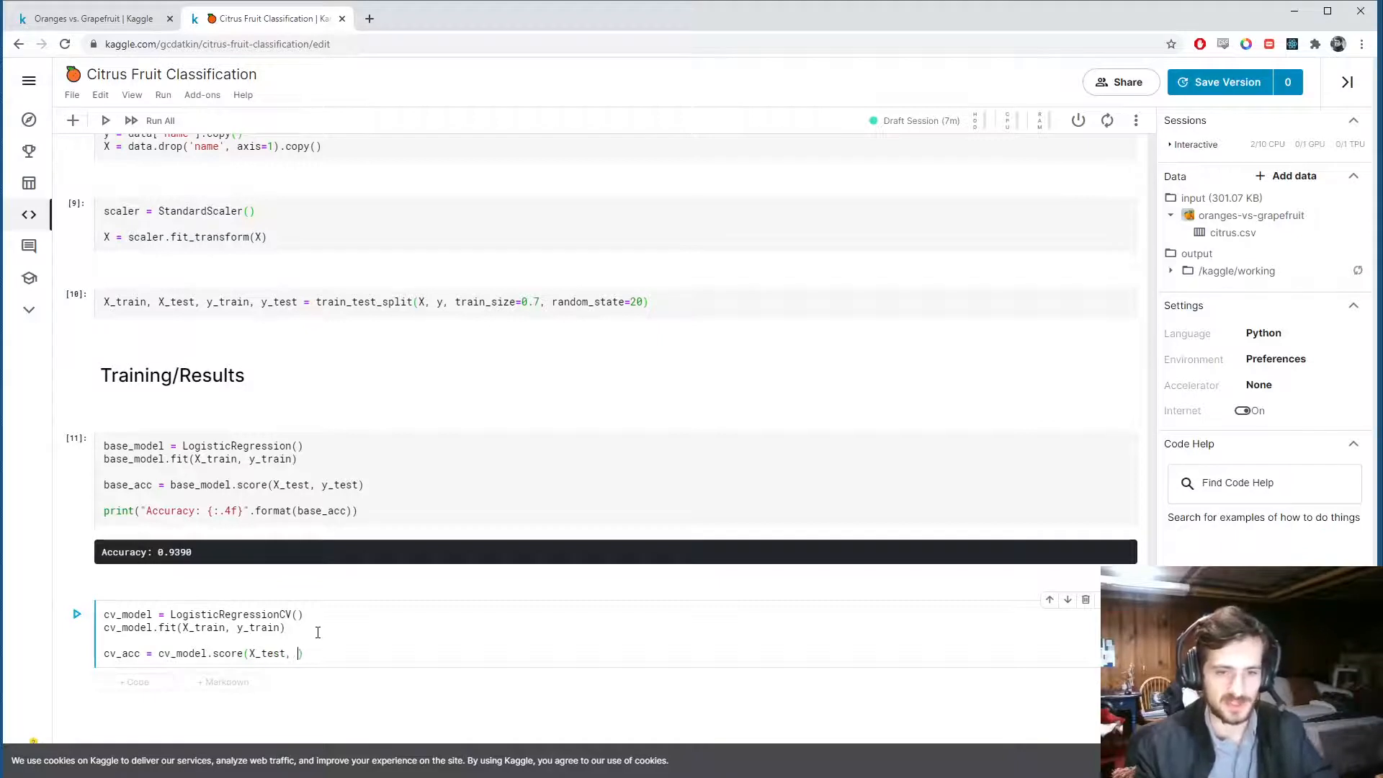
type("y_test)")
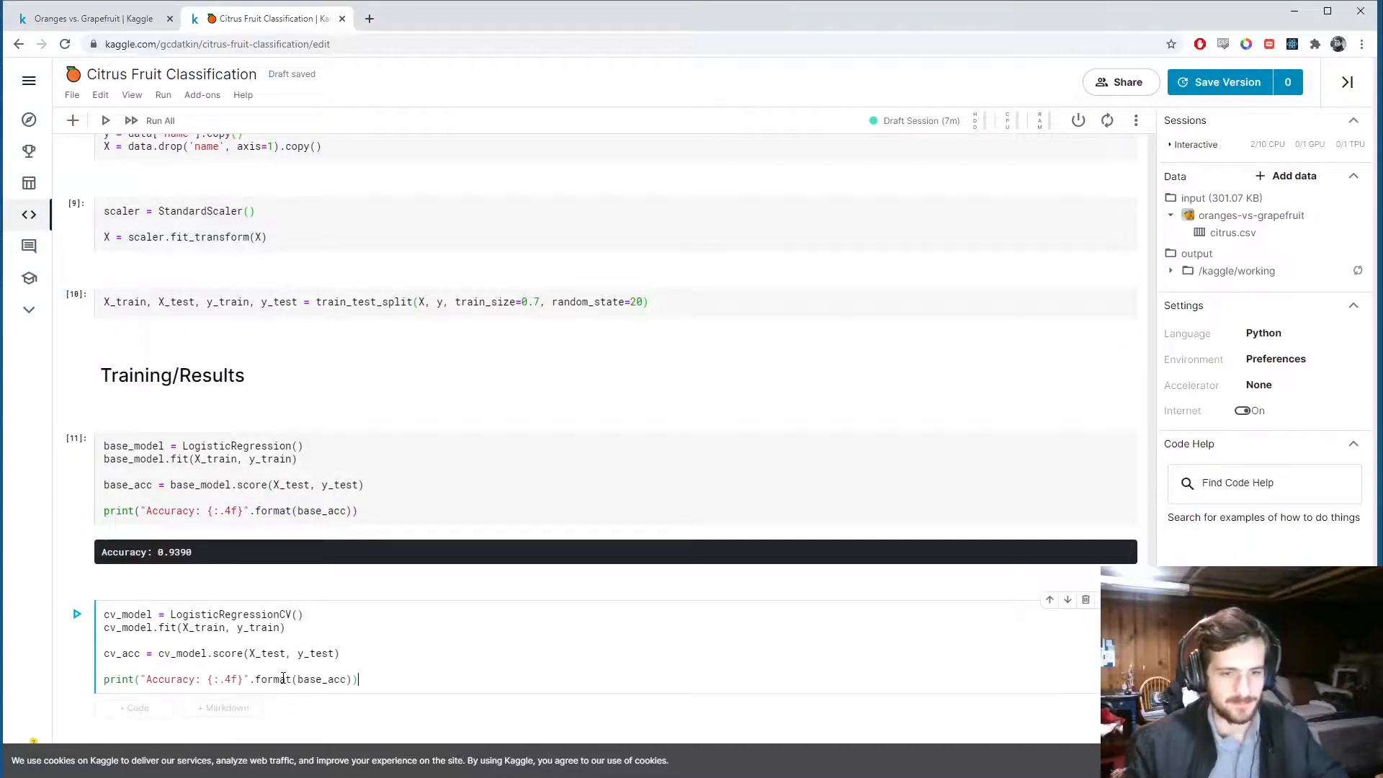
double_click(319, 679)
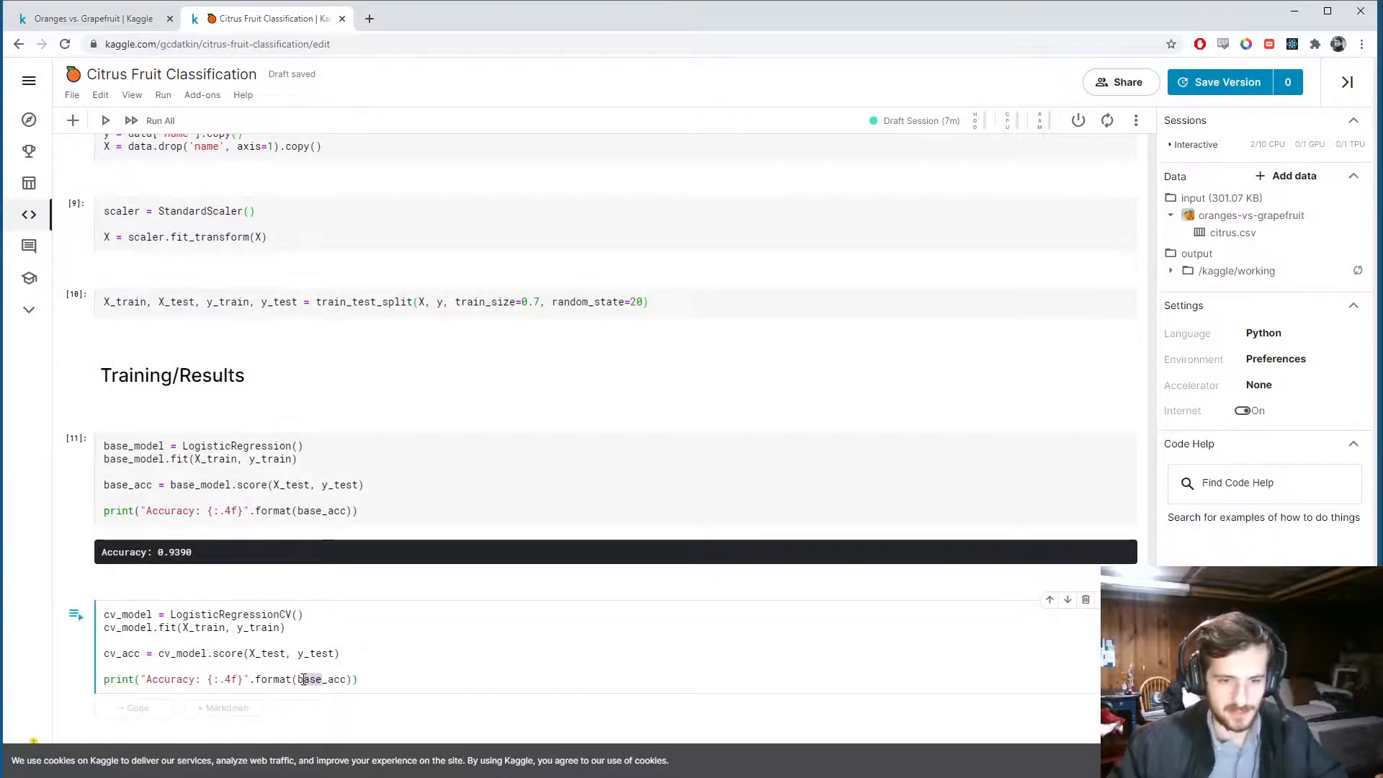
type("cv_acc")
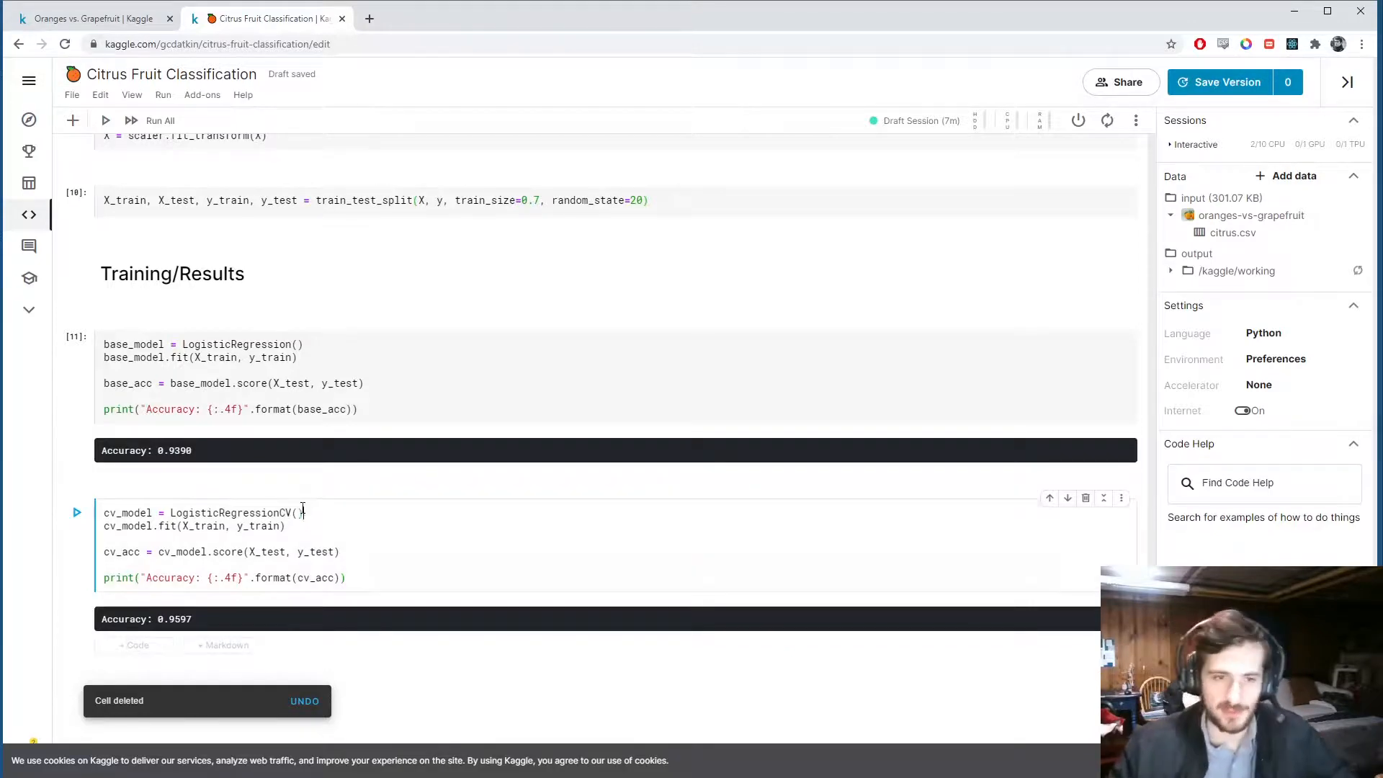
scroll("up", 3)
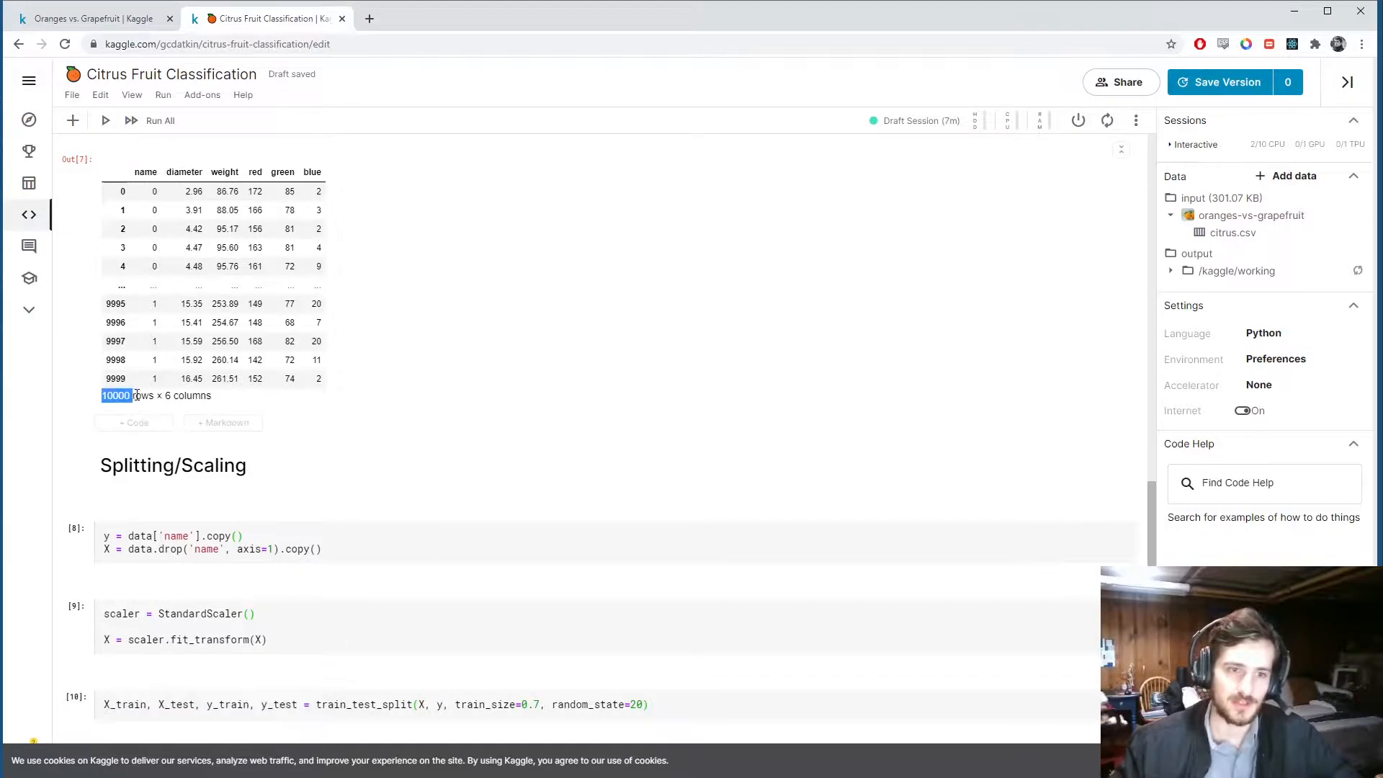
scroll("down", 3)
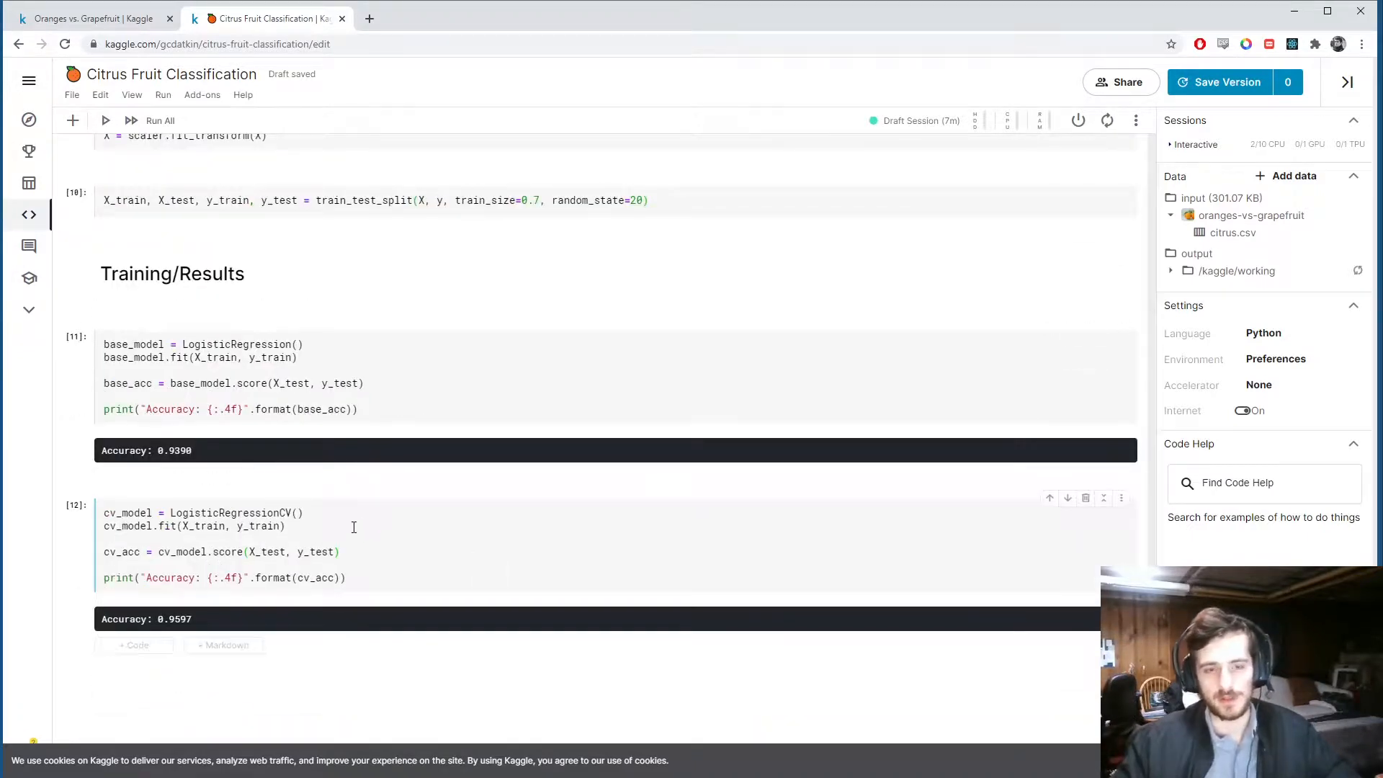
left_click(425, 562)
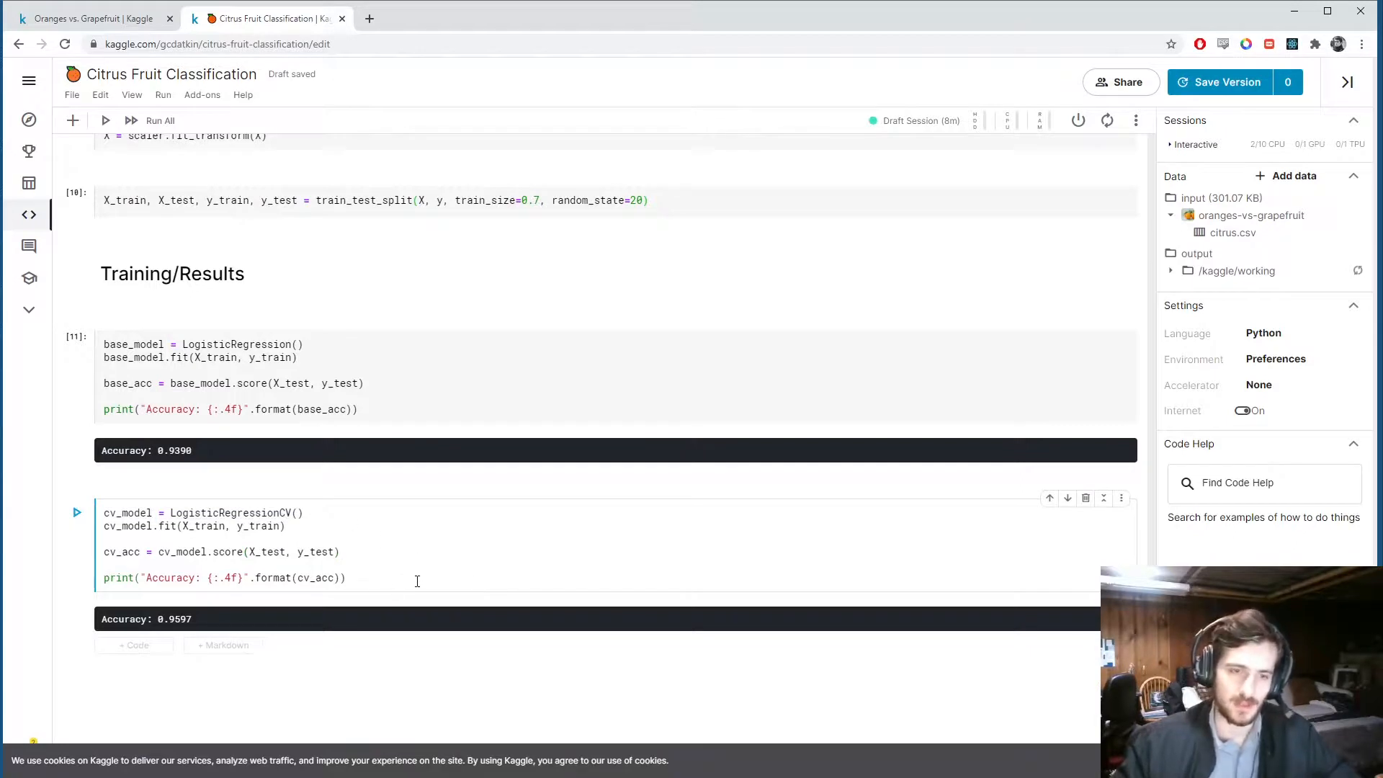
left_click(286, 526)
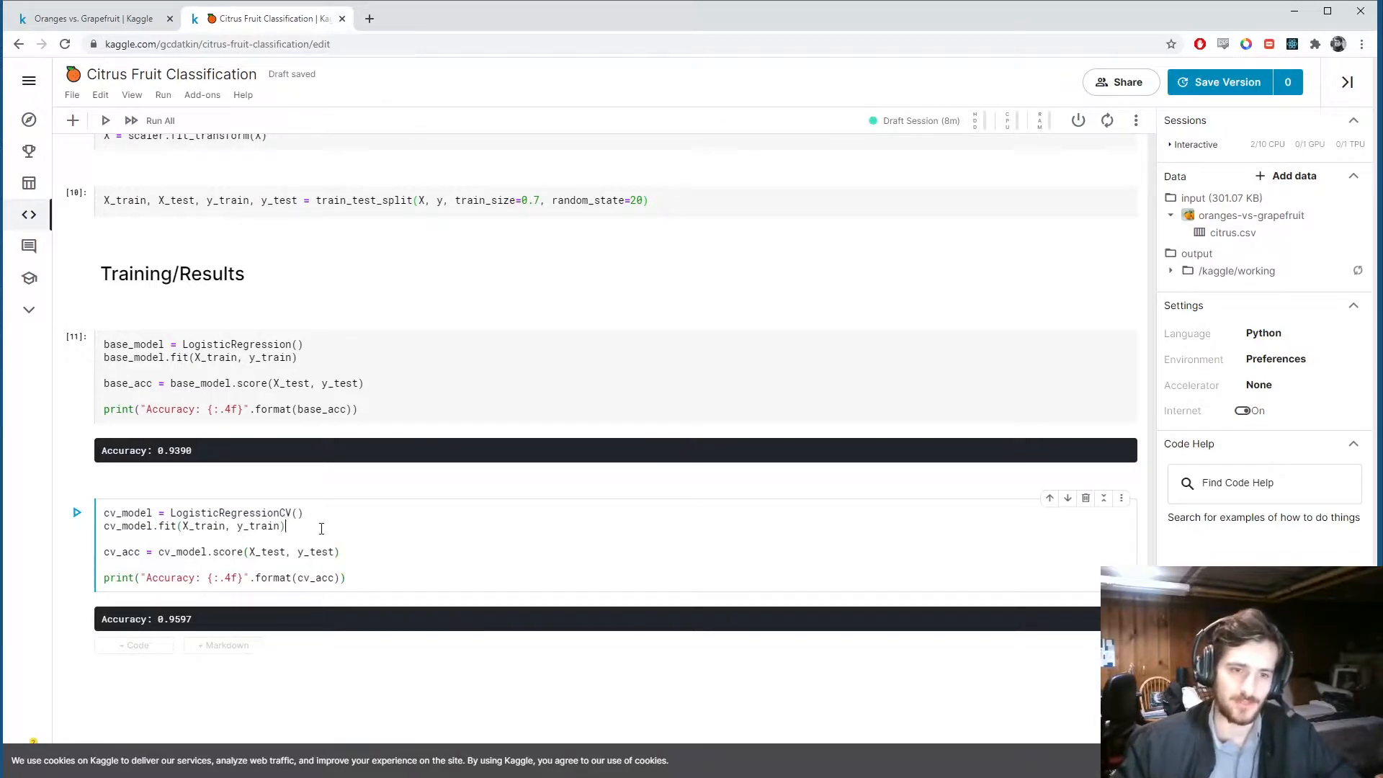
mouse_move(185, 331)
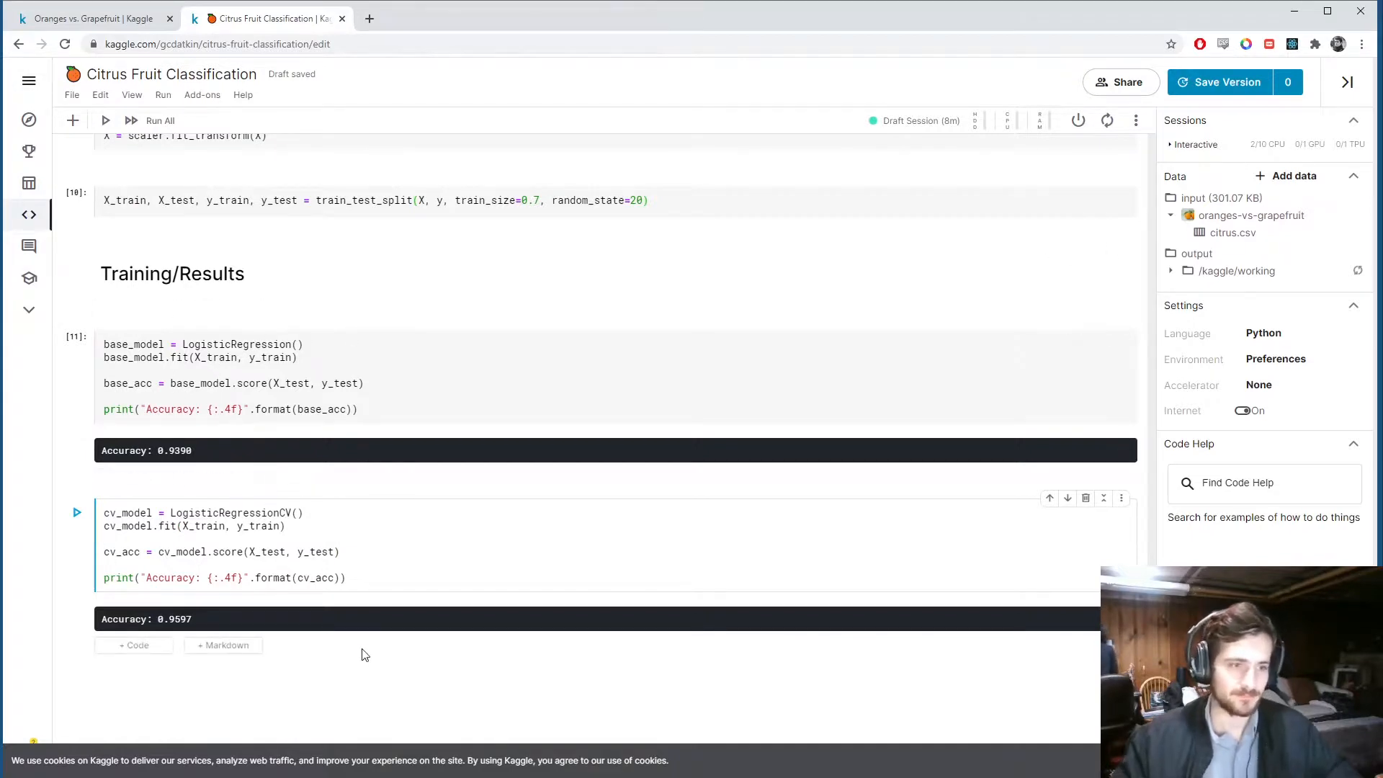
mouse_move(505, 679)
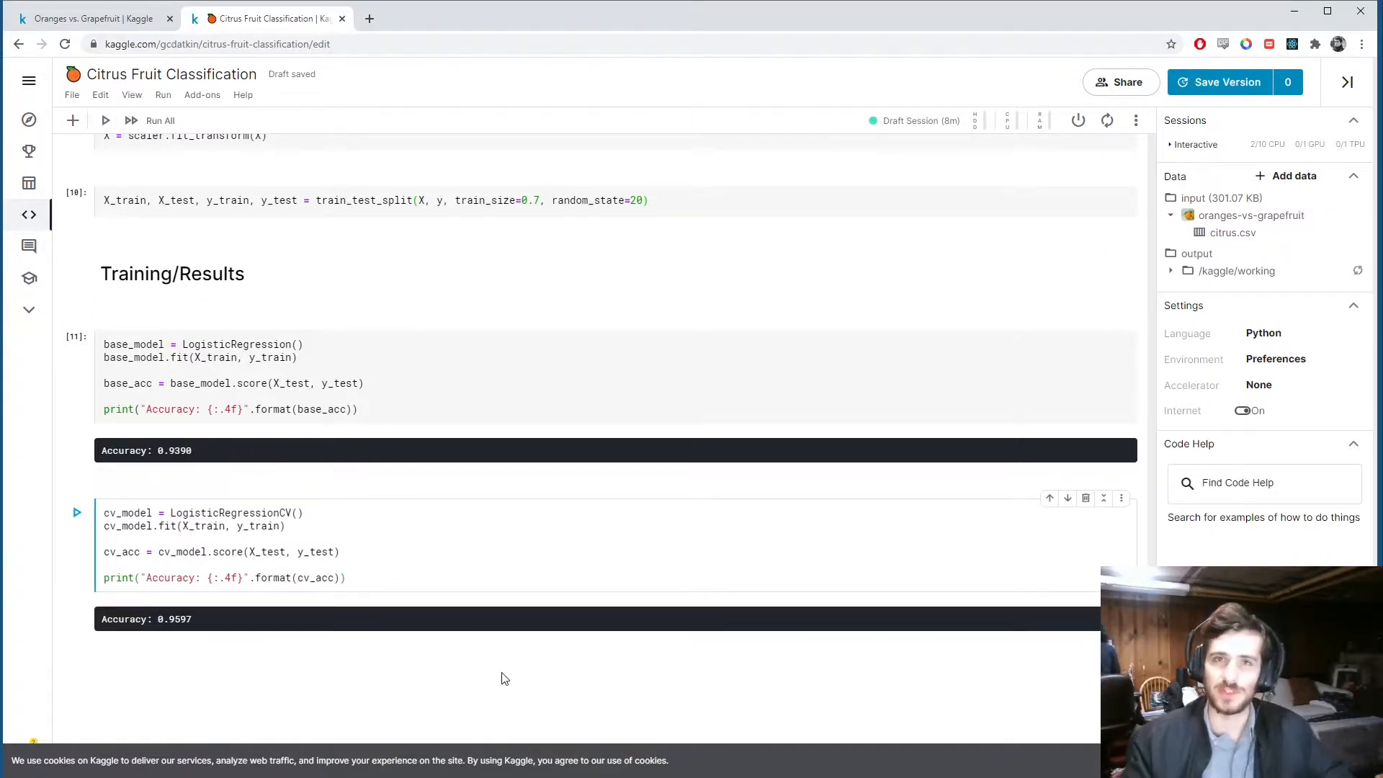
left_click(345, 578)
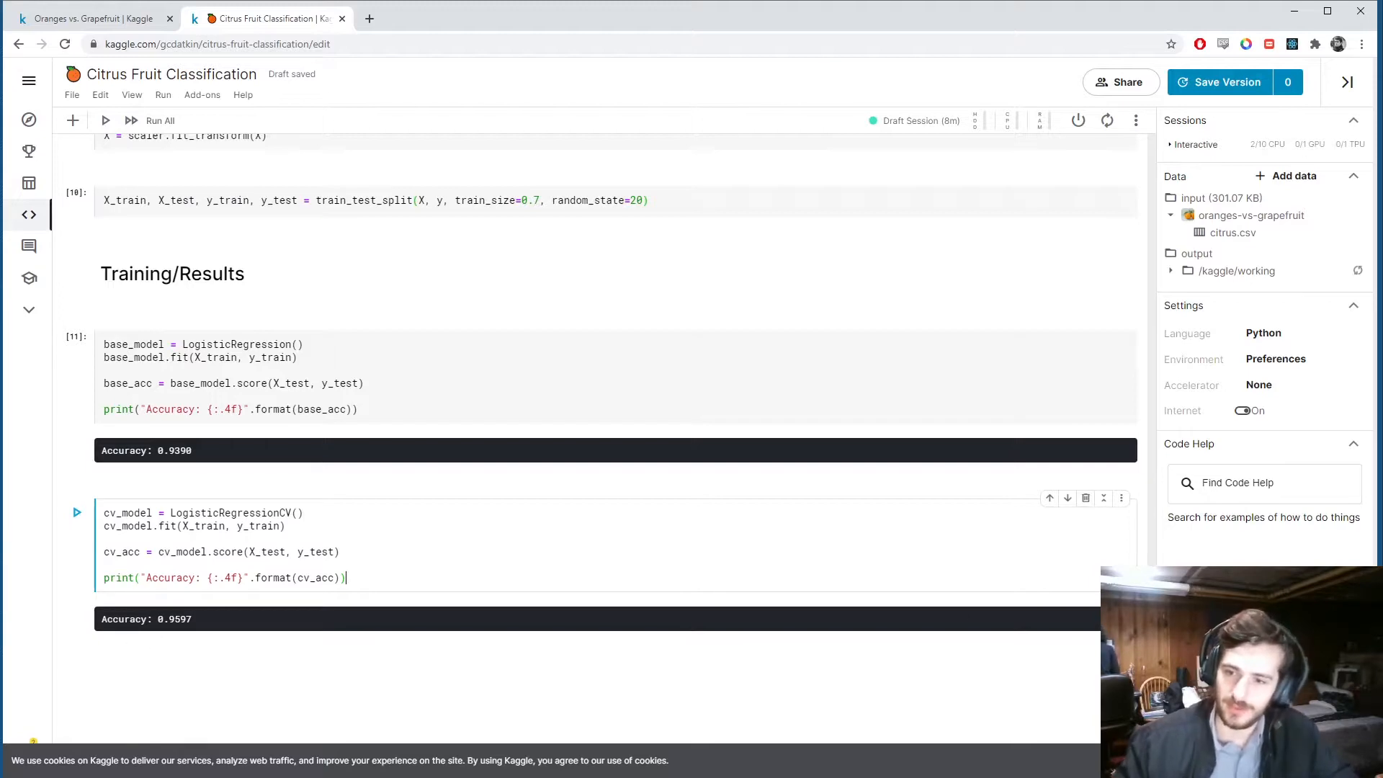